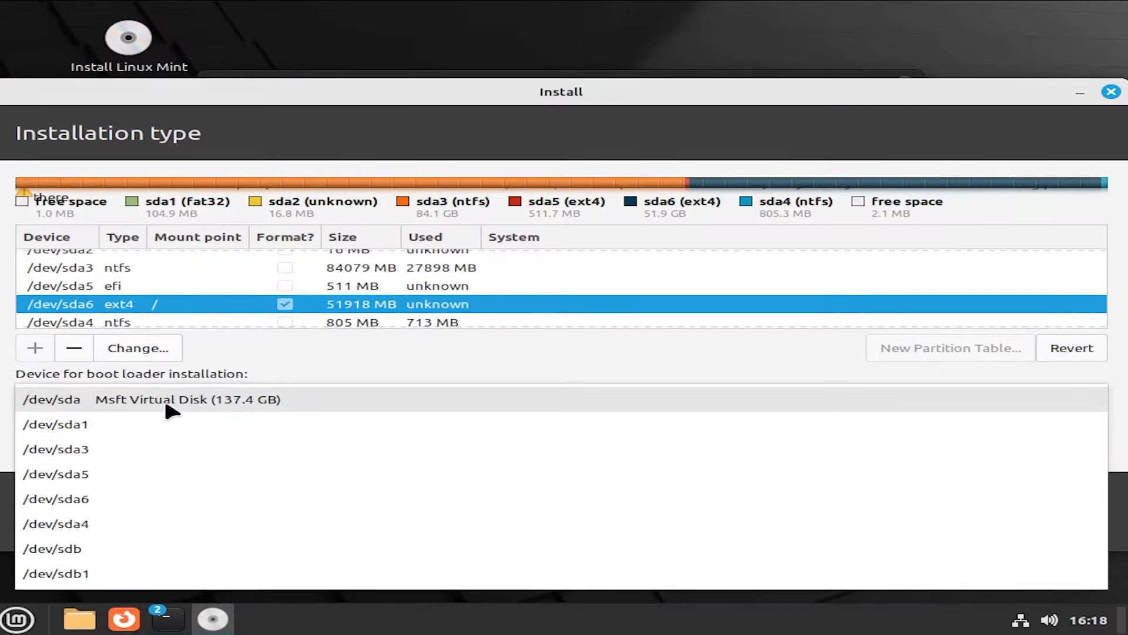
mouse_move(104, 474)
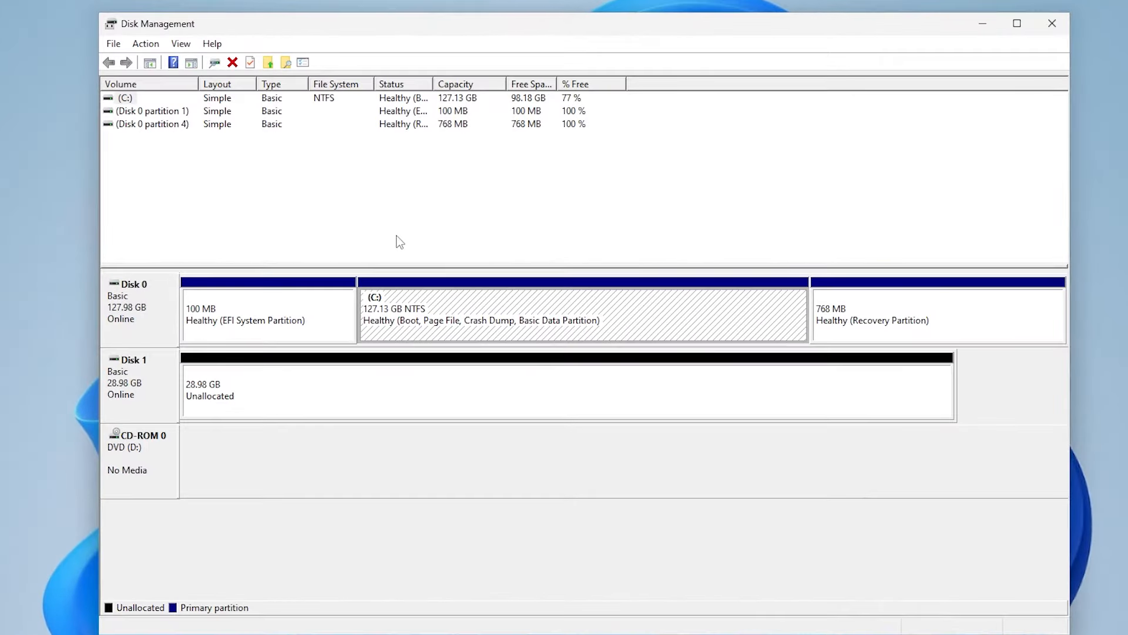
mouse_move(137, 324)
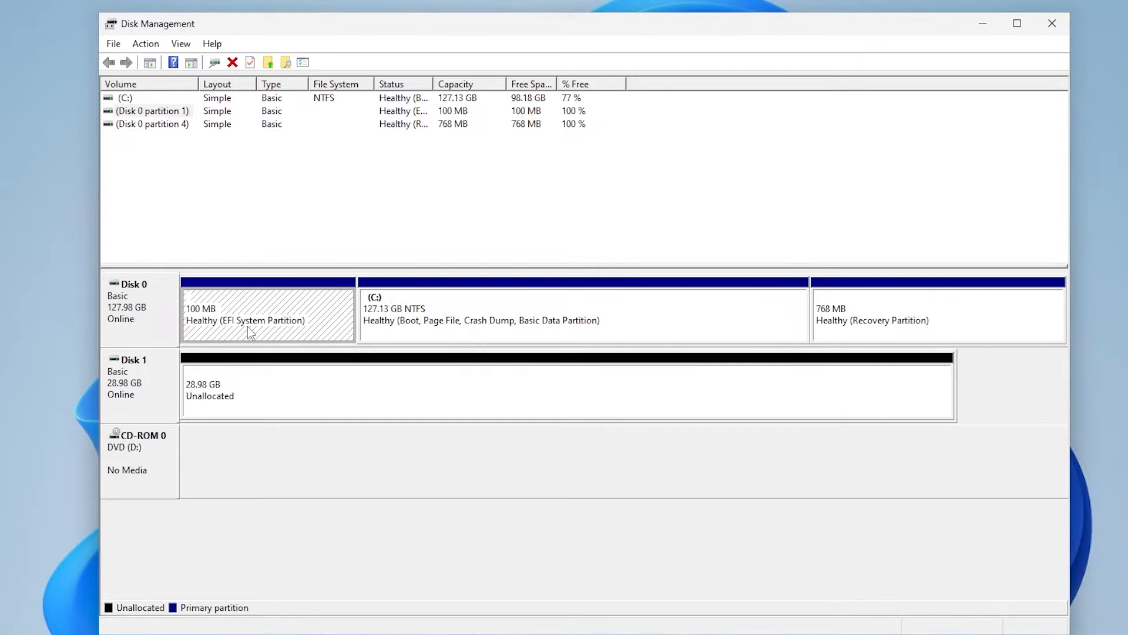
mouse_move(257, 342)
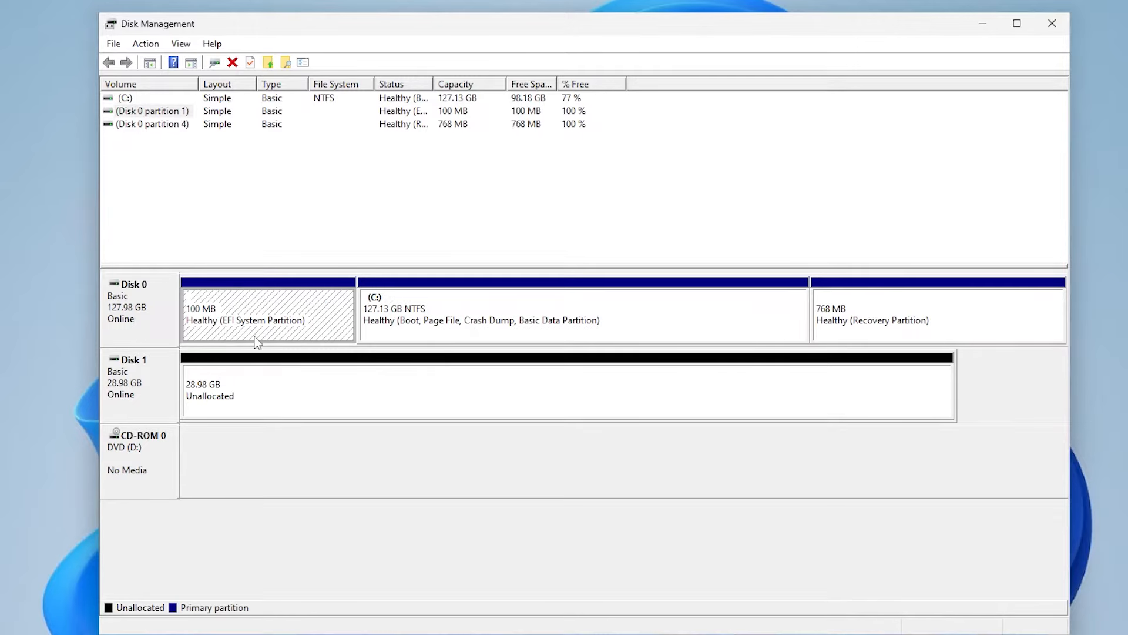
mouse_move(151, 403)
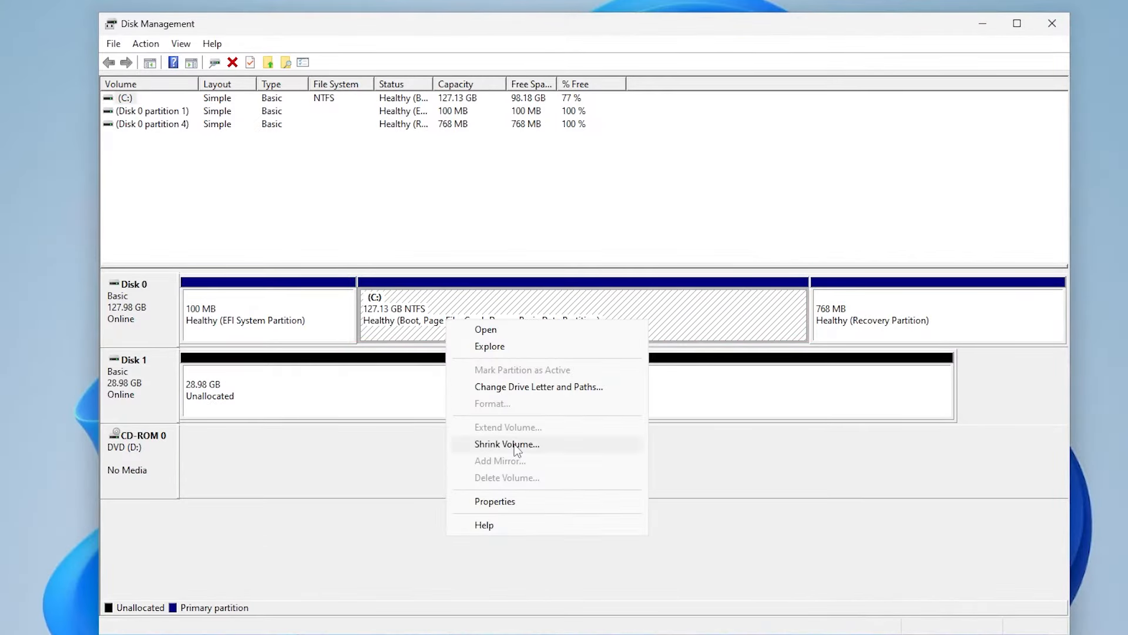
- Shrink the C: volume by 500 MB in Disk Management
click(506, 444)
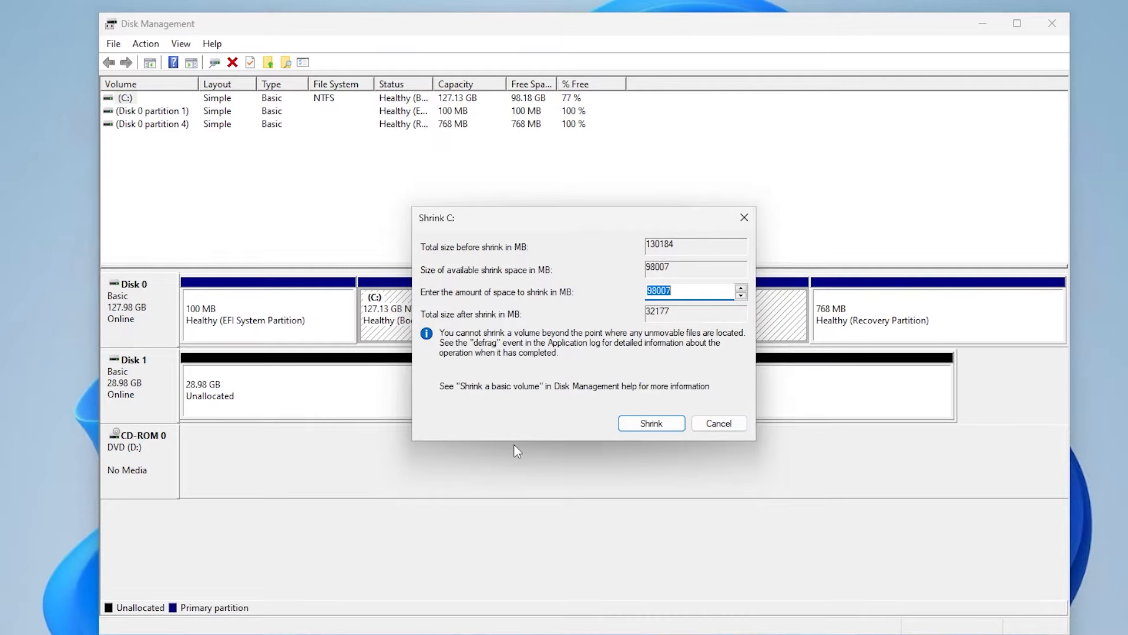
text(500)
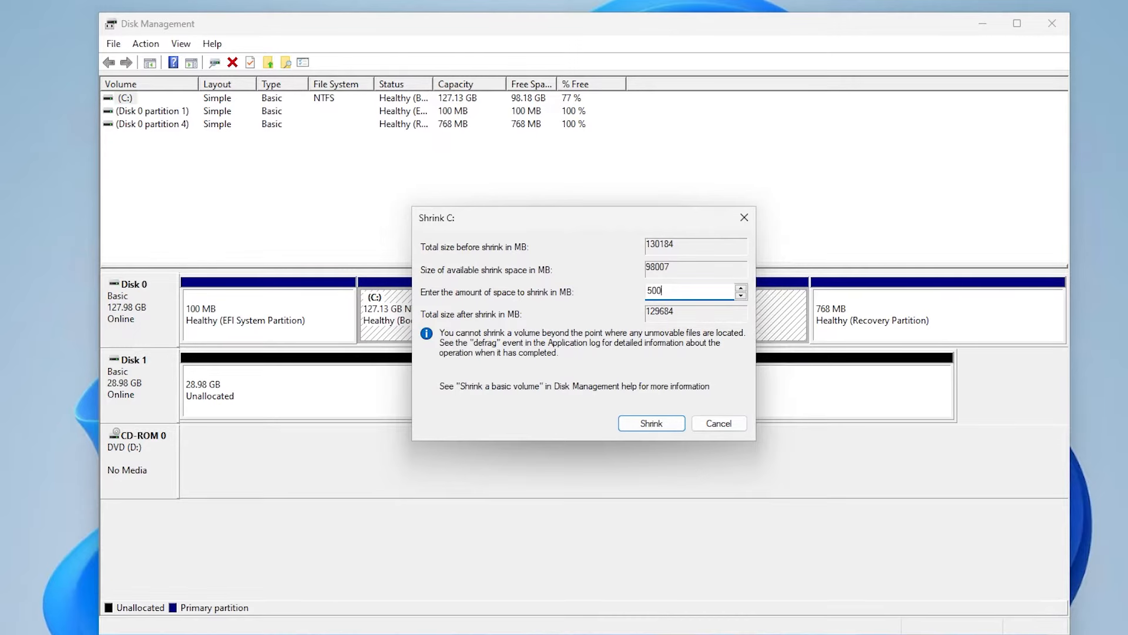
click(650, 423)
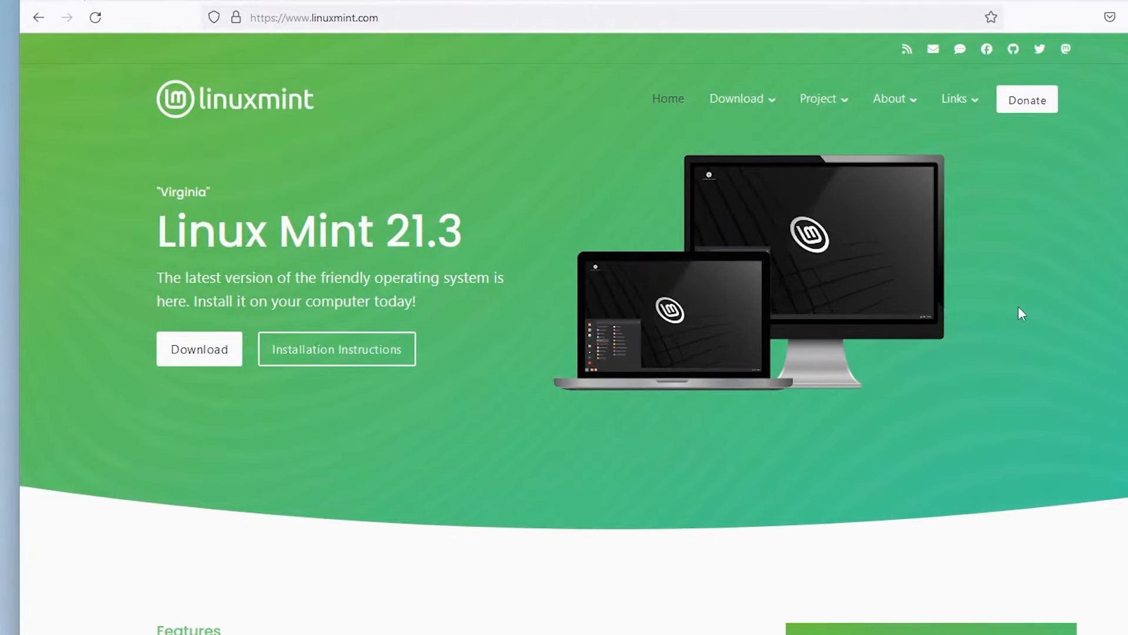
mouse_move(199, 354)
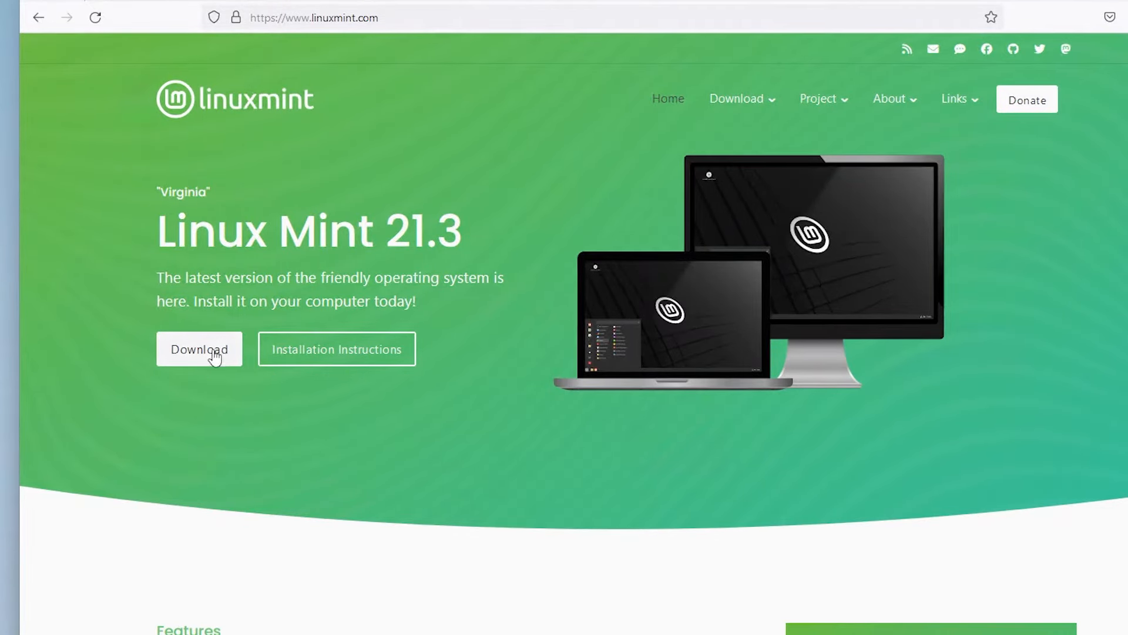
- Go to the Linux Mint download page and find the Cinnamon Edition
click(200, 349)
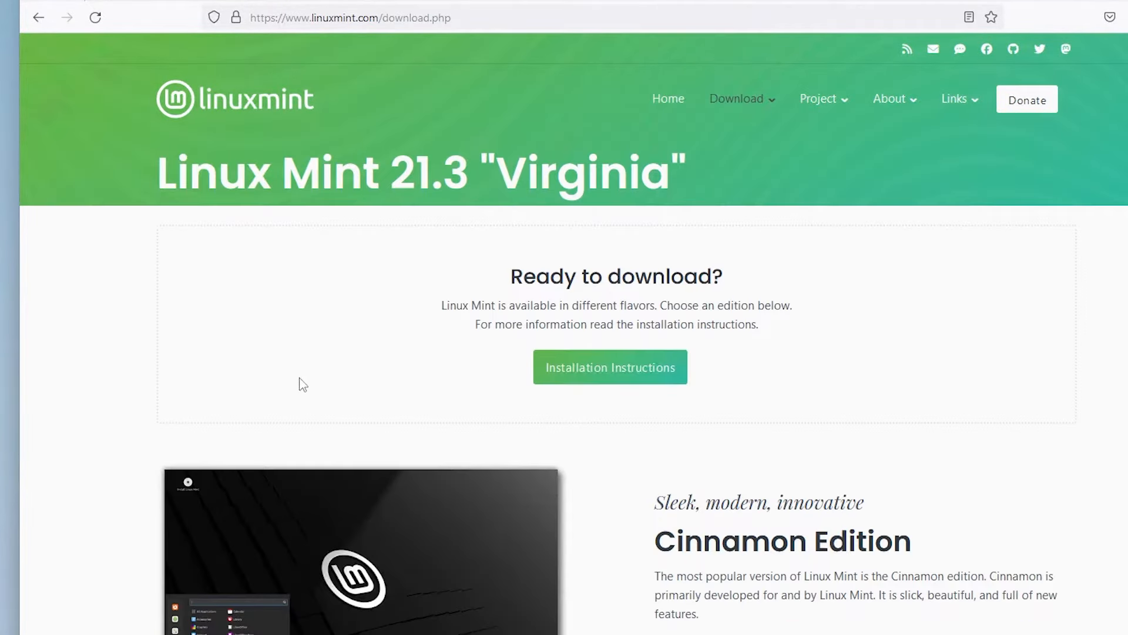
scroll(down, 3)
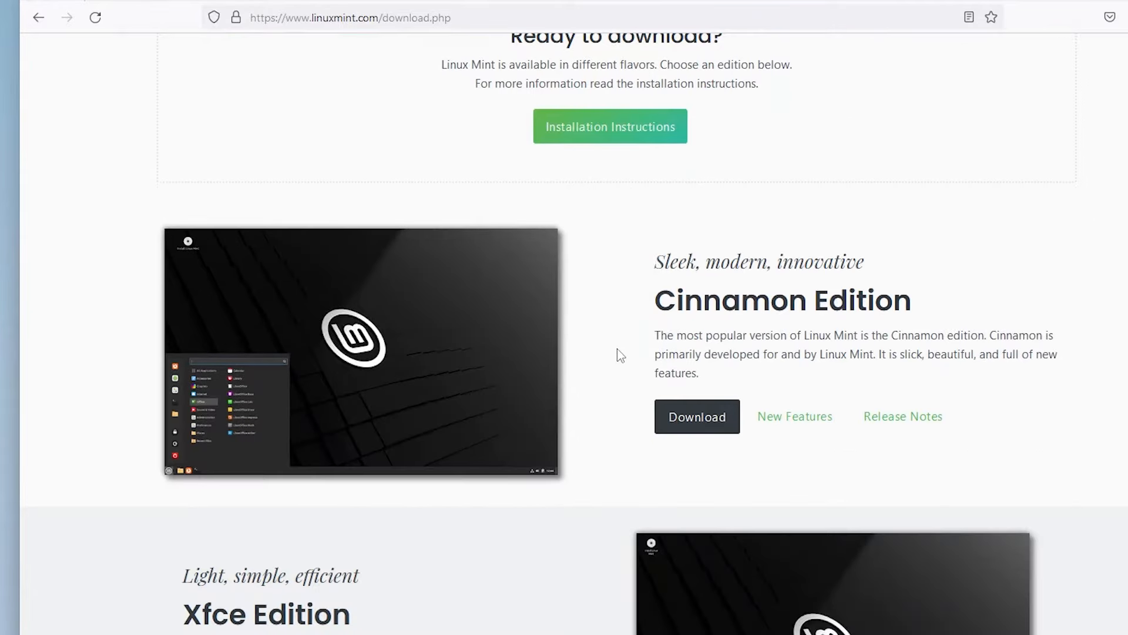
mouse_move(703, 283)
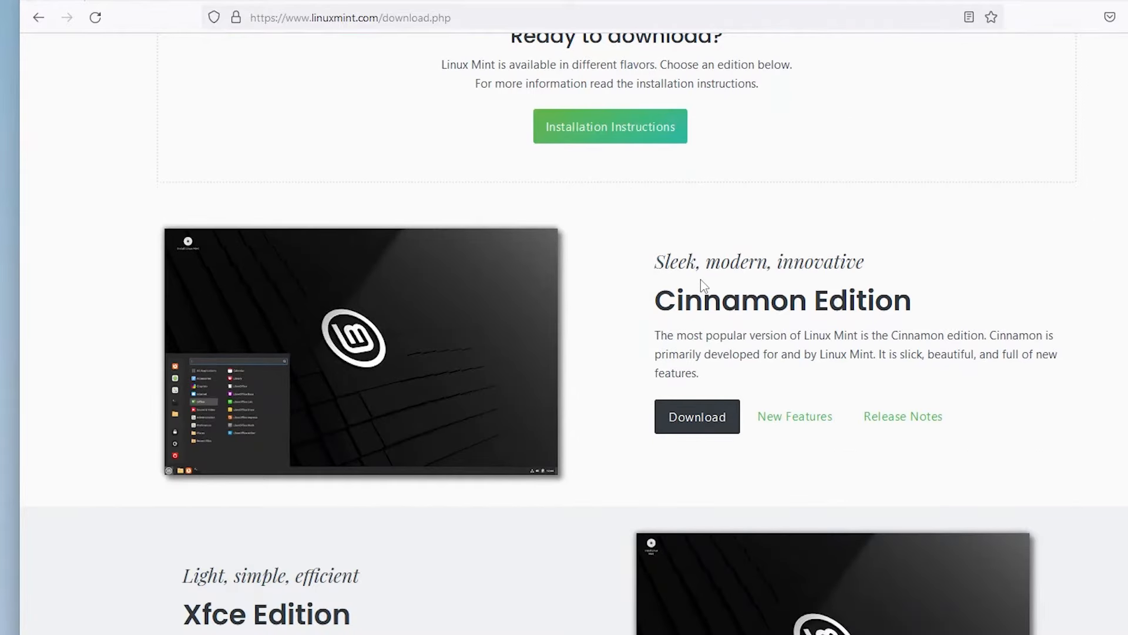
scroll(down, 3)
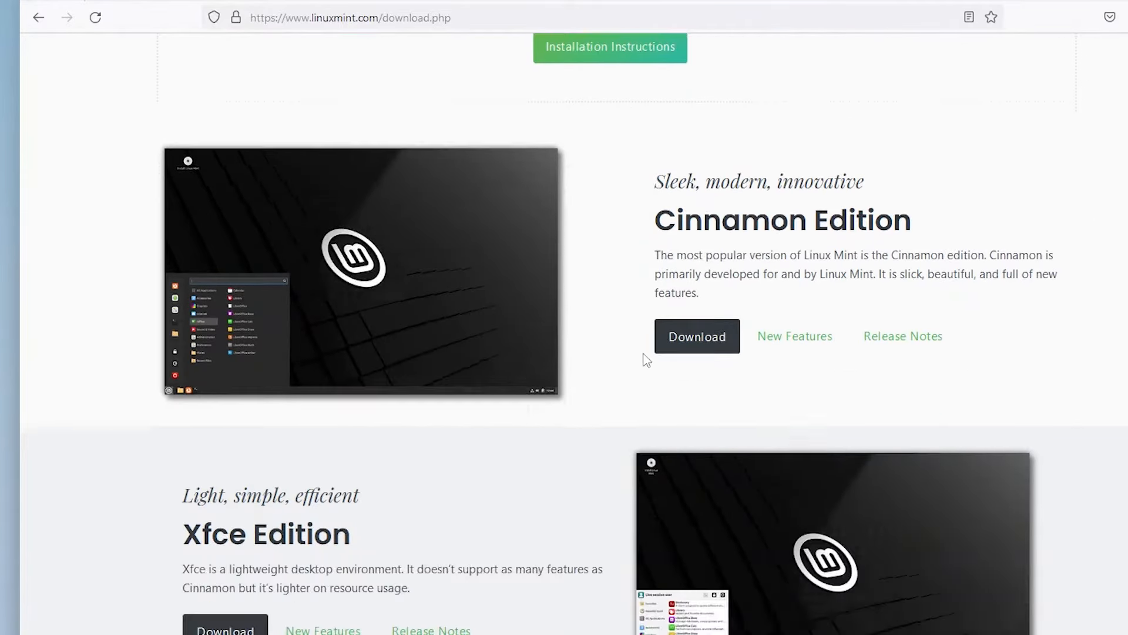
scroll(down, 3)
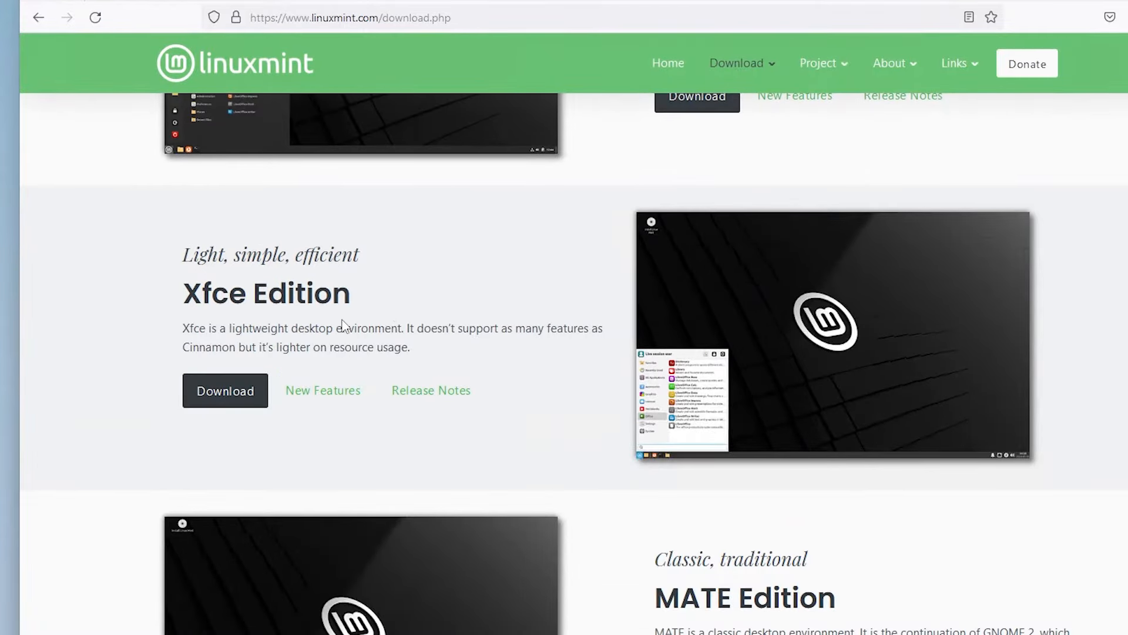
mouse_move(352, 315)
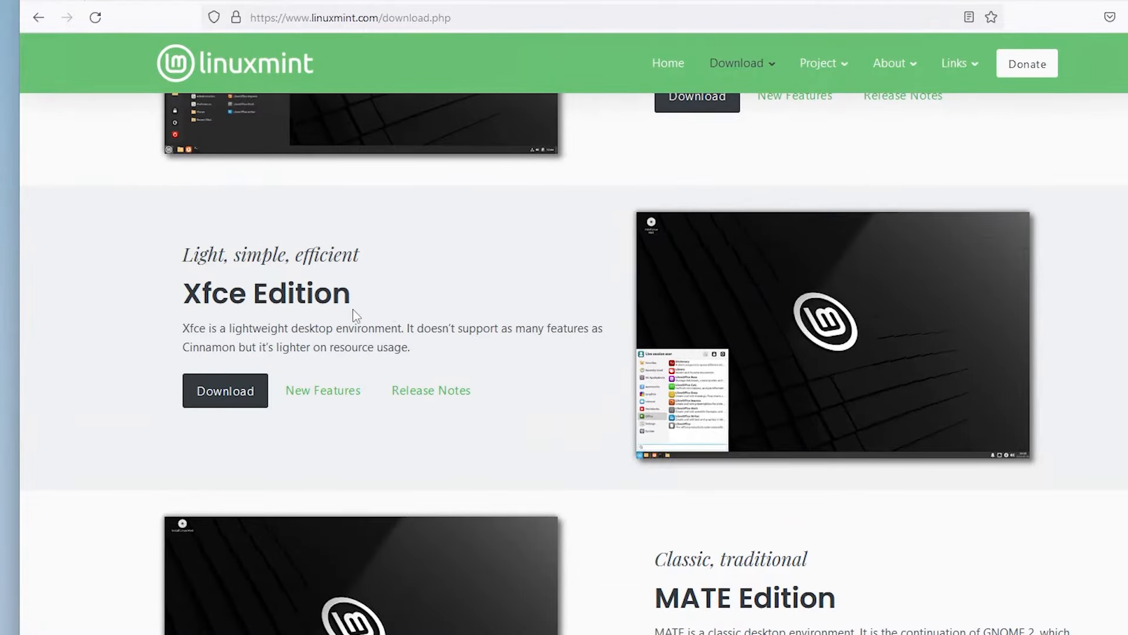
scroll(down, 3)
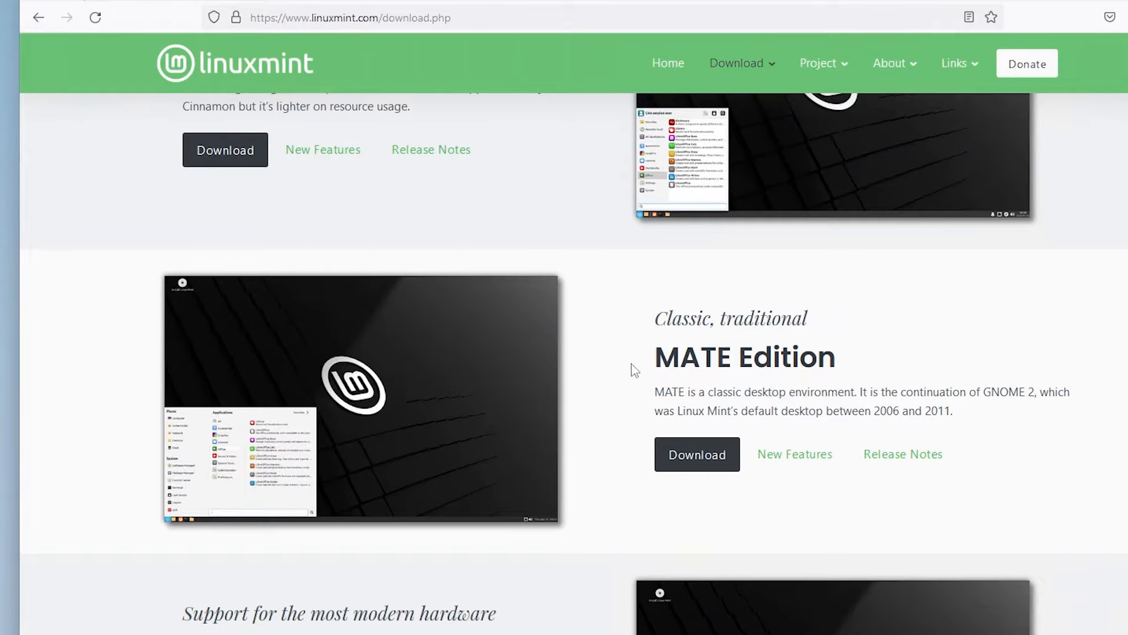
mouse_move(816, 339)
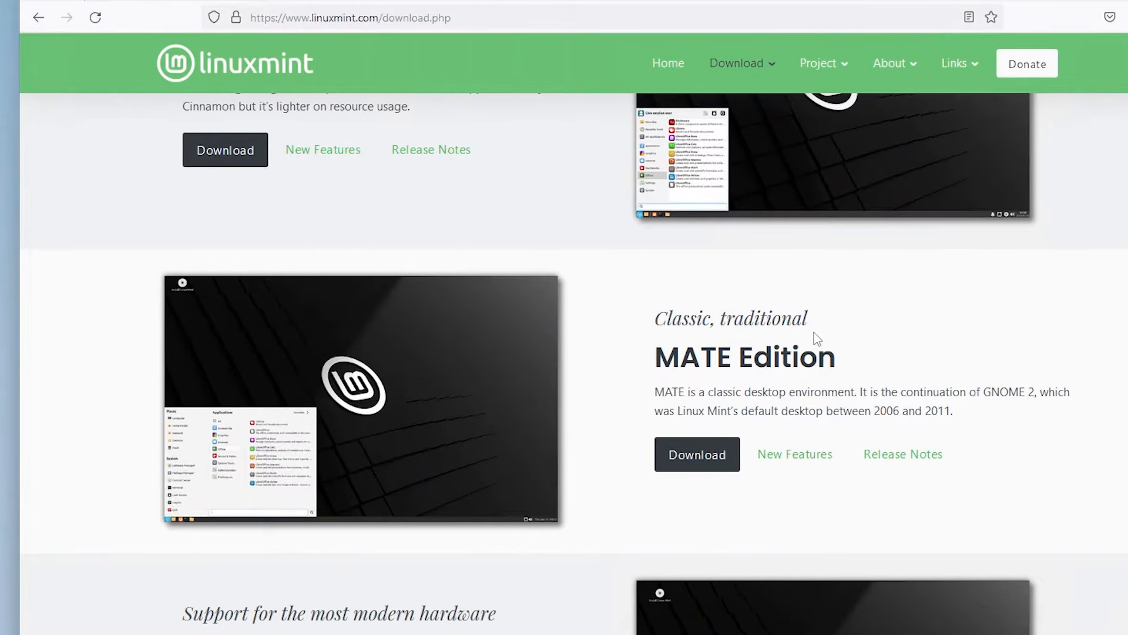
scroll(down, 3)
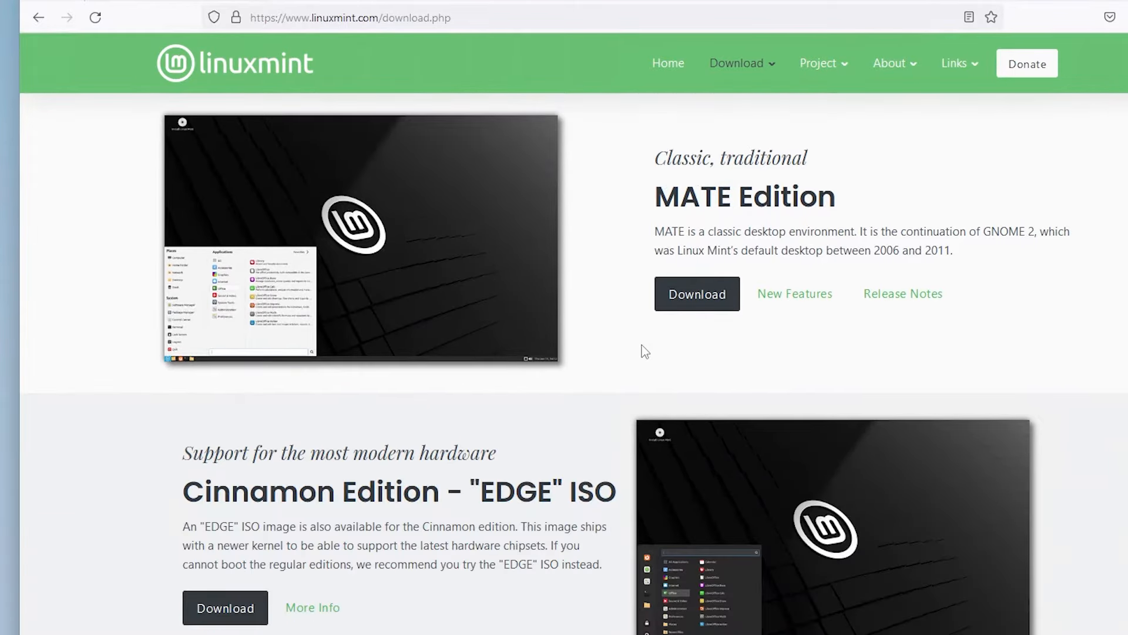
scroll(down, 3)
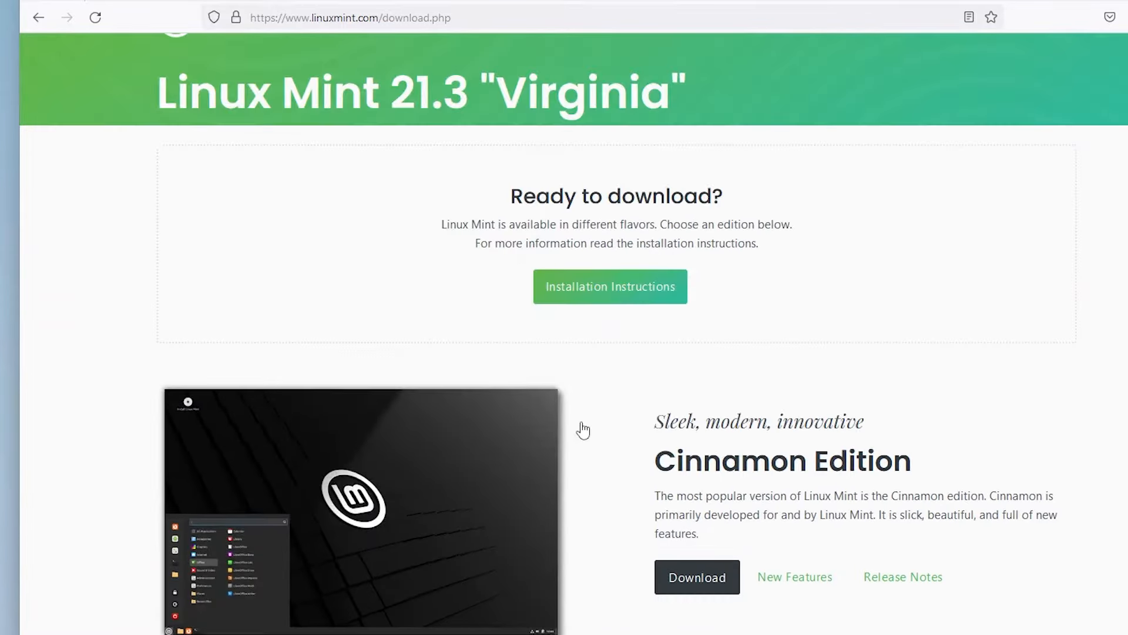
- Download the Linux Mint 21.3 Cinnamon 64-bit ISO from a mirror
click(696, 576)
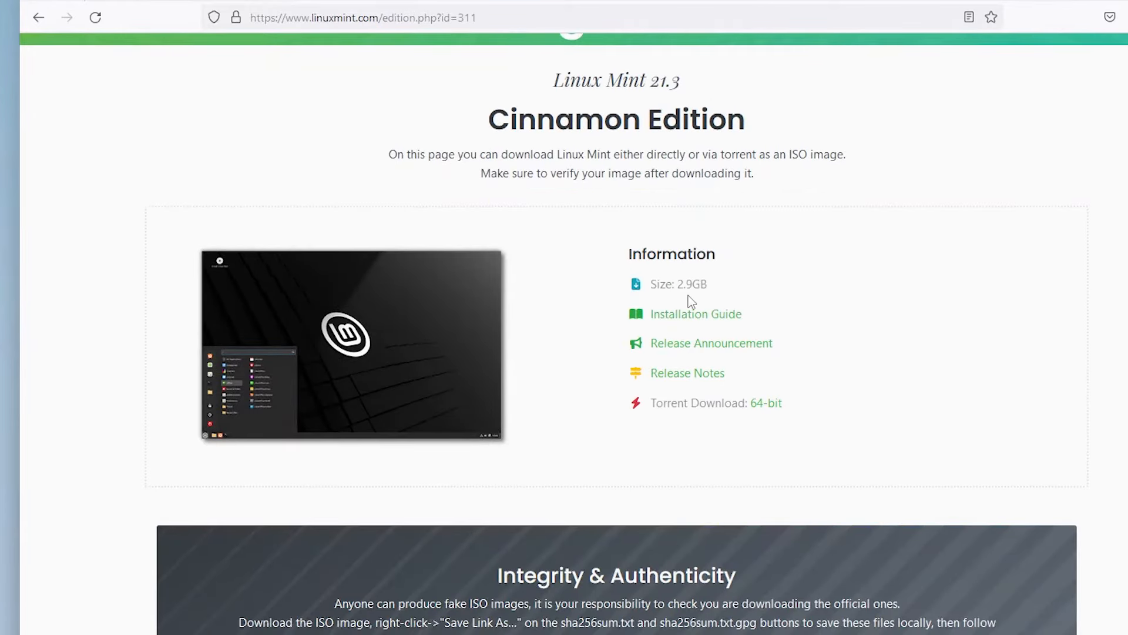
scroll(down, 3)
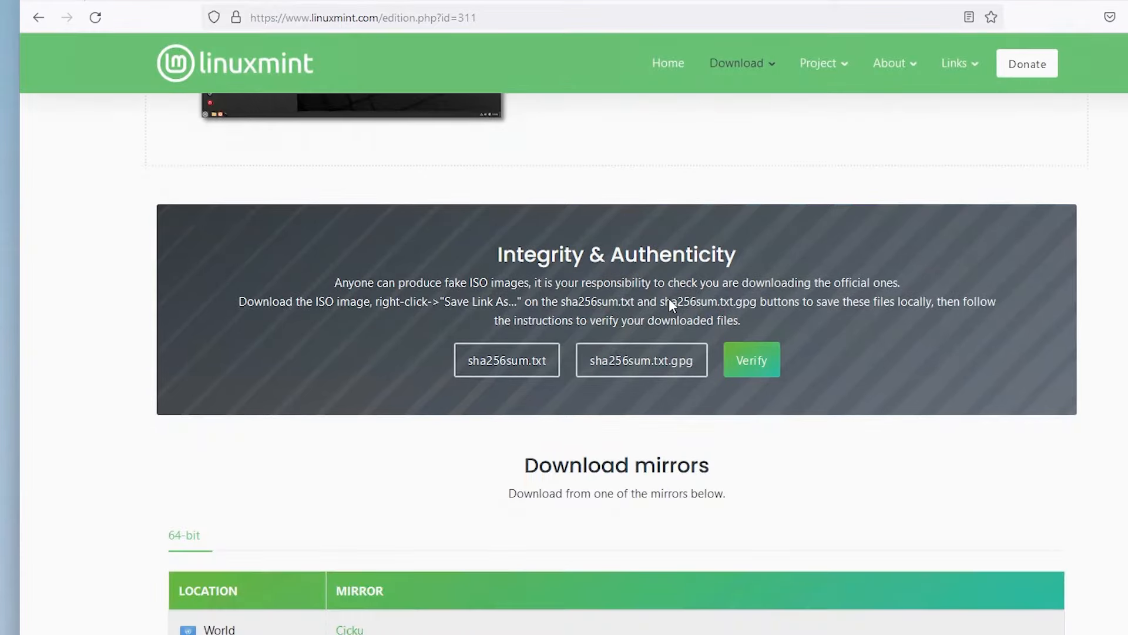
scroll(down, 3)
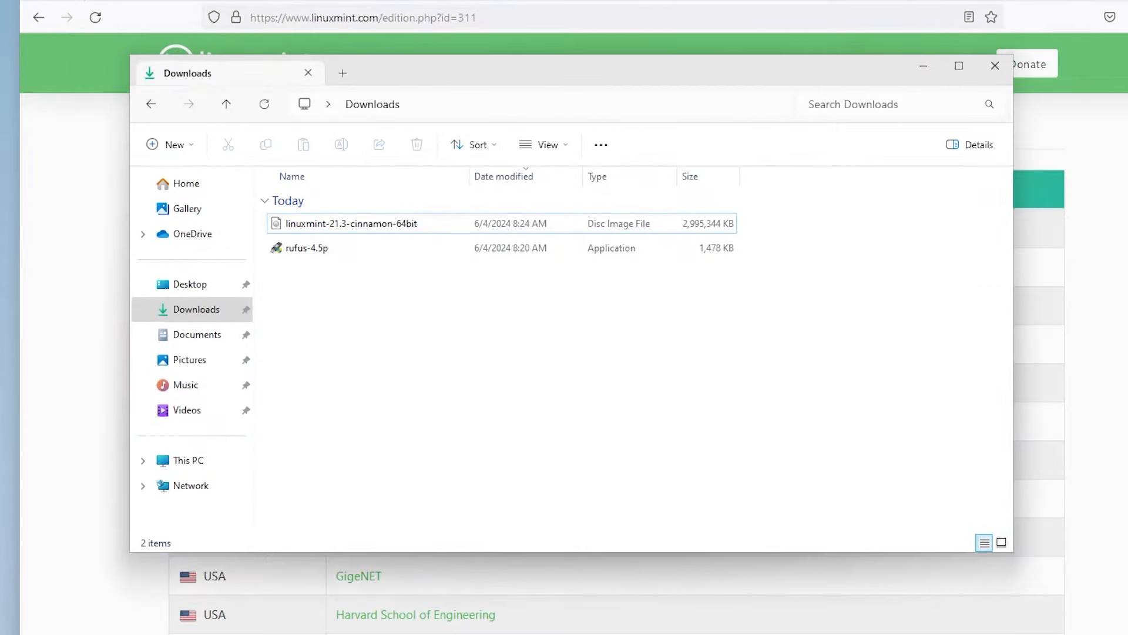
mouse_move(364, 6)
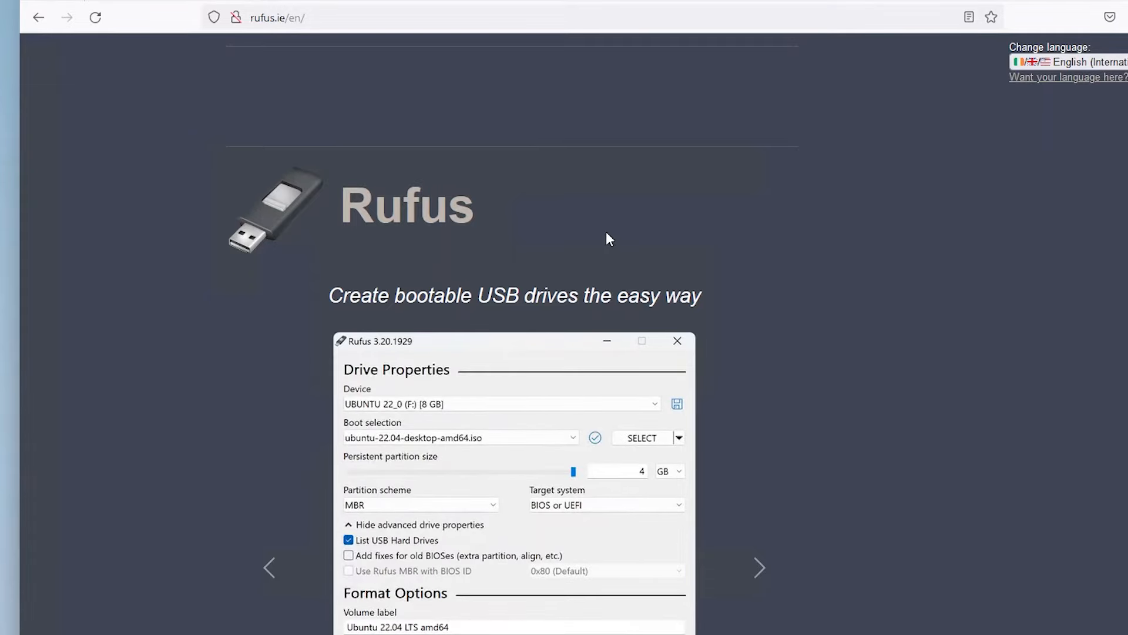
- Scroll rufus.ie to the Download section with rufus-4.5p.exe
scroll(down, 3)
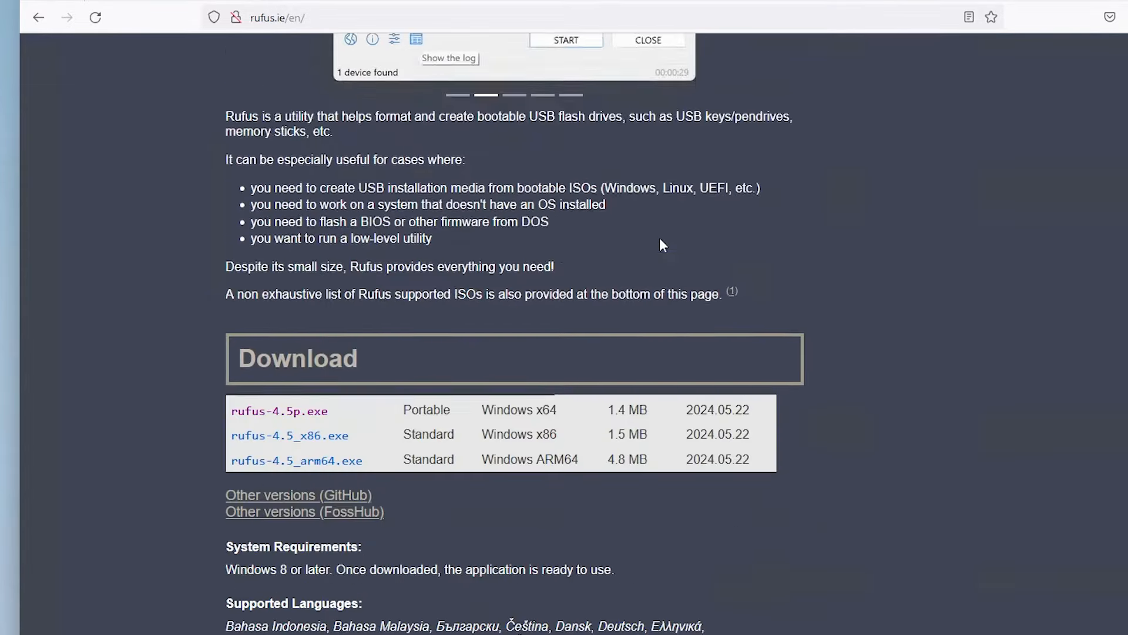
scroll(down, 3)
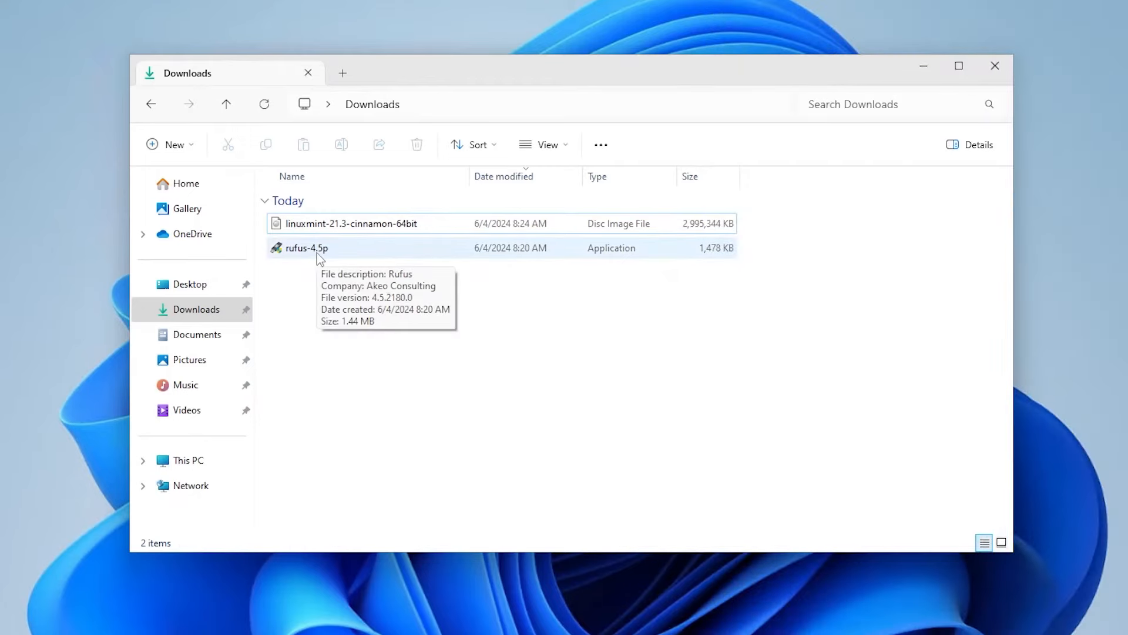
- Launch portable Rufus 4.5, allowing device changes and online update checks
double_click(305, 248)
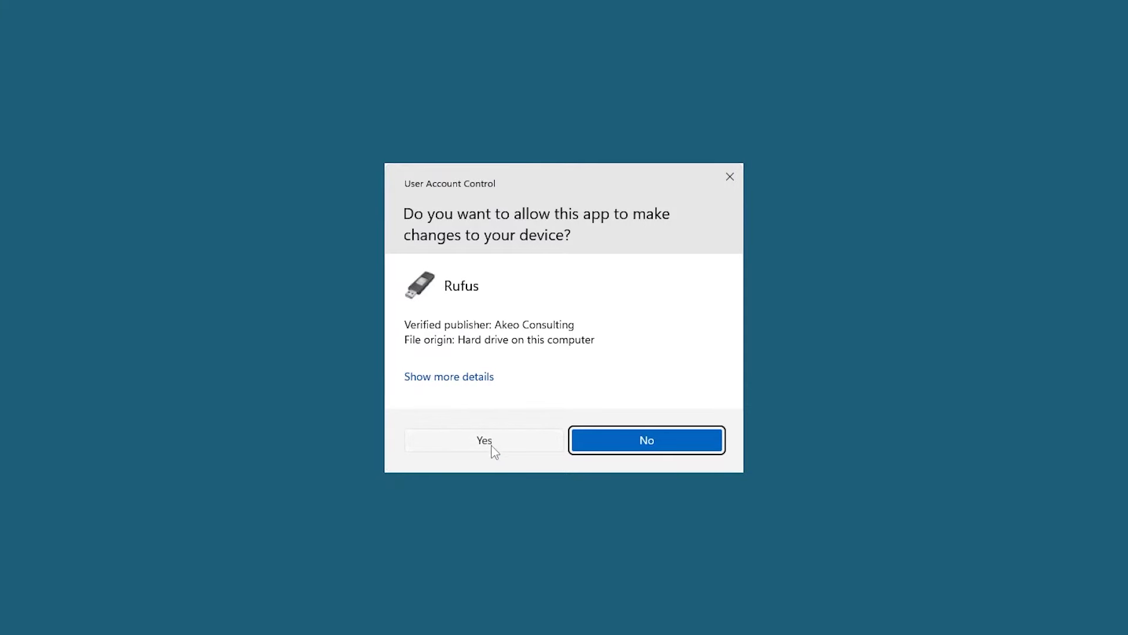
click(483, 439)
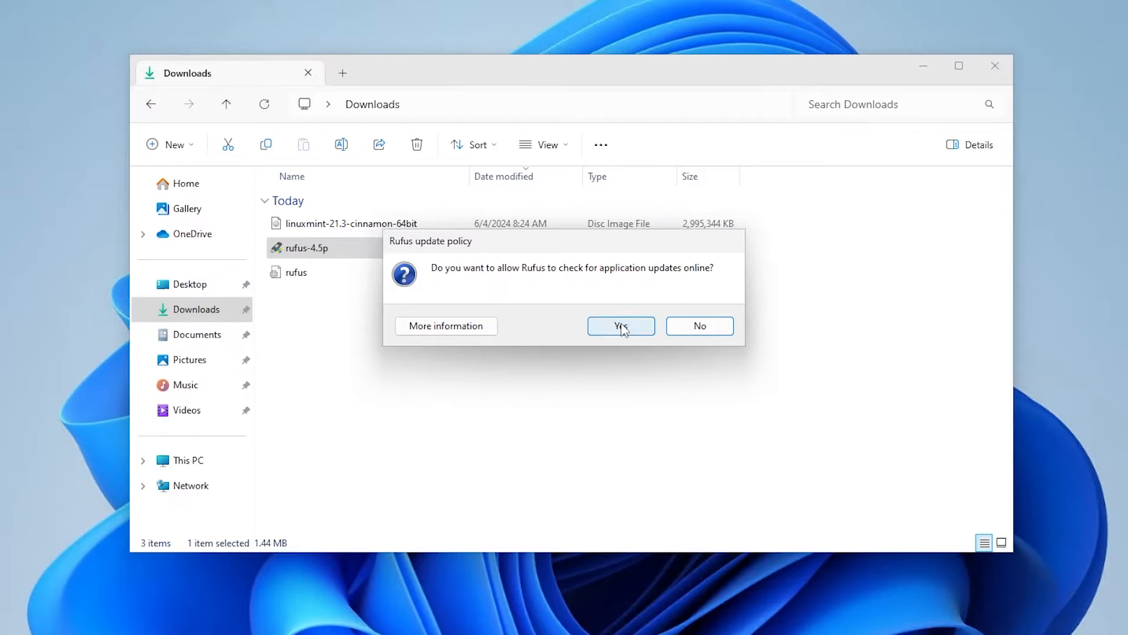
click(620, 326)
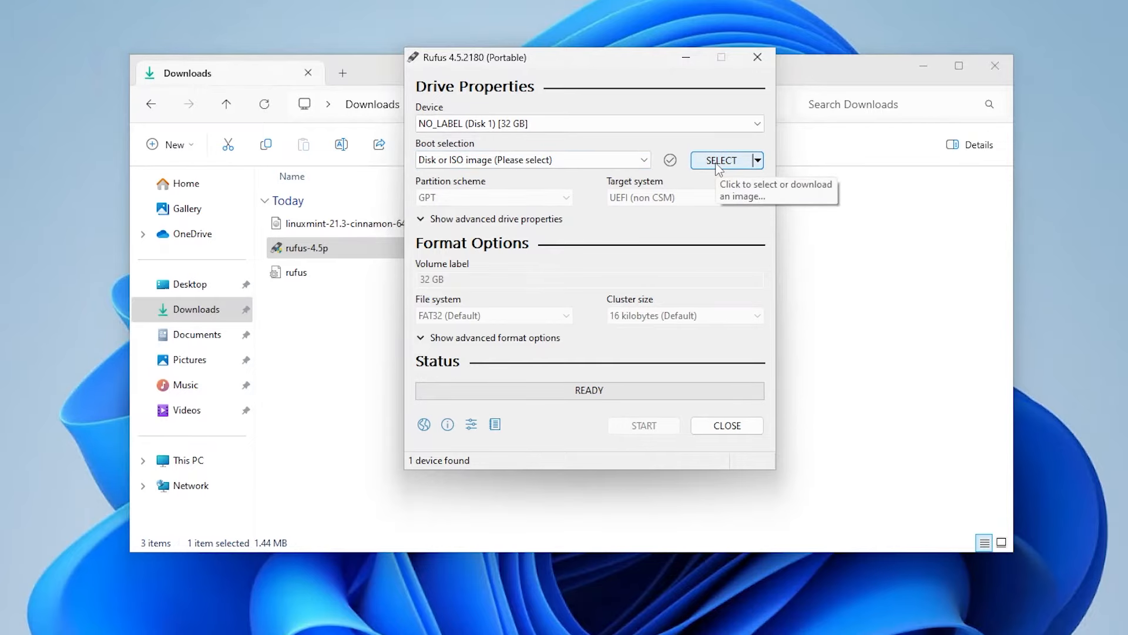
- Write the Linux Mint ISO to the USB in ISO image mode, downloading Syslinux files
click(720, 161)
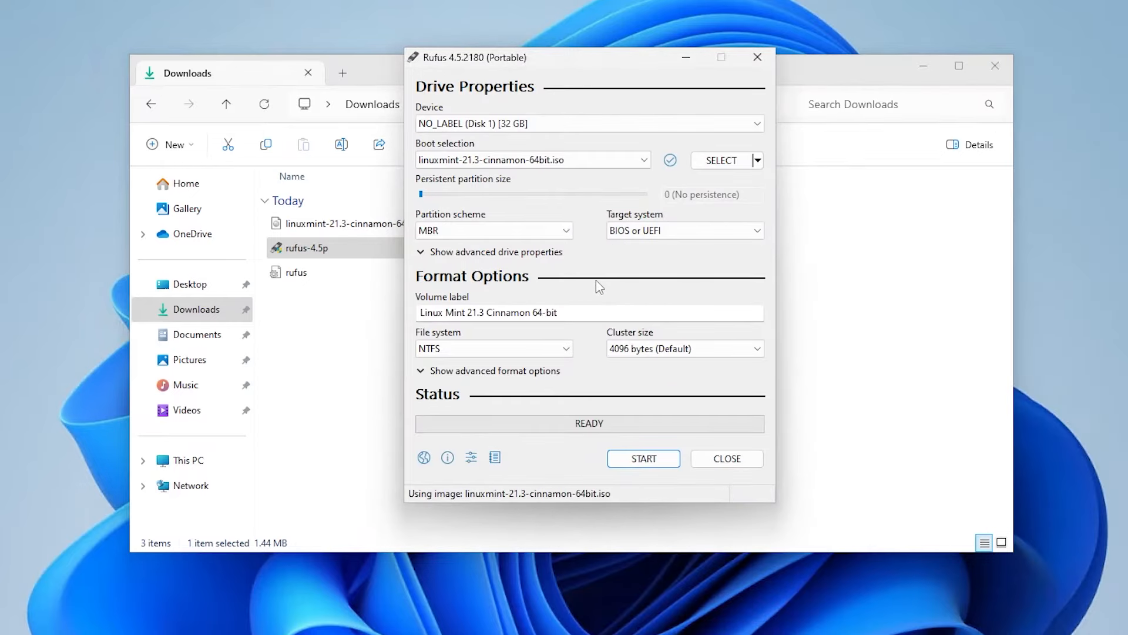
click(642, 459)
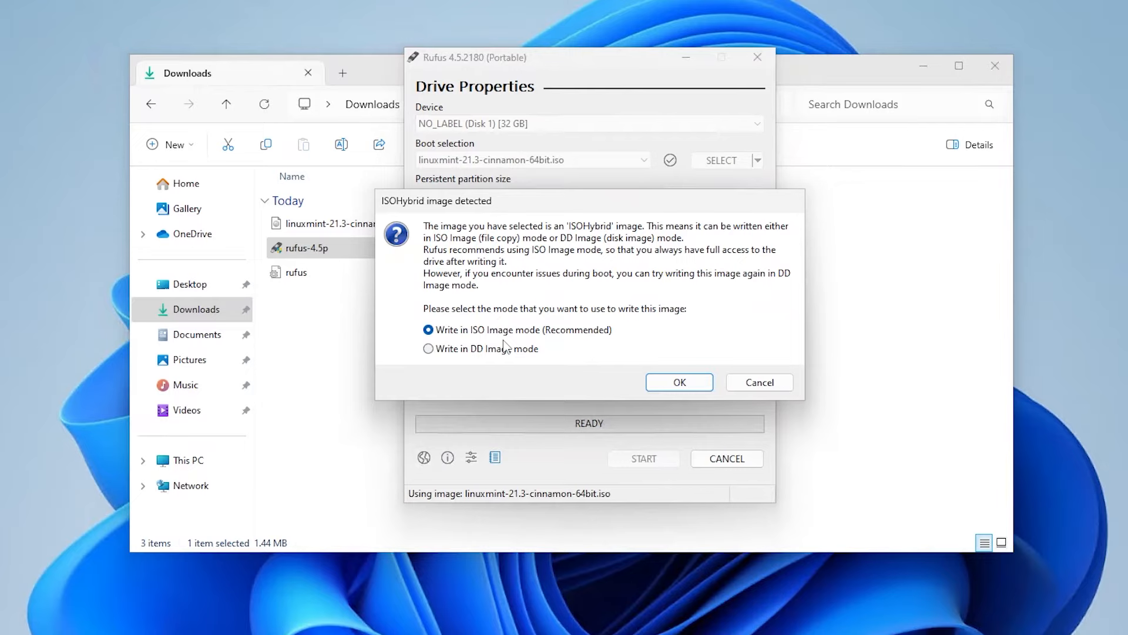
click(678, 382)
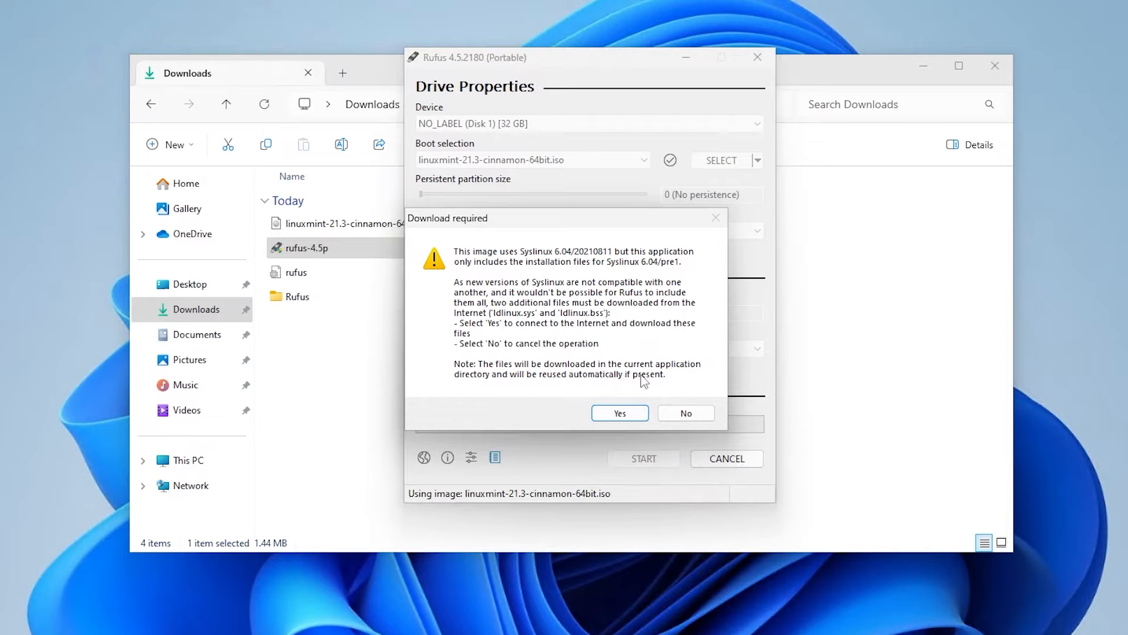
click(619, 412)
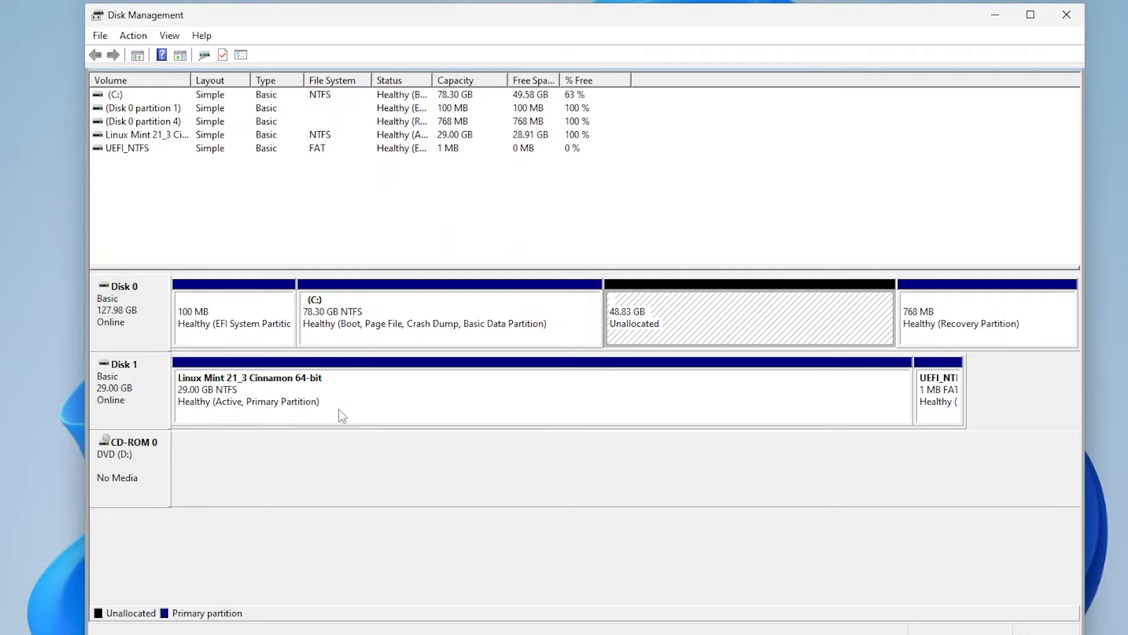
mouse_move(370, 410)
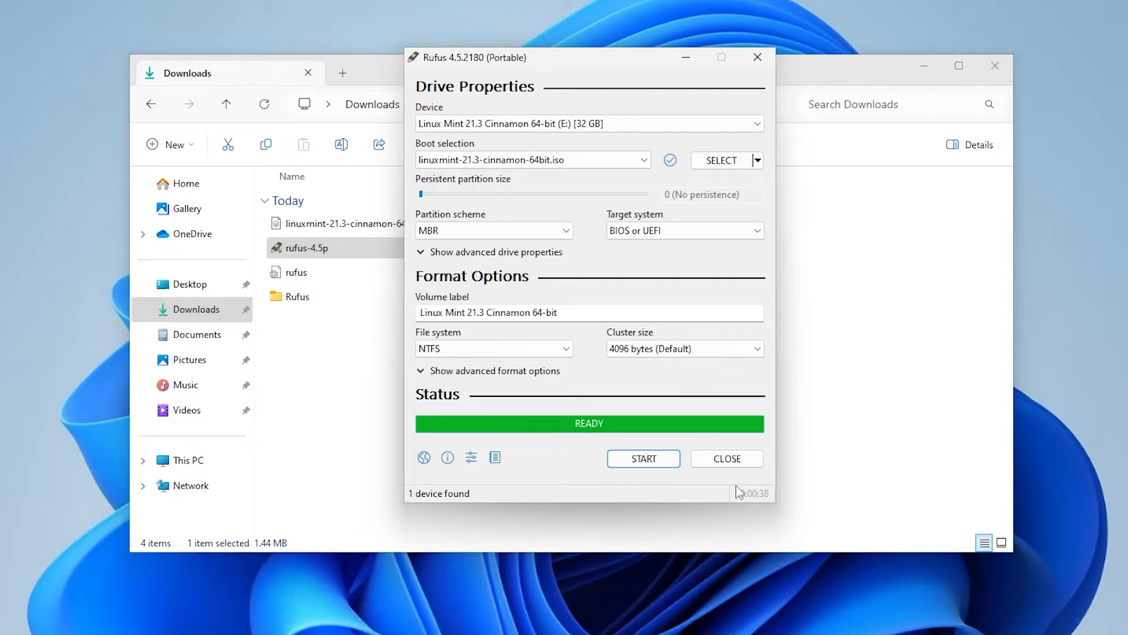
mouse_move(563, 530)
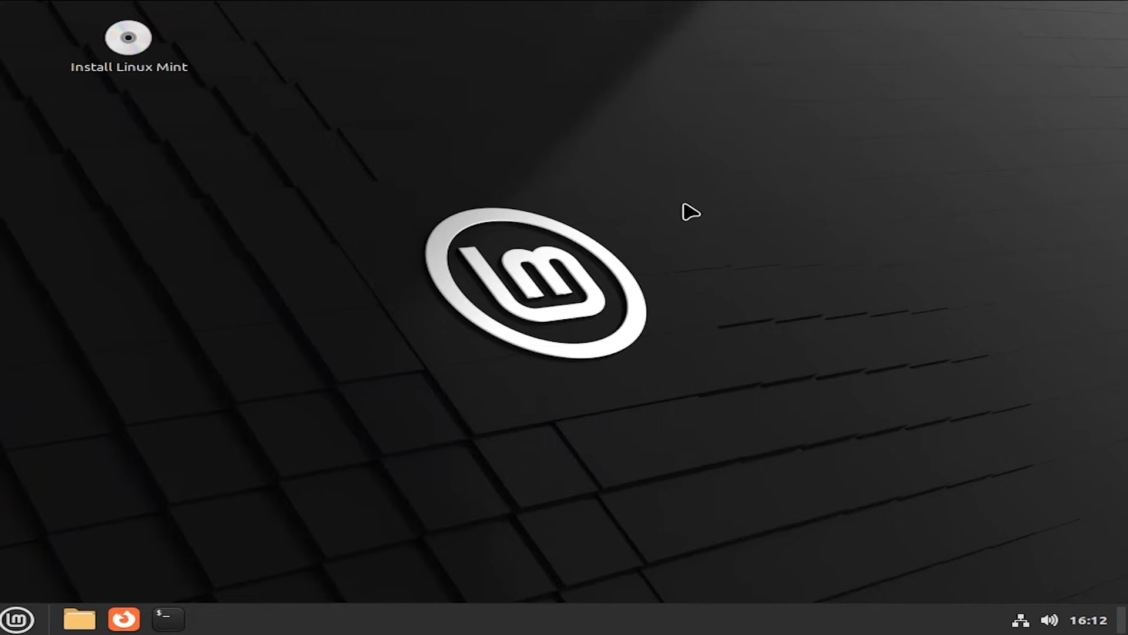
mouse_move(710, 217)
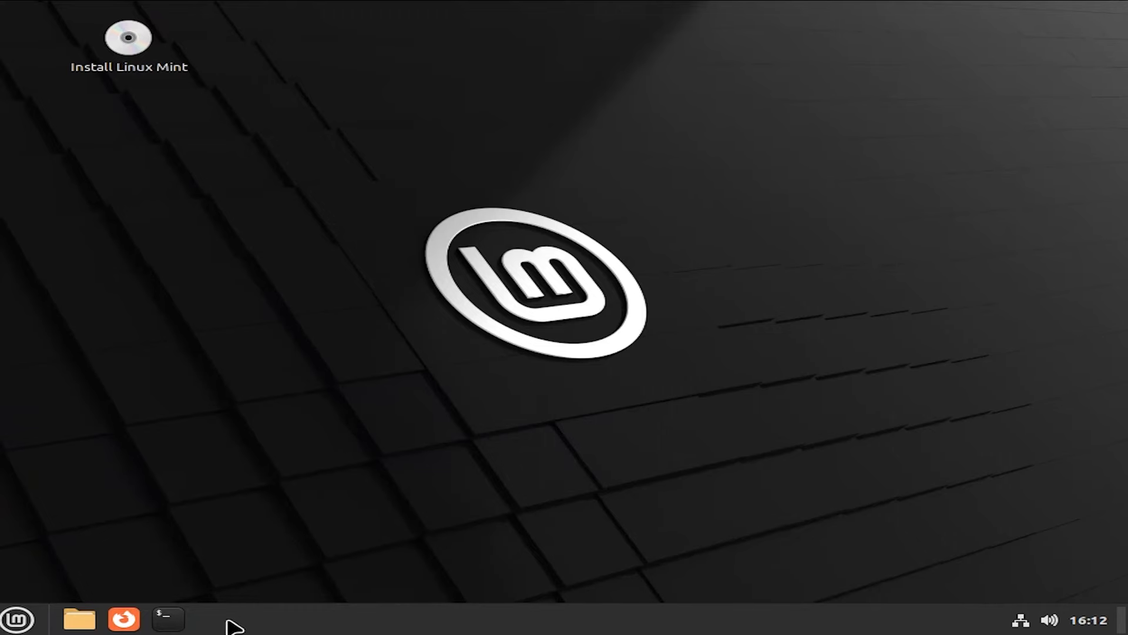
- Become root with sudo su -, run fdisk -l, and start a second terminal window
click(168, 618)
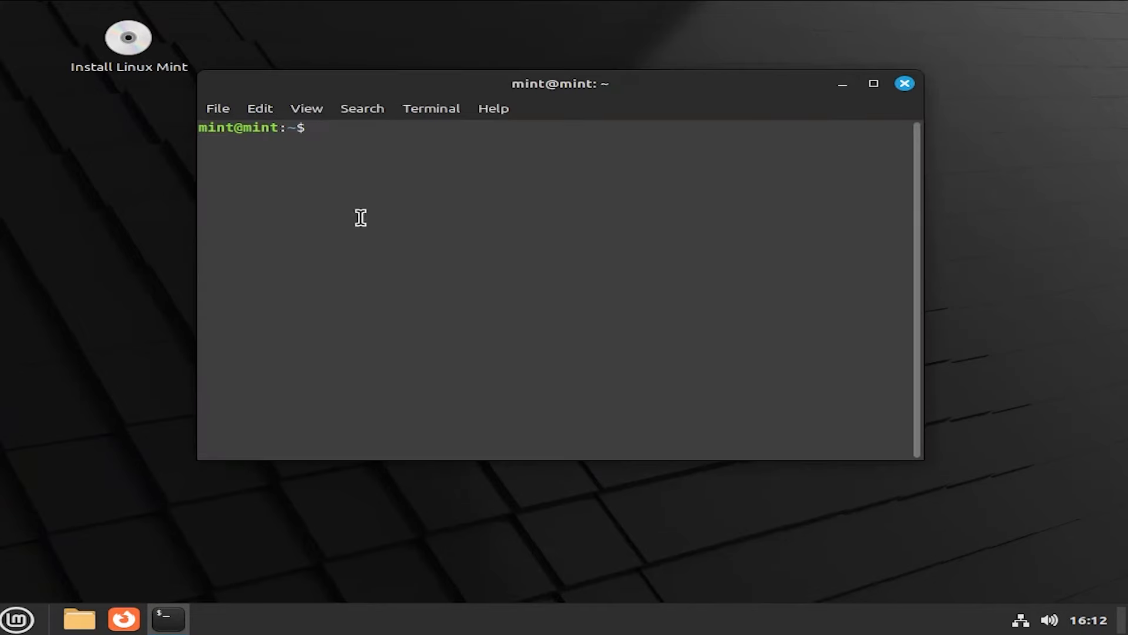
text(sudo su -)
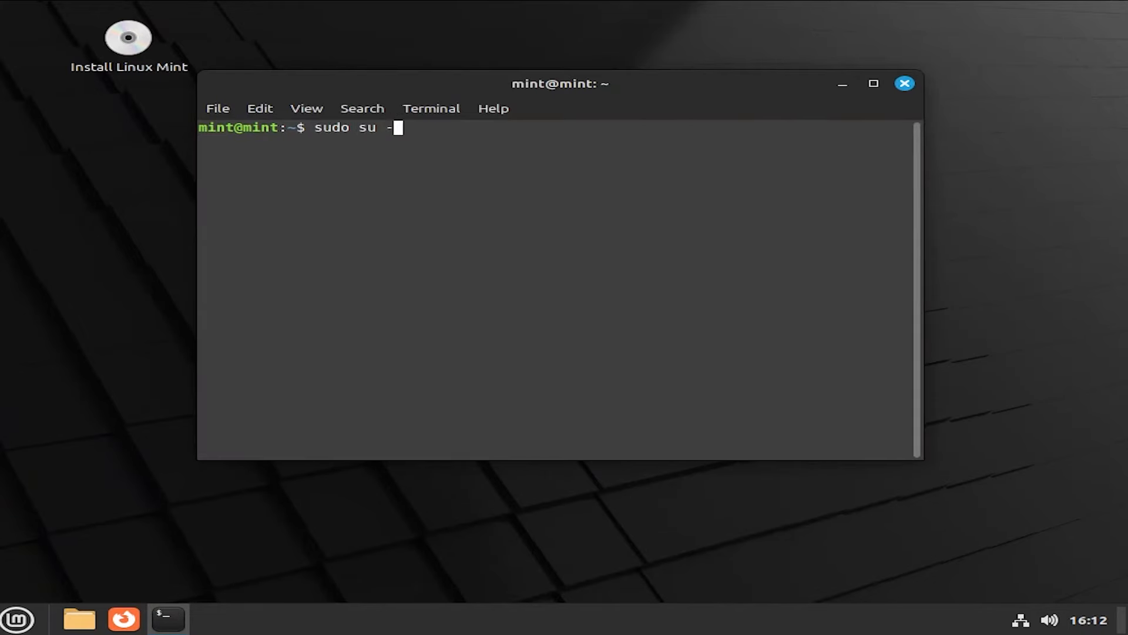
text(fdi)
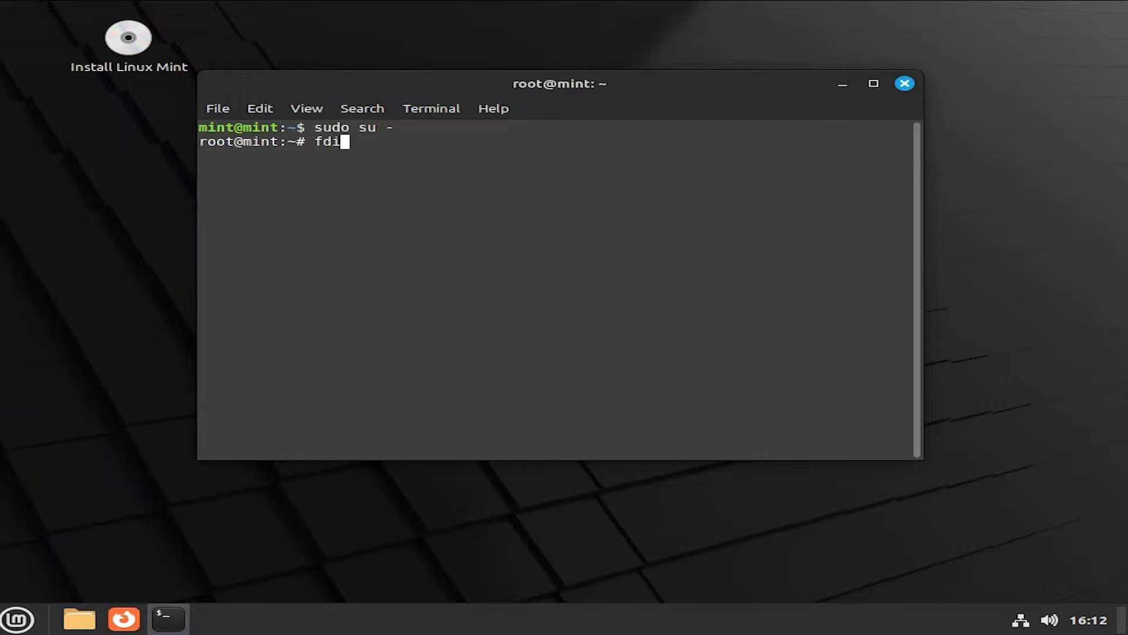
text(sk -l)
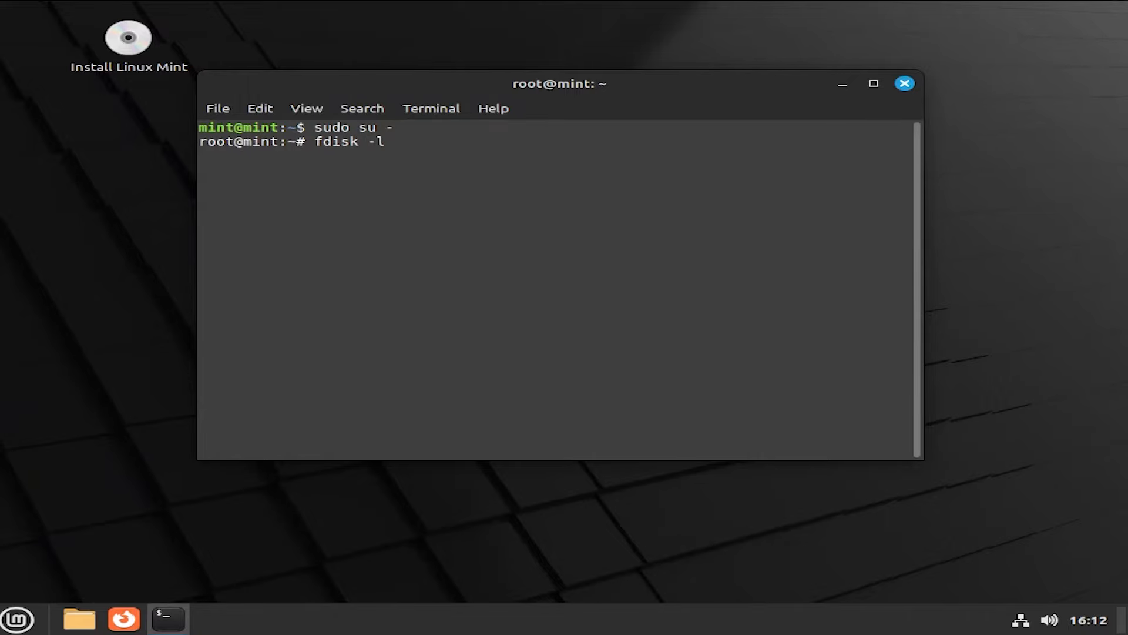
key(Return)
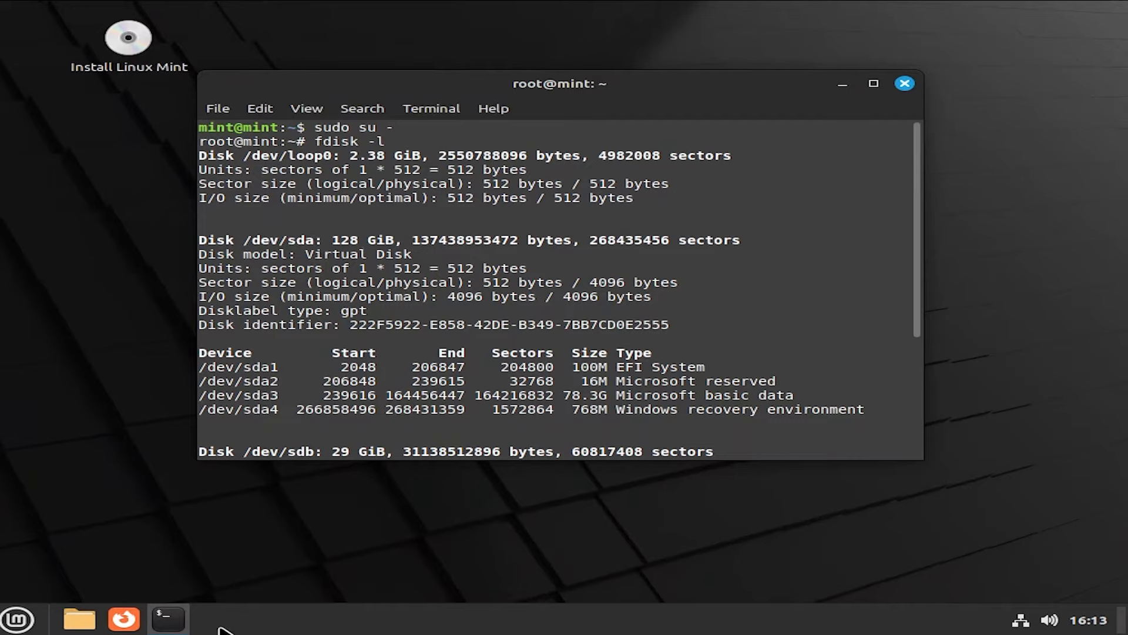
right_click(168, 618)
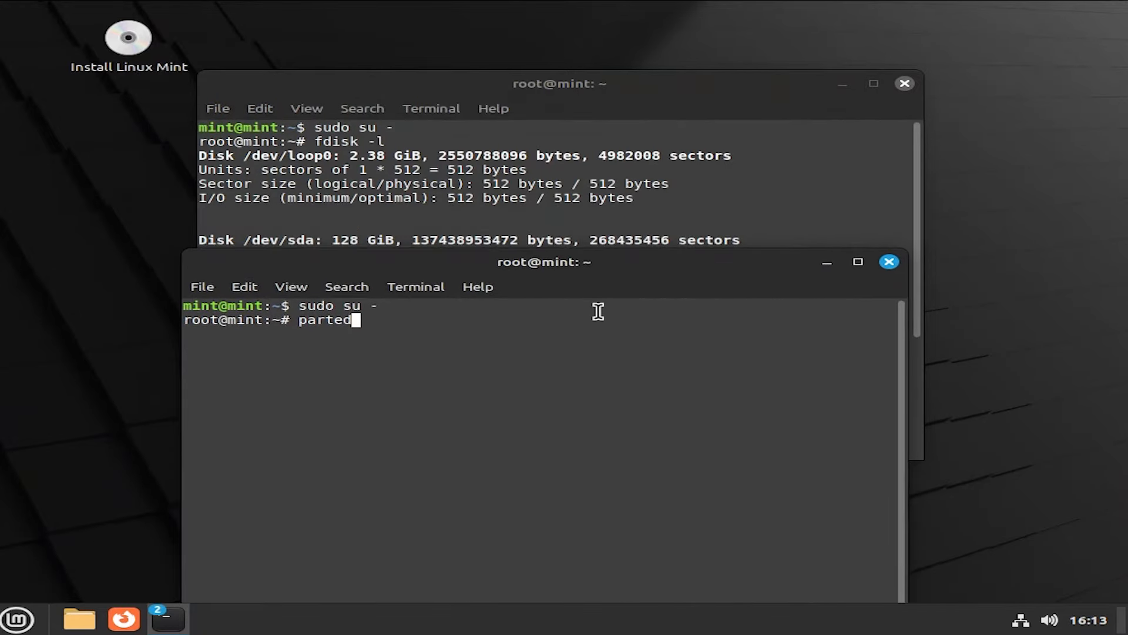
- Run parted on /dev/sda and print its GPT partition table
text(/dev/sda)
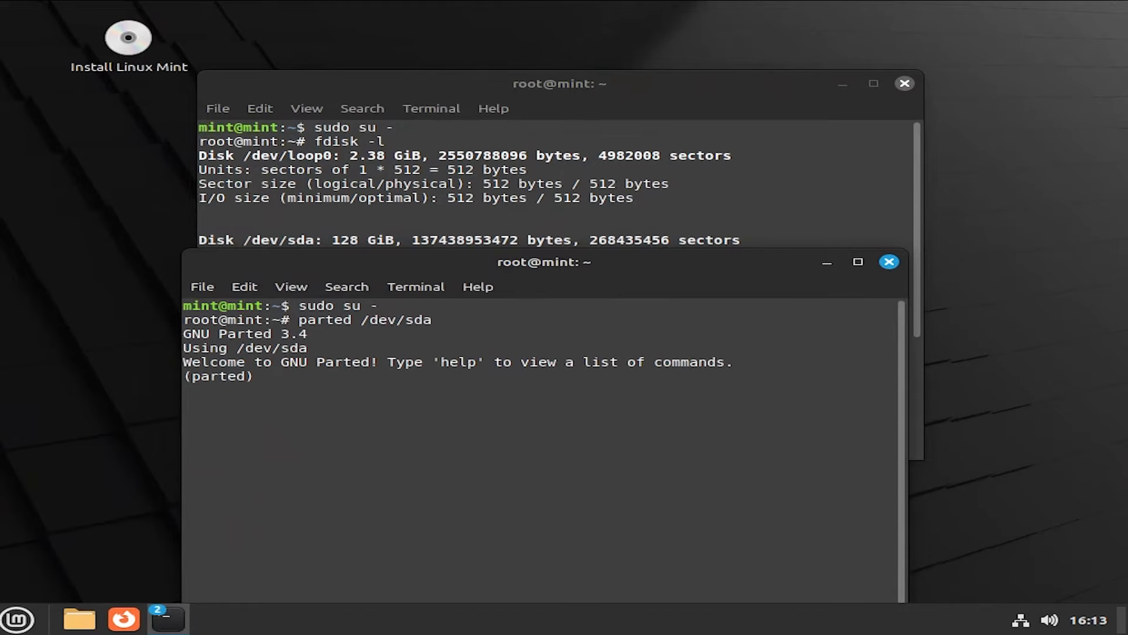
text(p)
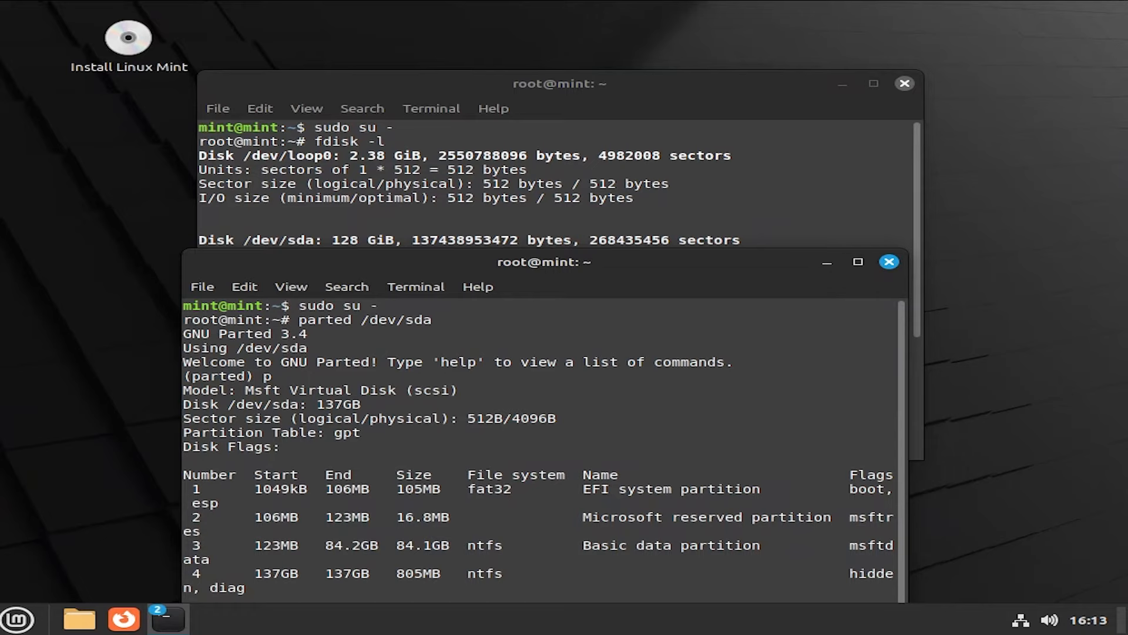
mouse_move(595, 311)
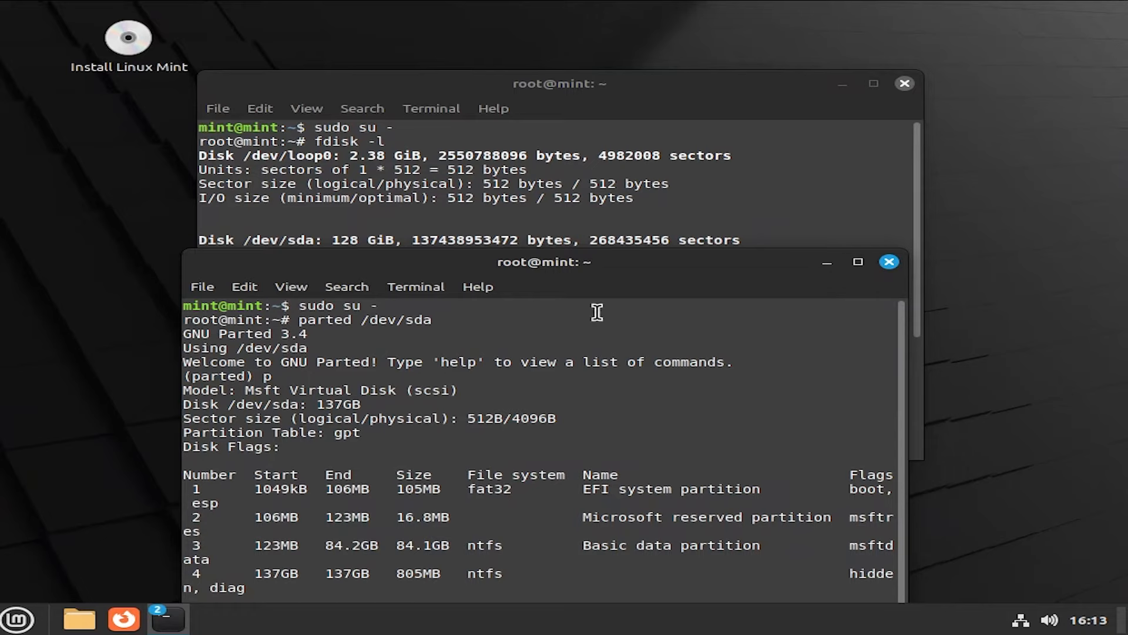
mouse_move(194, 489)
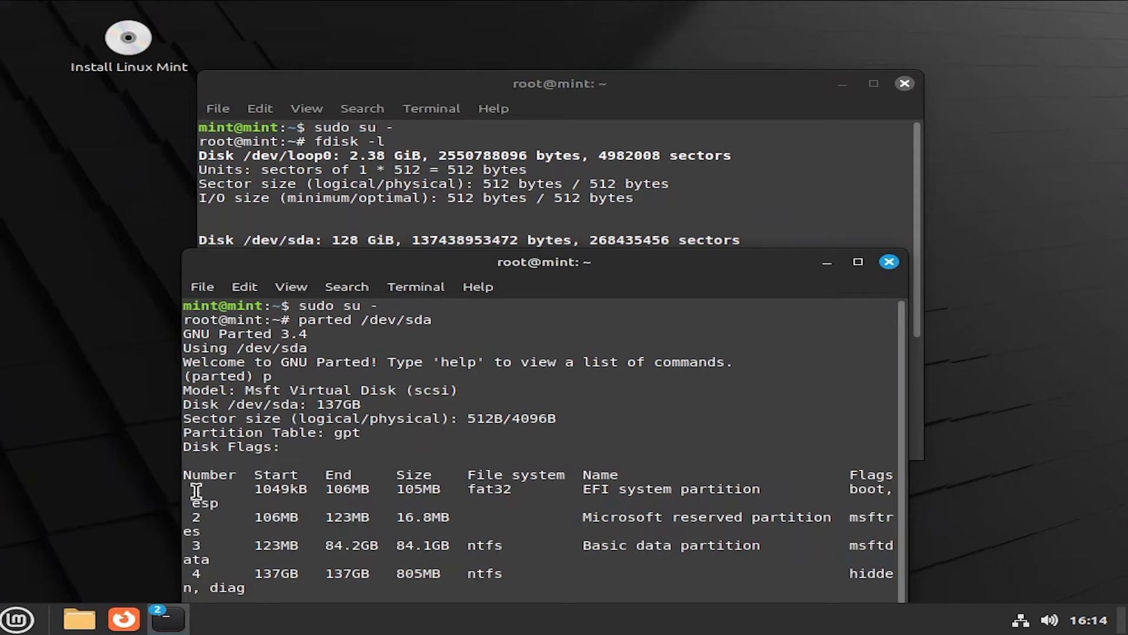
mouse_move(698, 489)
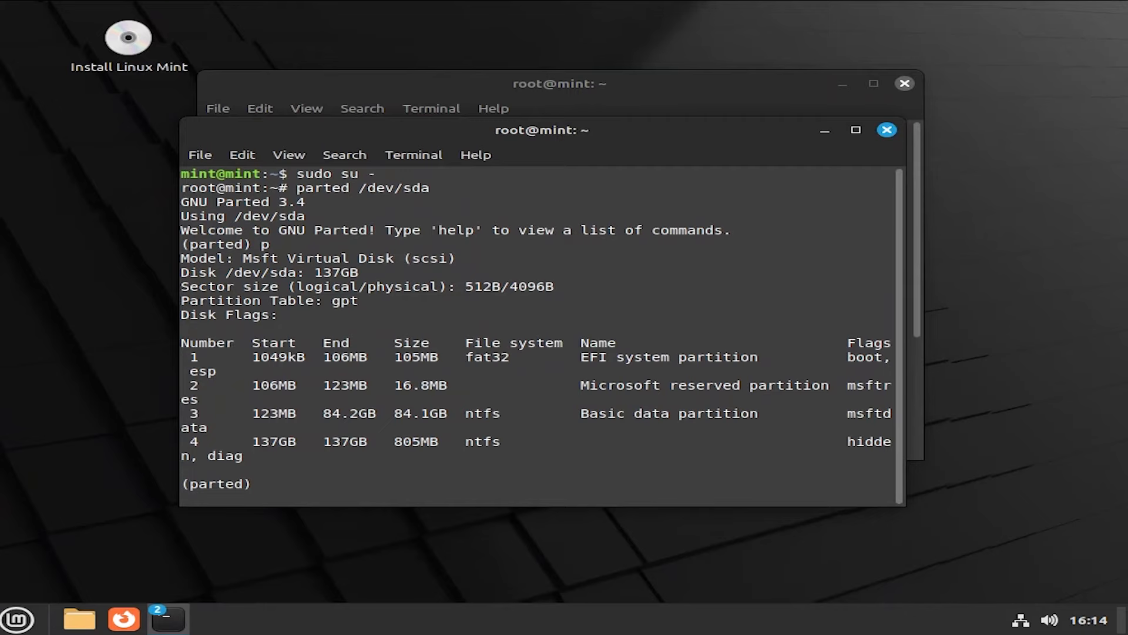
- Run set 1 boot off, print the table to verify, and quit parted
text(s)
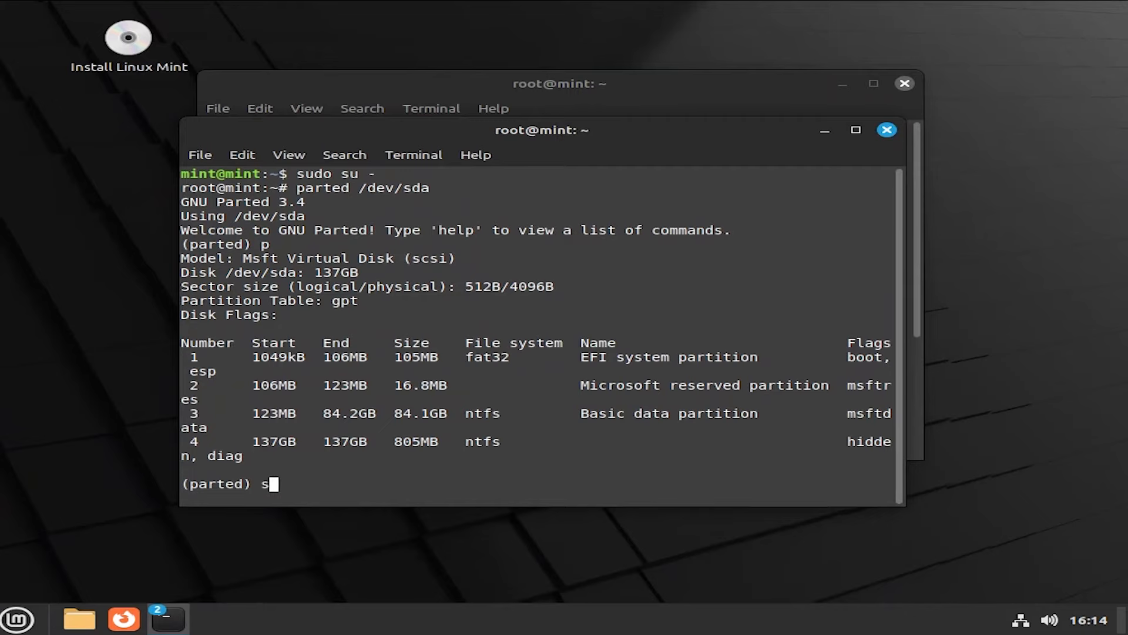
text(et)
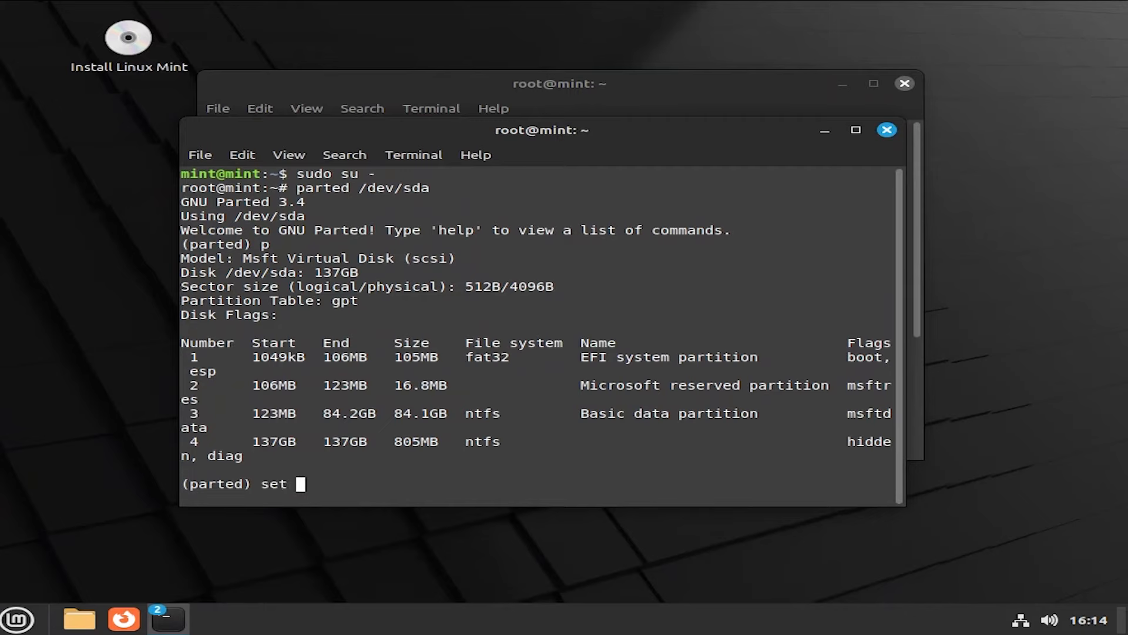
text(1)
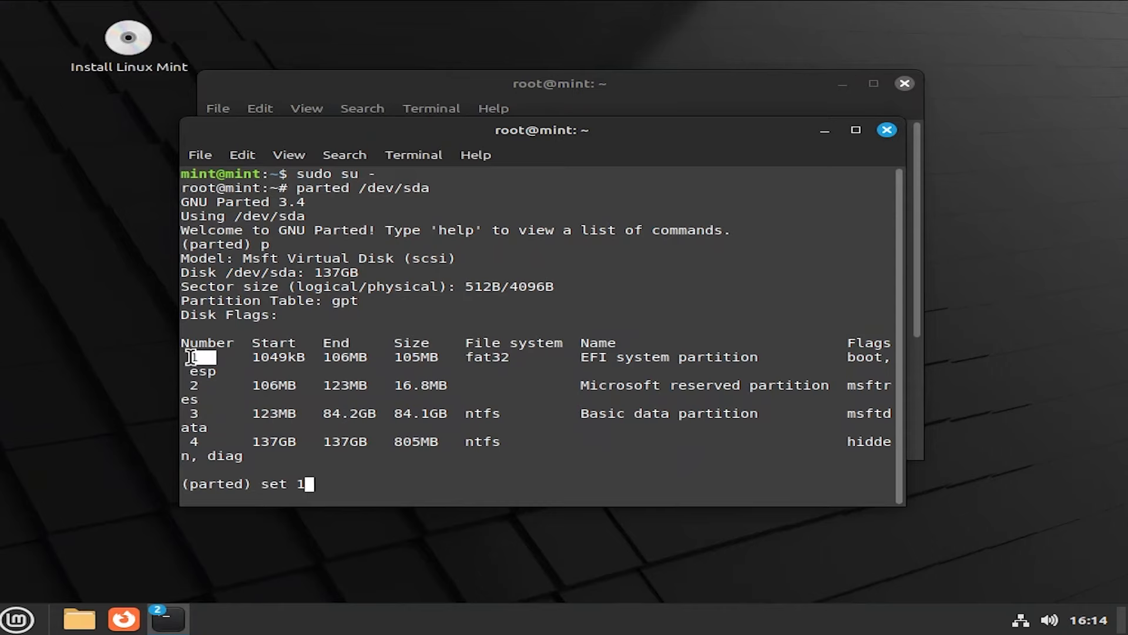
text(boot off)
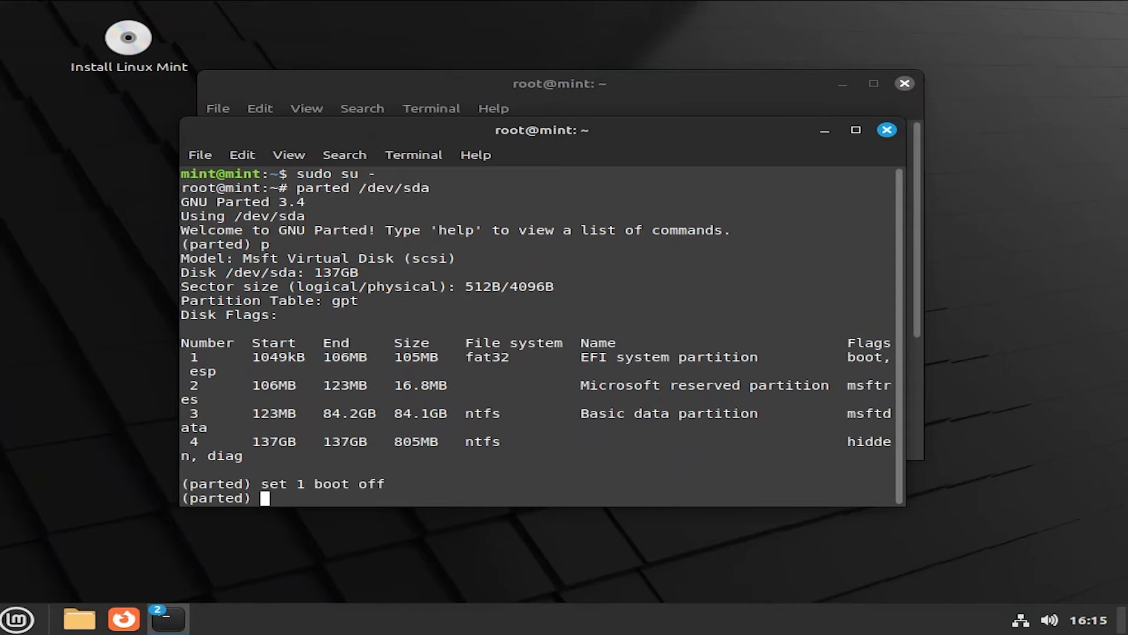
text(p)
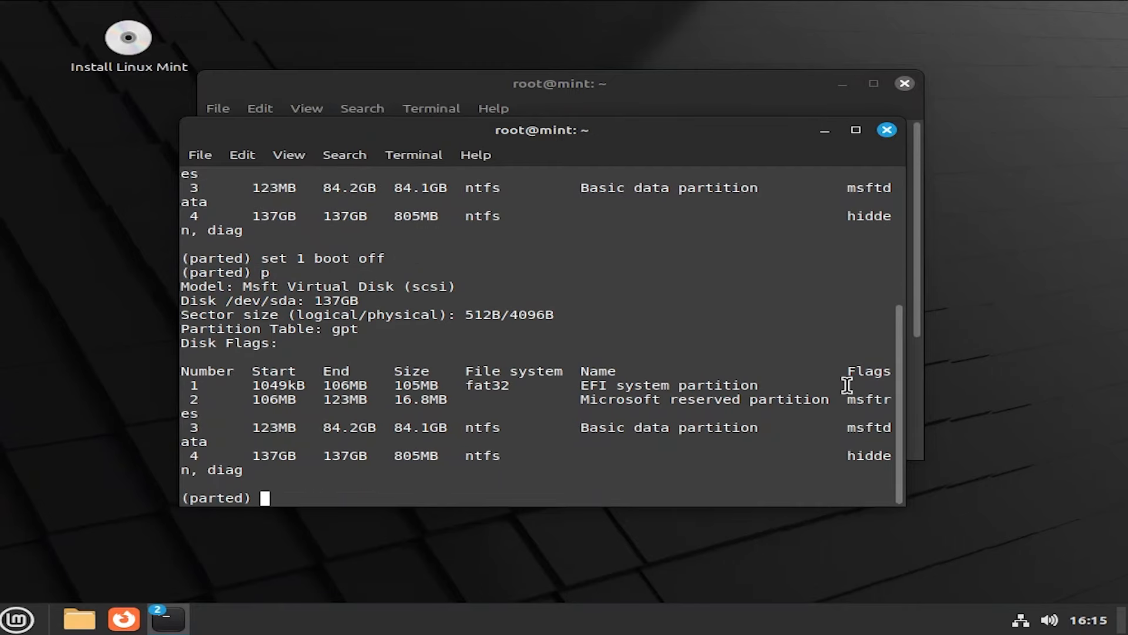
mouse_move(825, 381)
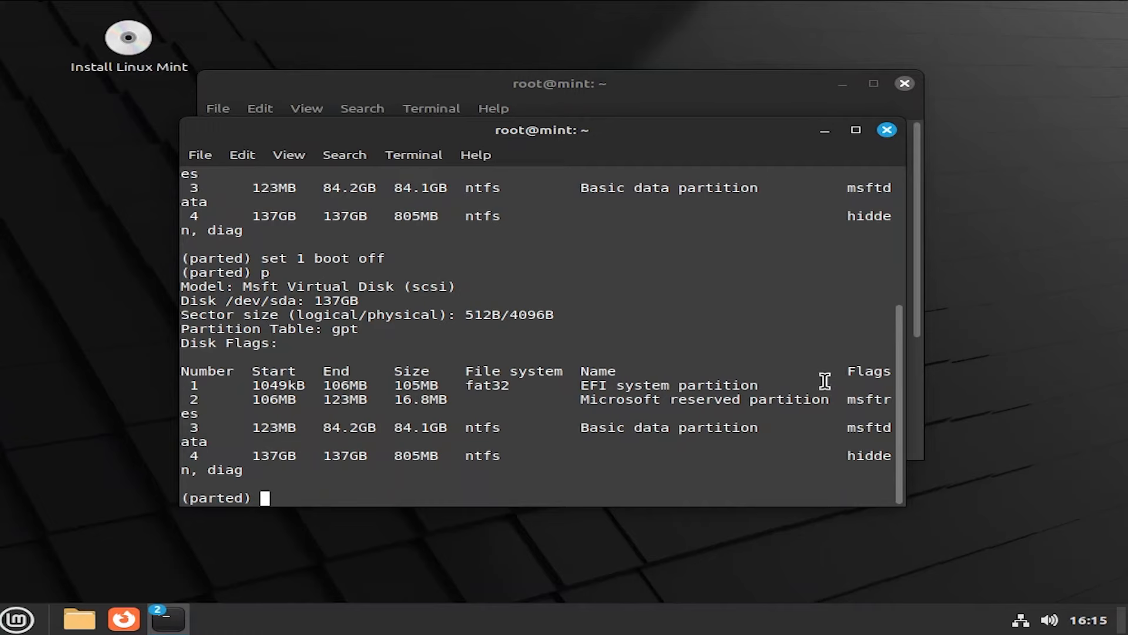
text(q)
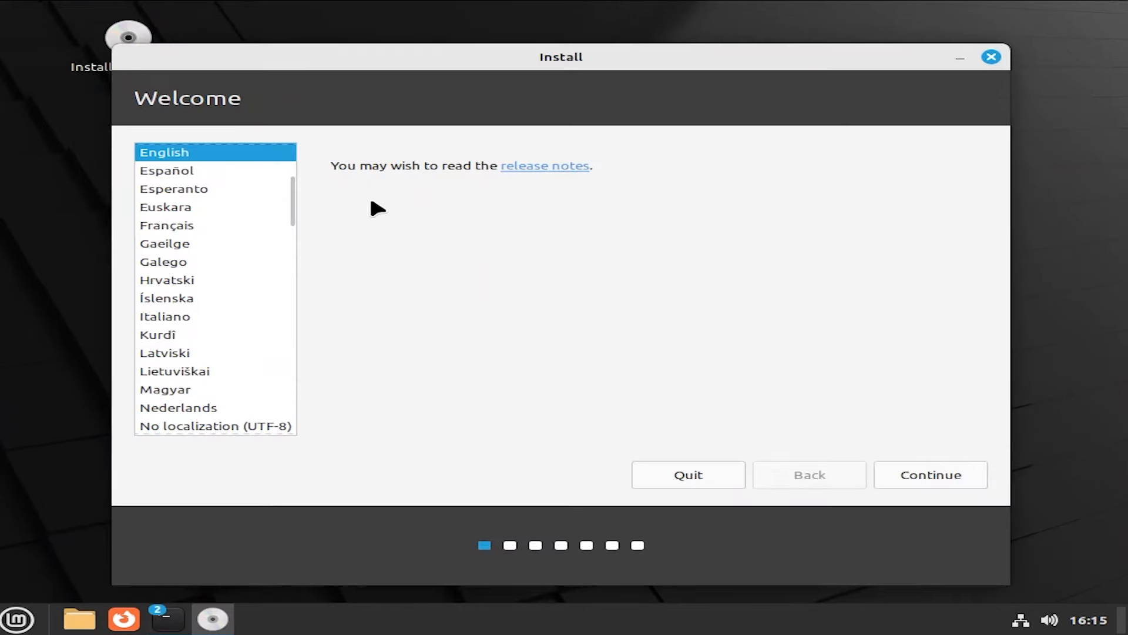
mouse_move(931, 489)
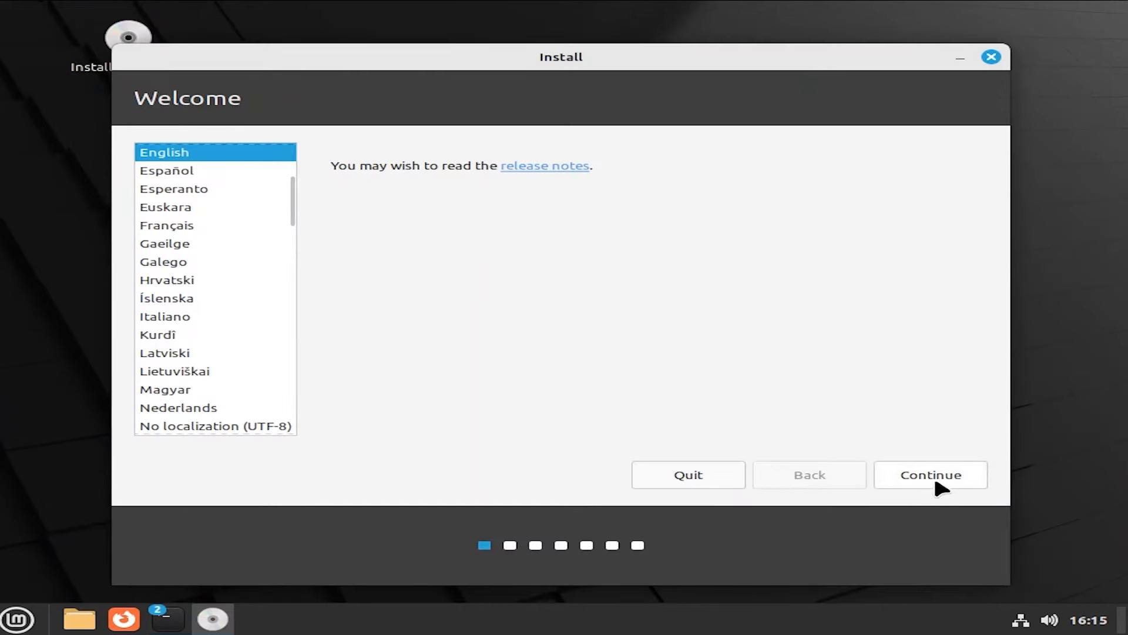
- Continue past Welcome, English (US) keyboard and multimedia codecs to Installation type
click(930, 474)
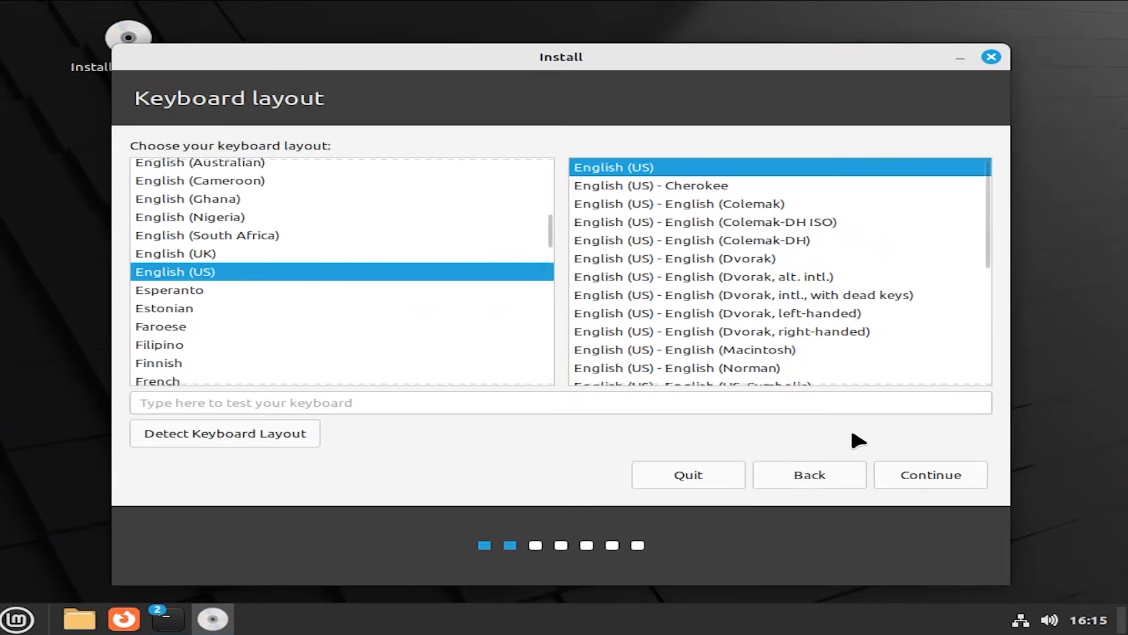
click(929, 473)
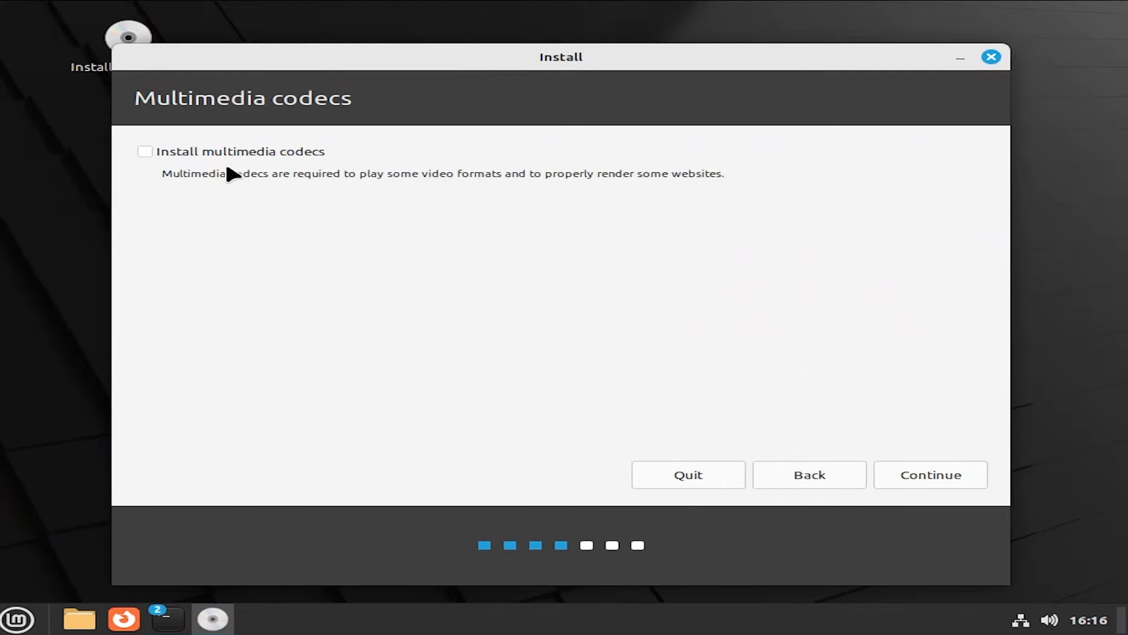
click(928, 473)
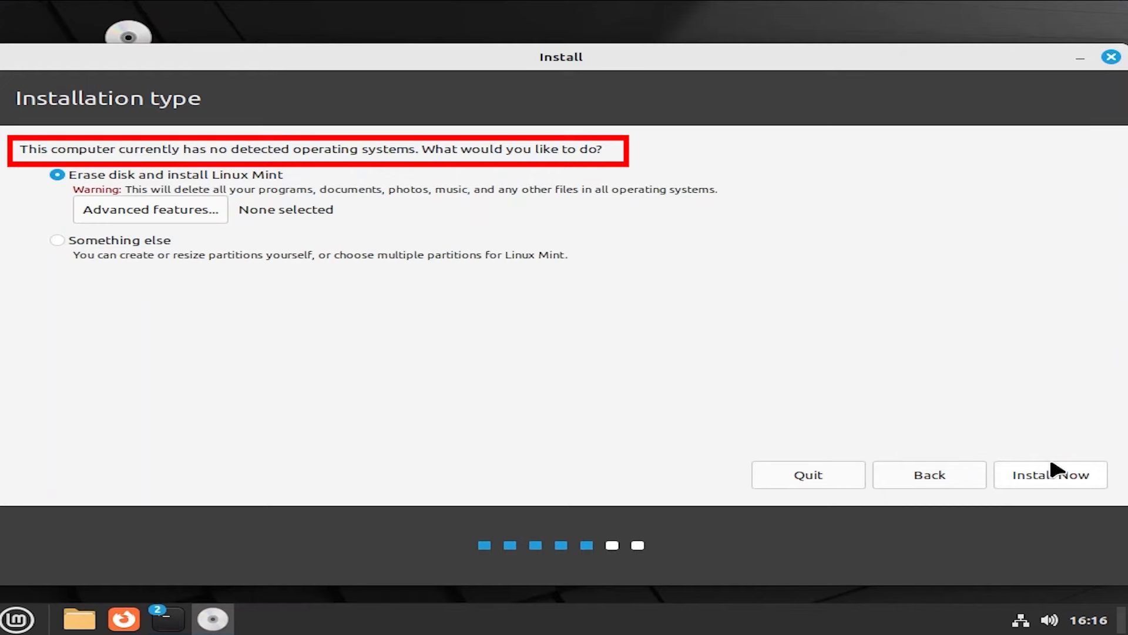
mouse_move(521, 302)
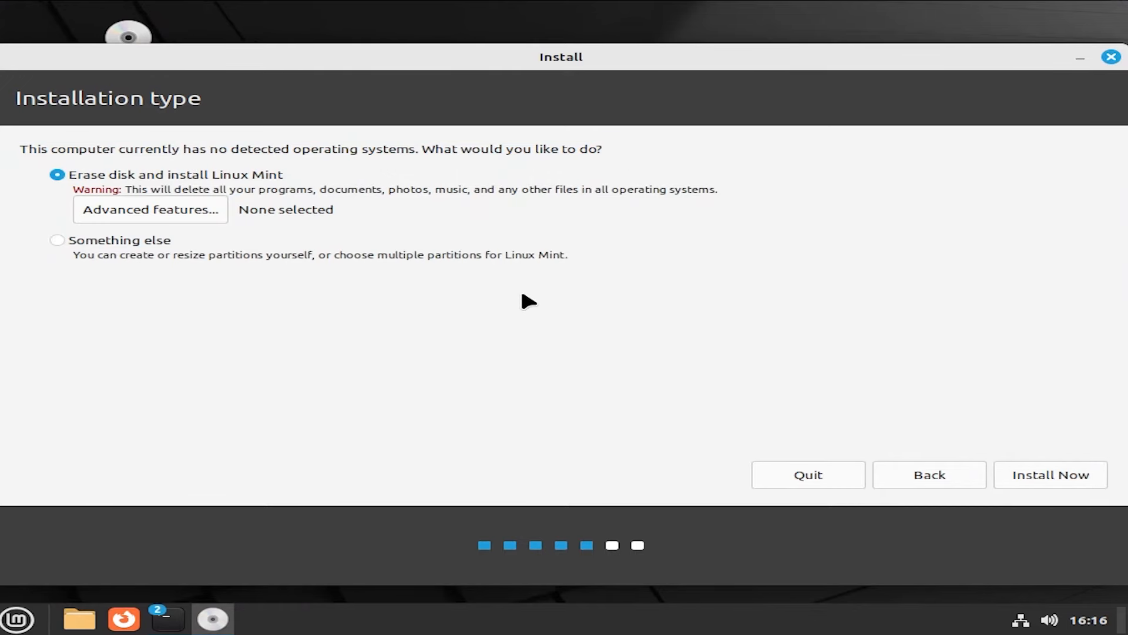
mouse_move(152, 281)
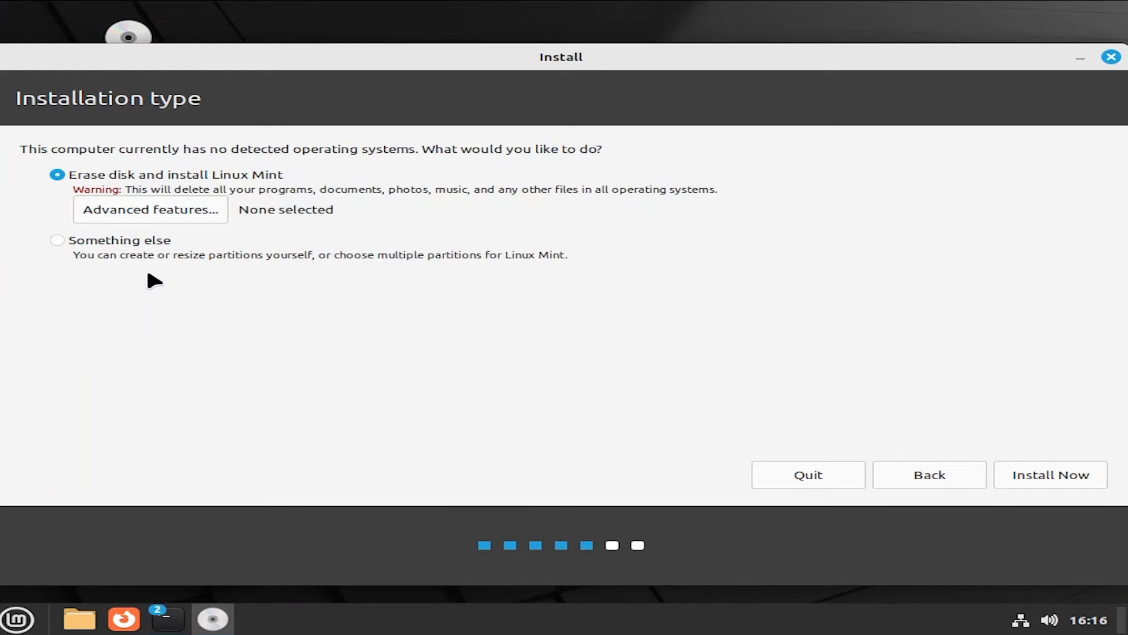
mouse_move(86, 251)
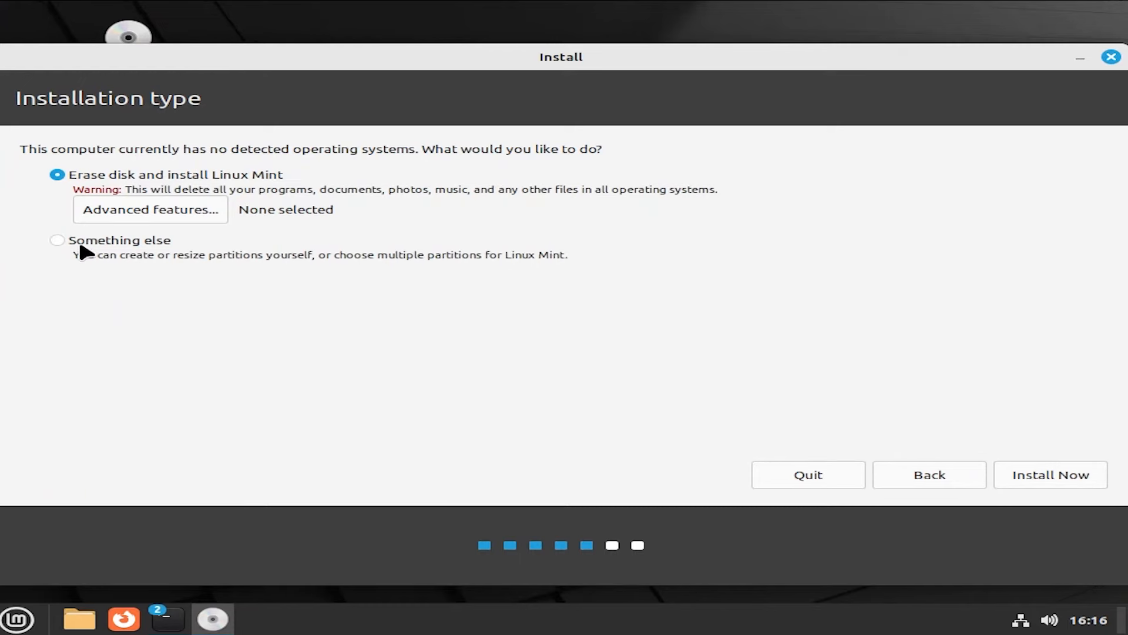
- Choose Something else for manual partitioning and continue
click(57, 240)
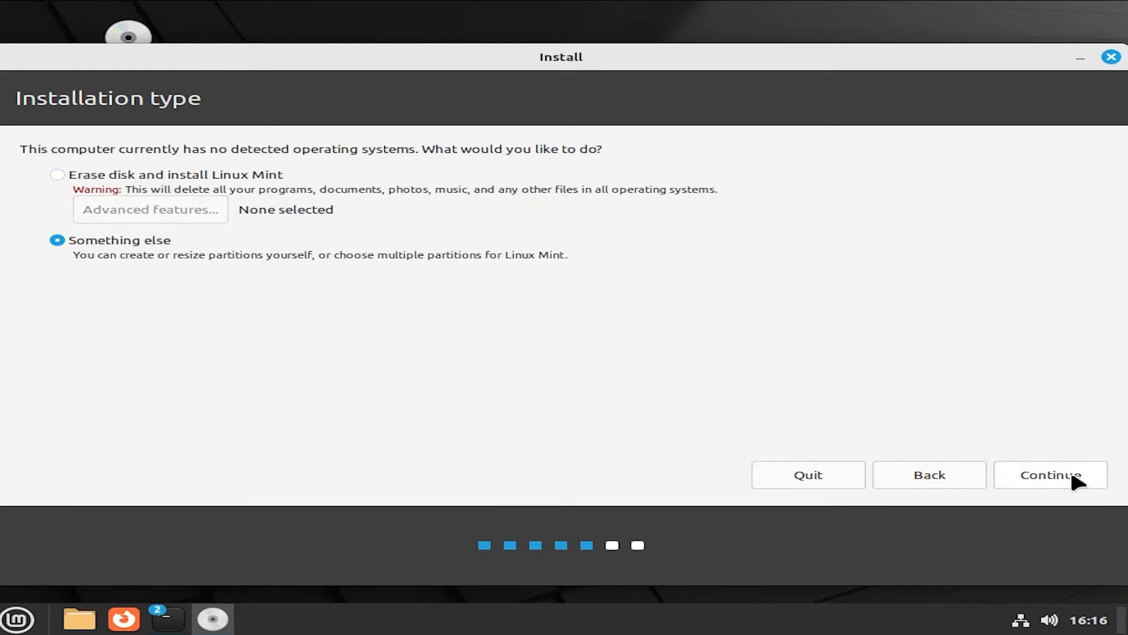
click(1050, 473)
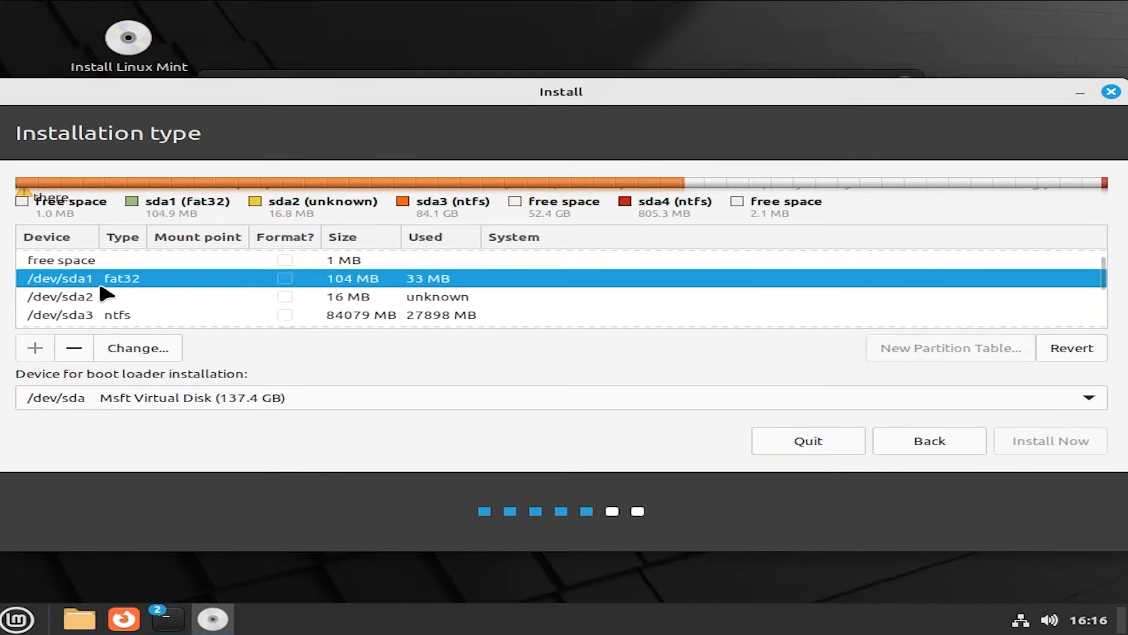
scroll(down, 3)
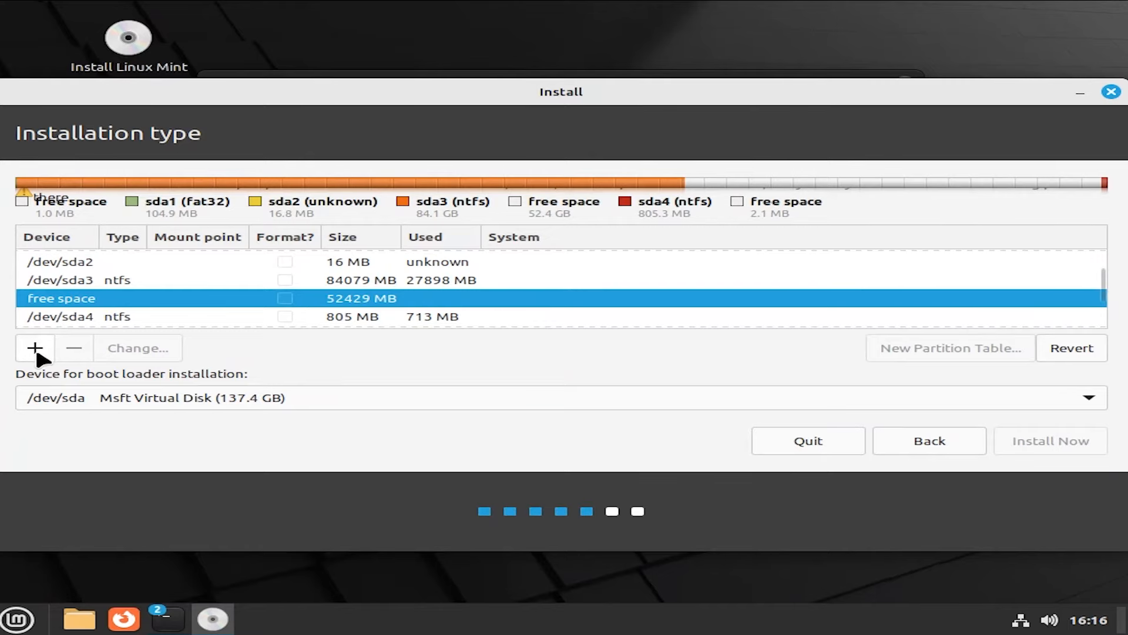
- Create a 512 MB EFI System Partition in the free space
click(34, 348)
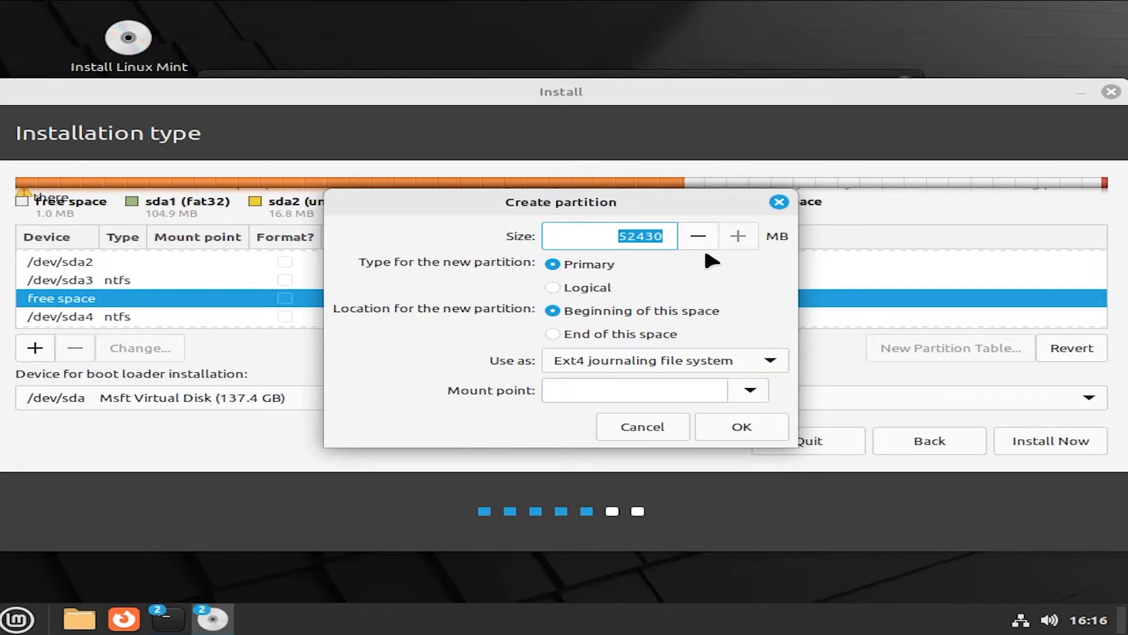
text(512)
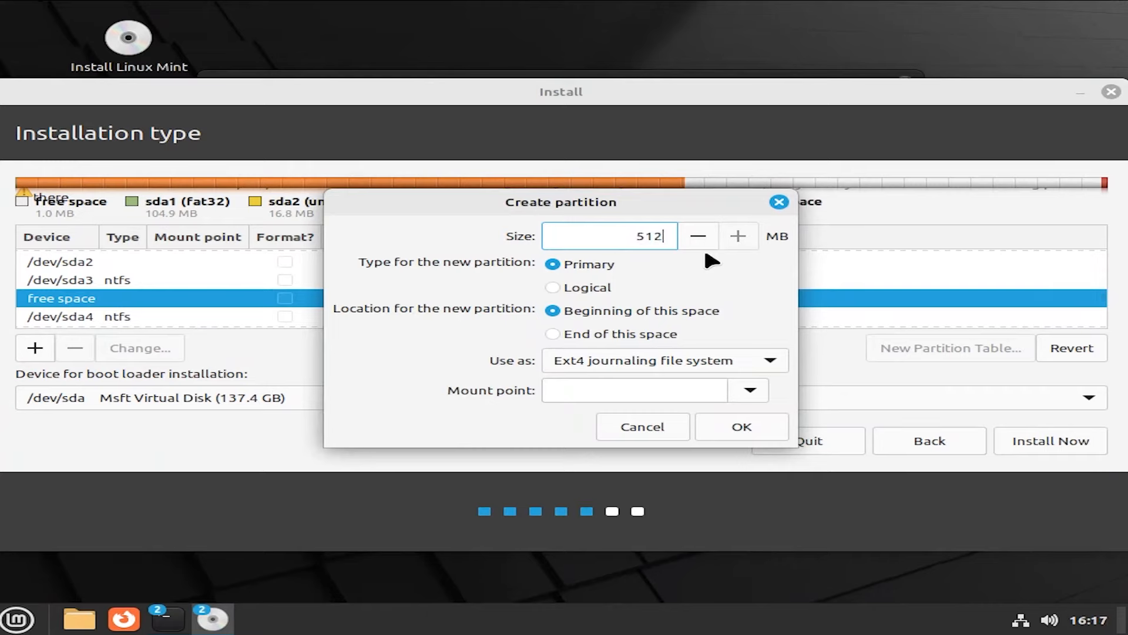
mouse_move(611, 368)
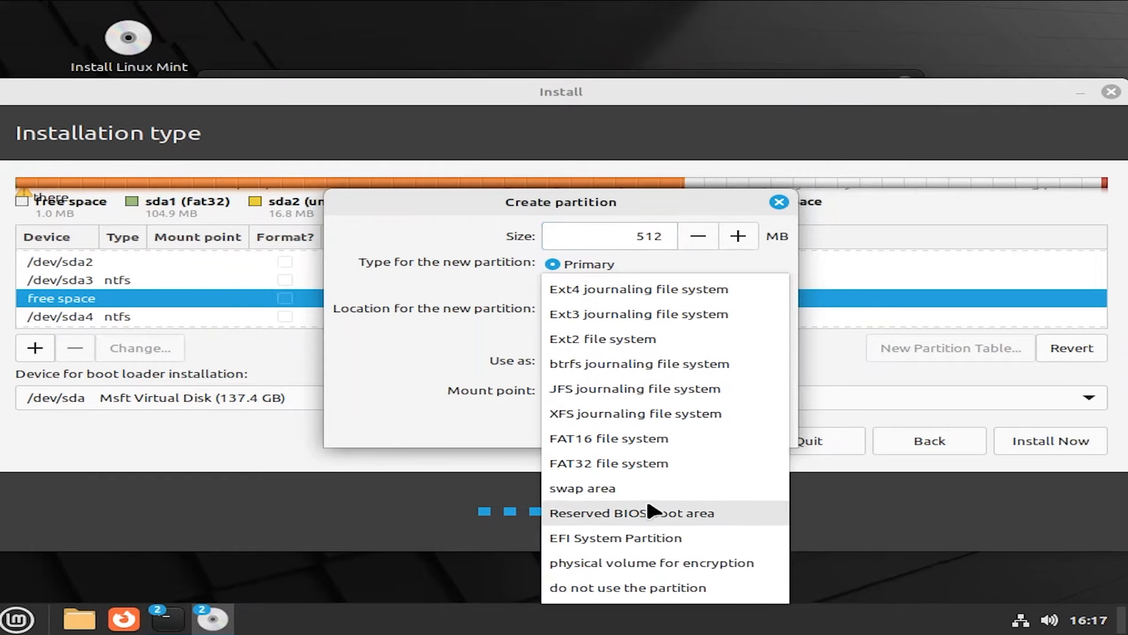
click(613, 537)
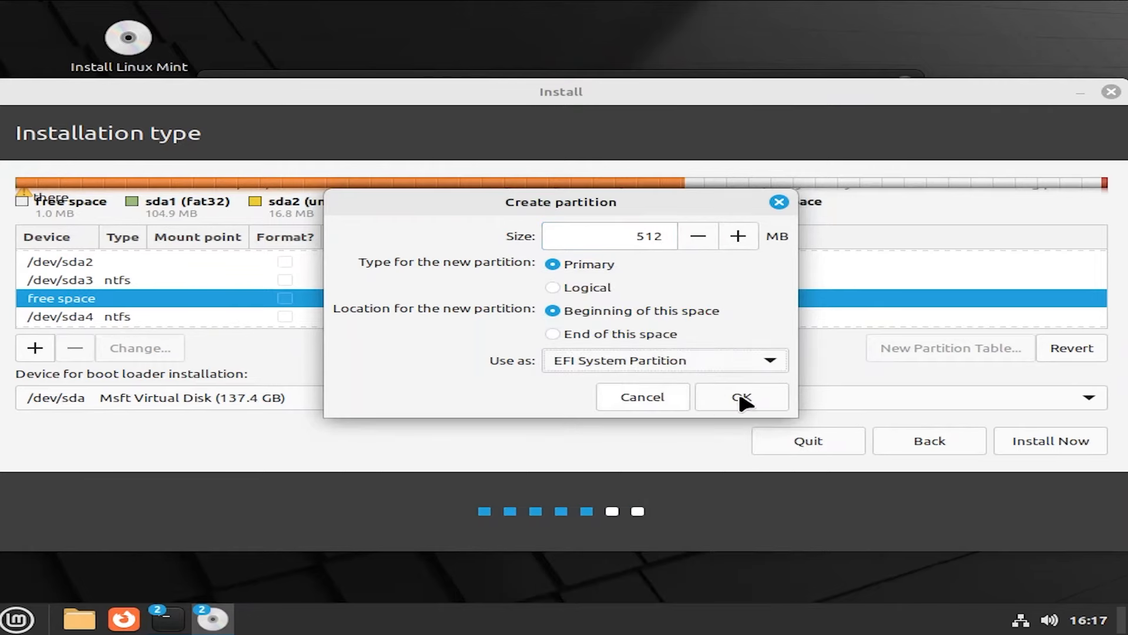
click(742, 396)
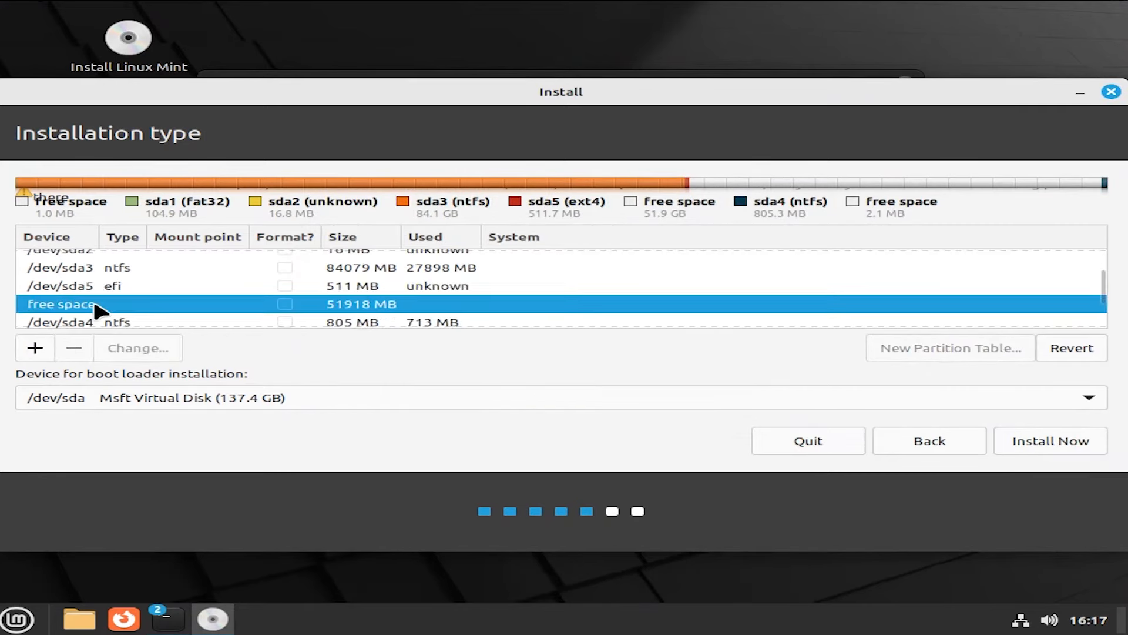
- Create an ext4 partition mounted at / and set the boot loader device to /dev/sda5
click(34, 348)
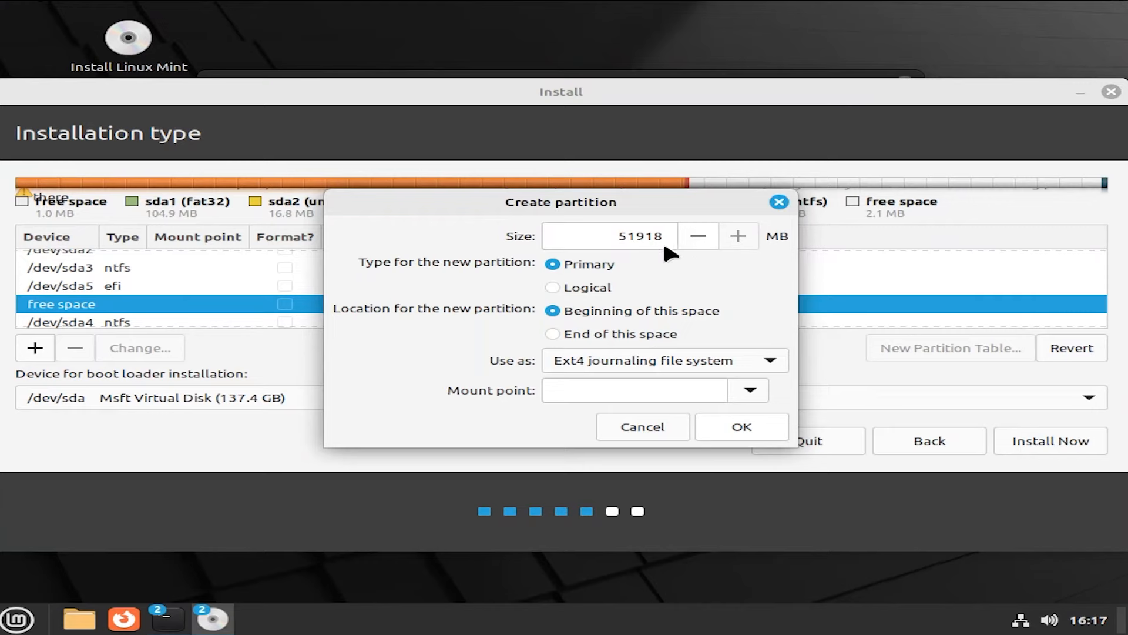
mouse_move(660, 363)
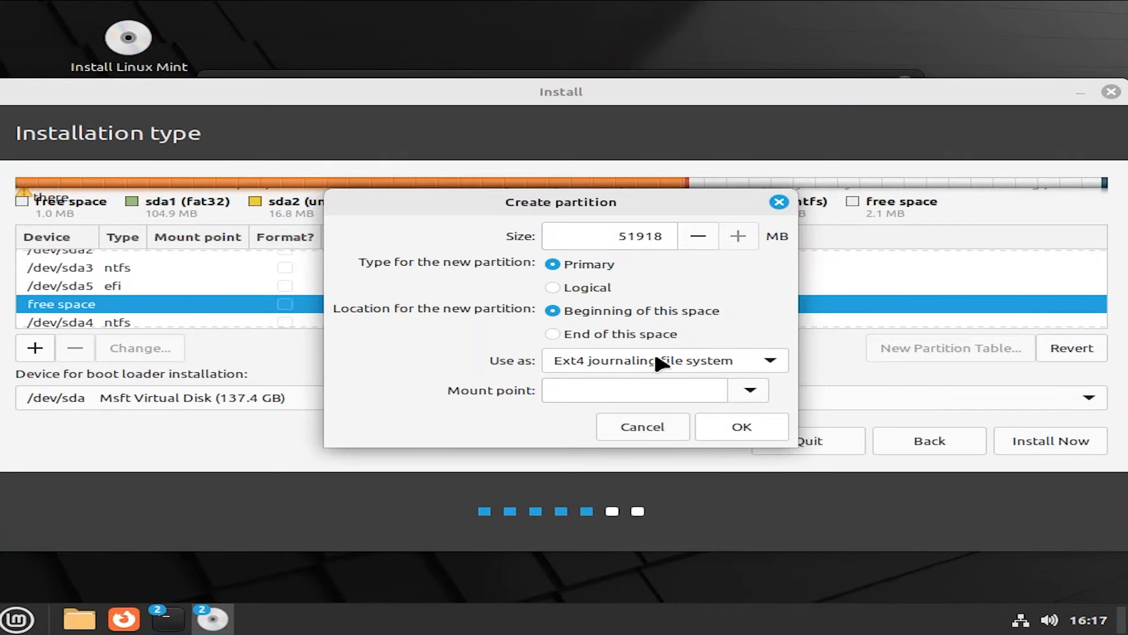
click(749, 391)
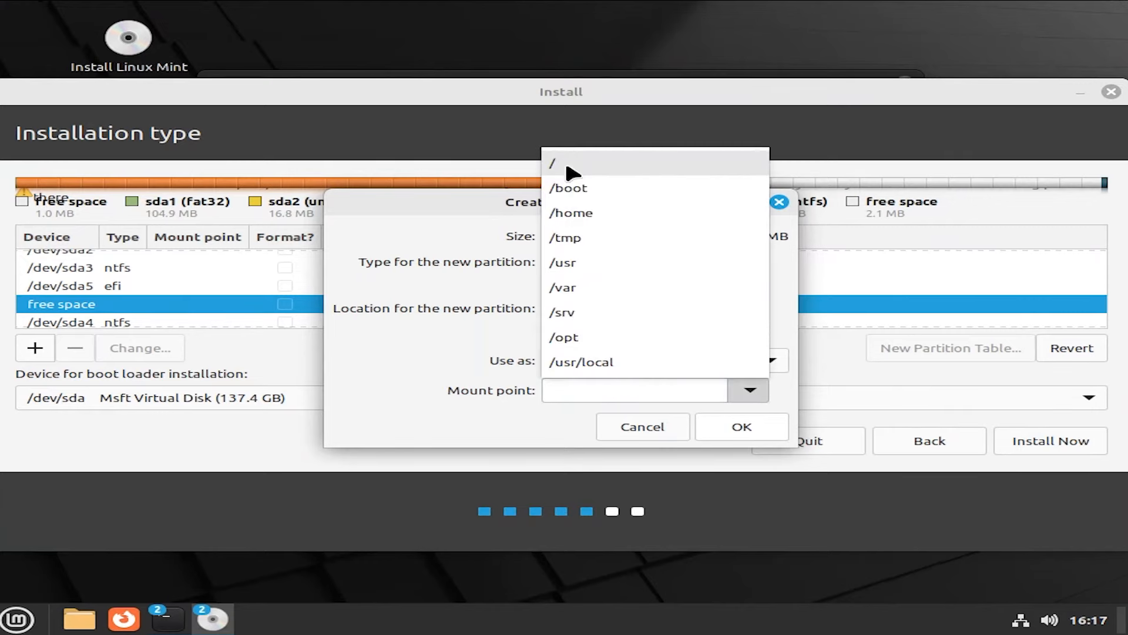
click(554, 162)
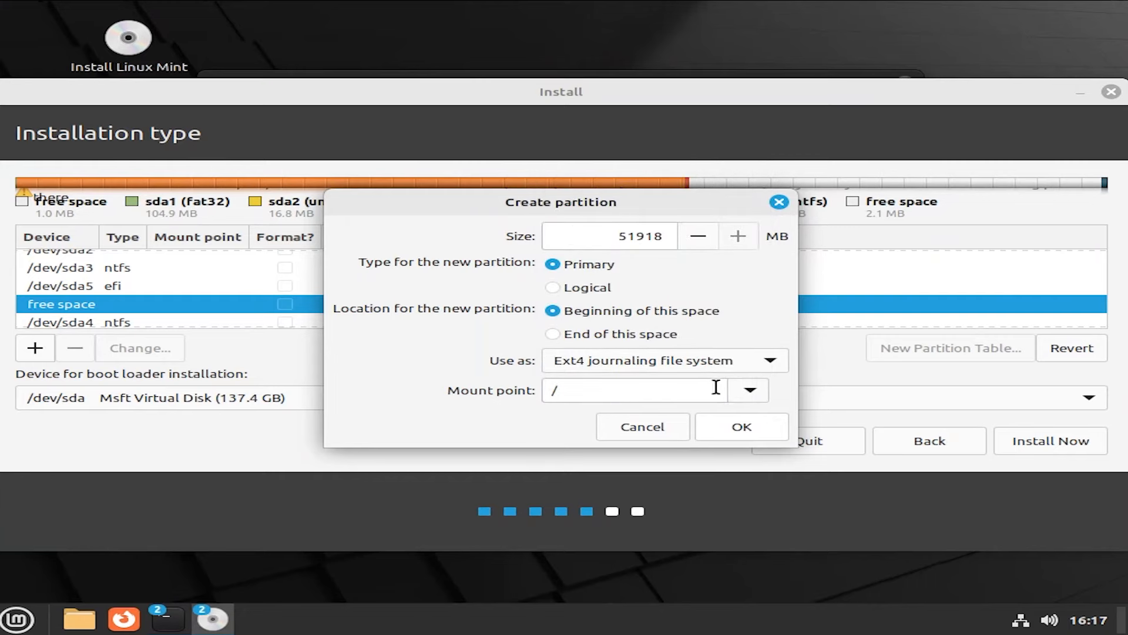
mouse_move(740, 431)
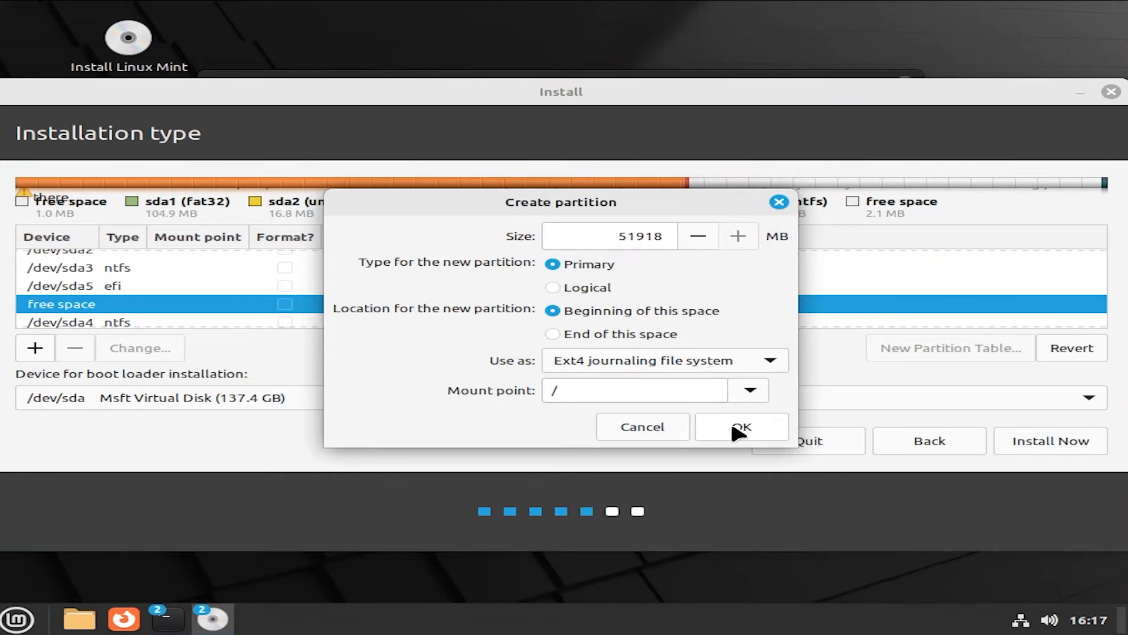
click(742, 425)
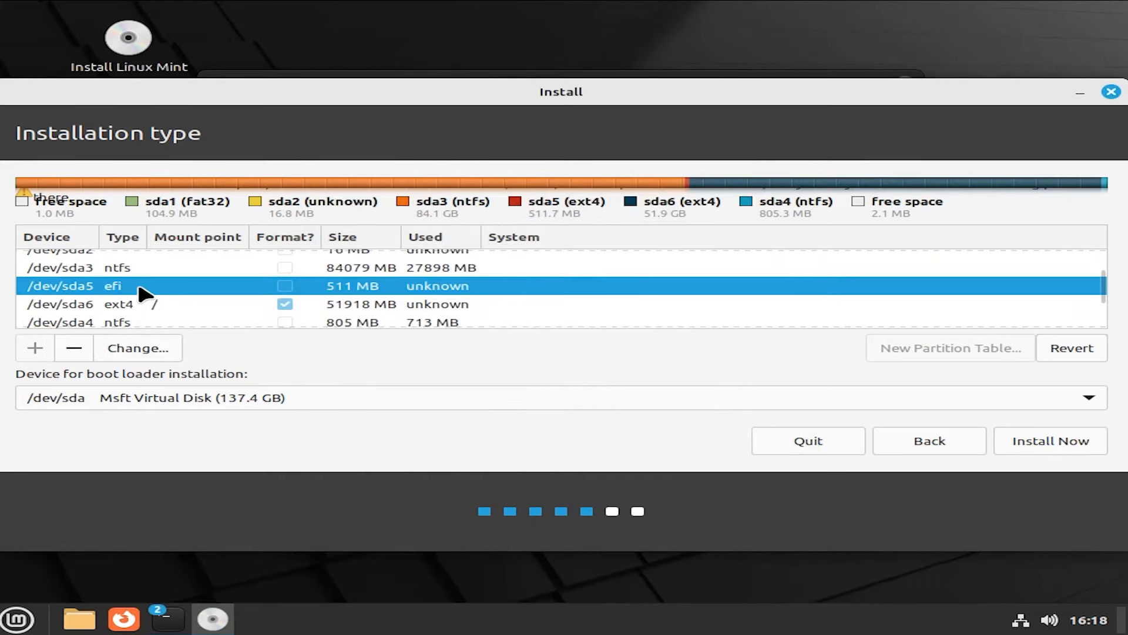
mouse_move(137, 319)
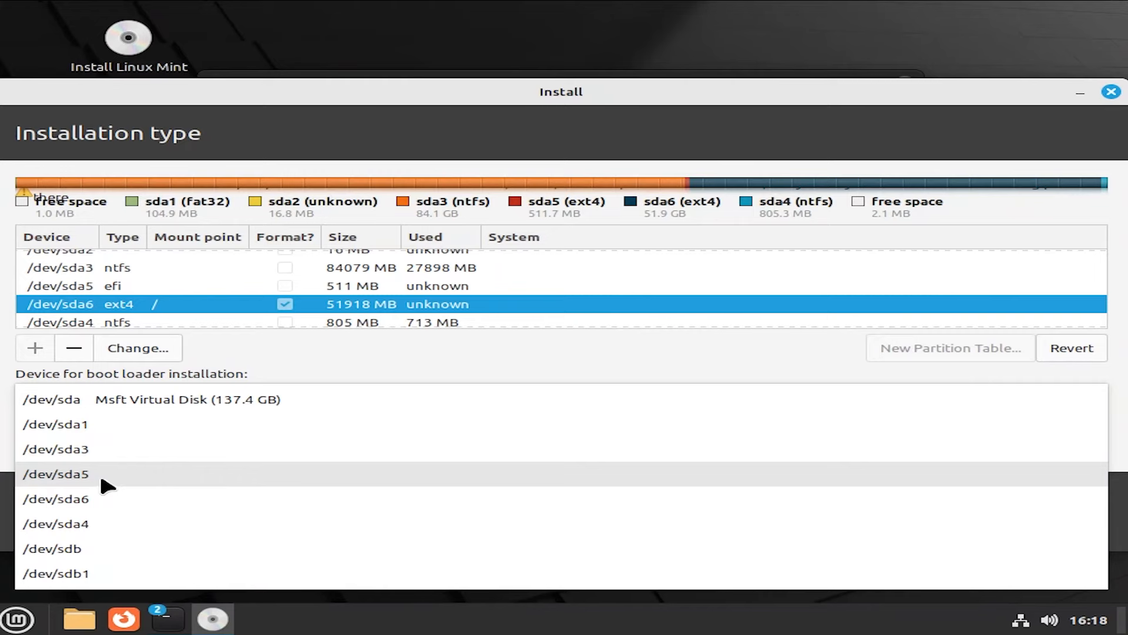
click(55, 473)
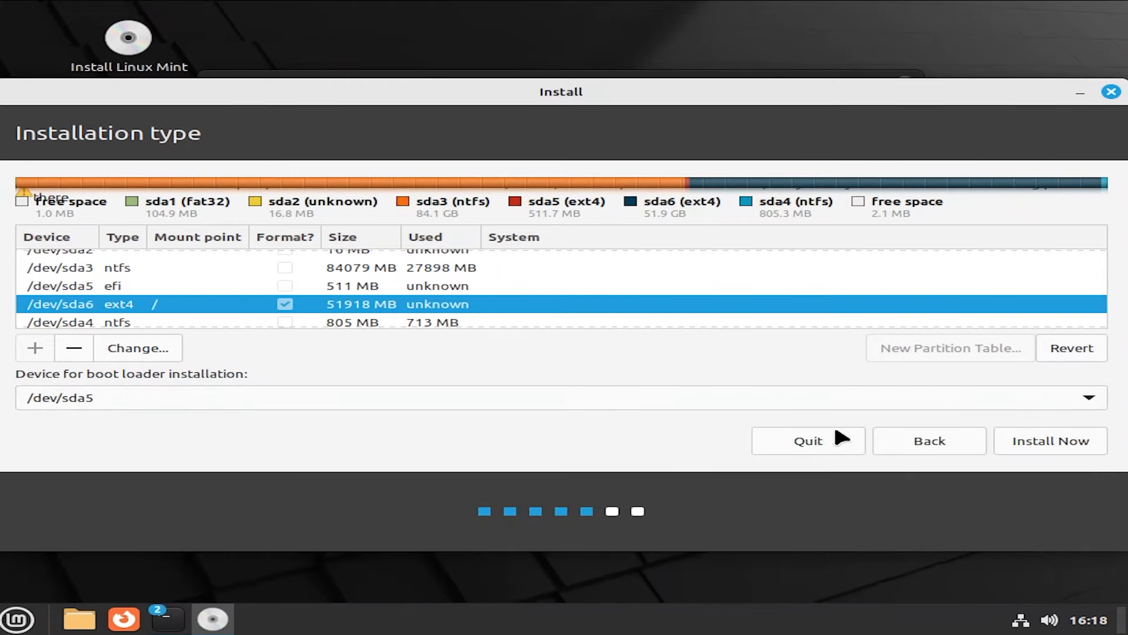
- Confirm Install Now, write the partition changes, keep Los Angeles, and accept the account details to start installing
click(1049, 441)
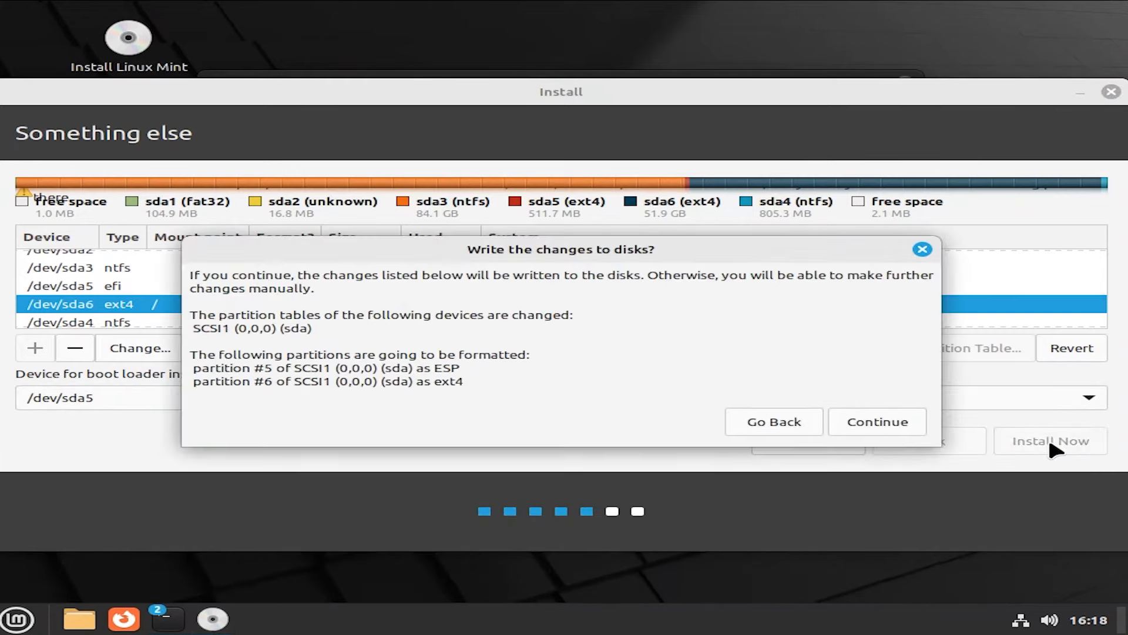
mouse_move(280, 374)
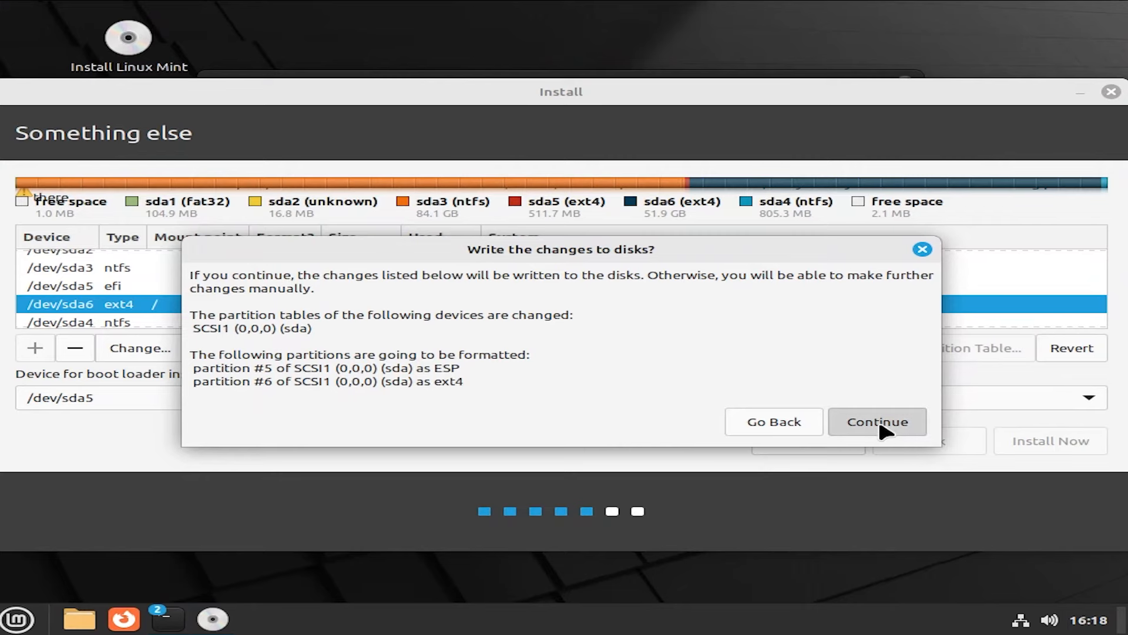
click(876, 421)
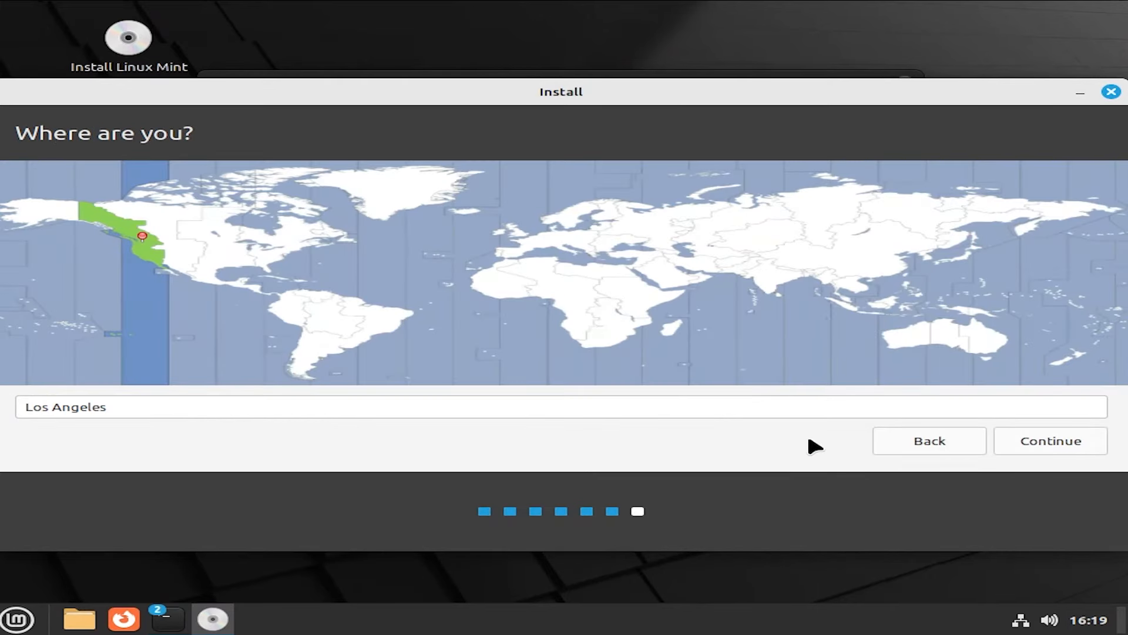
mouse_move(1044, 444)
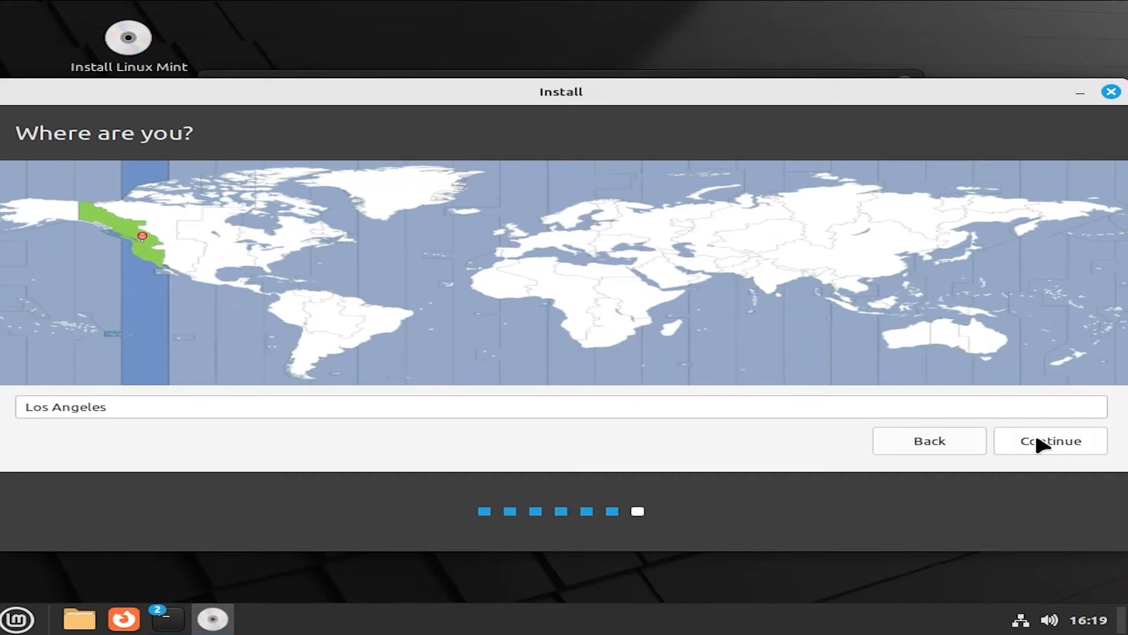
click(1049, 441)
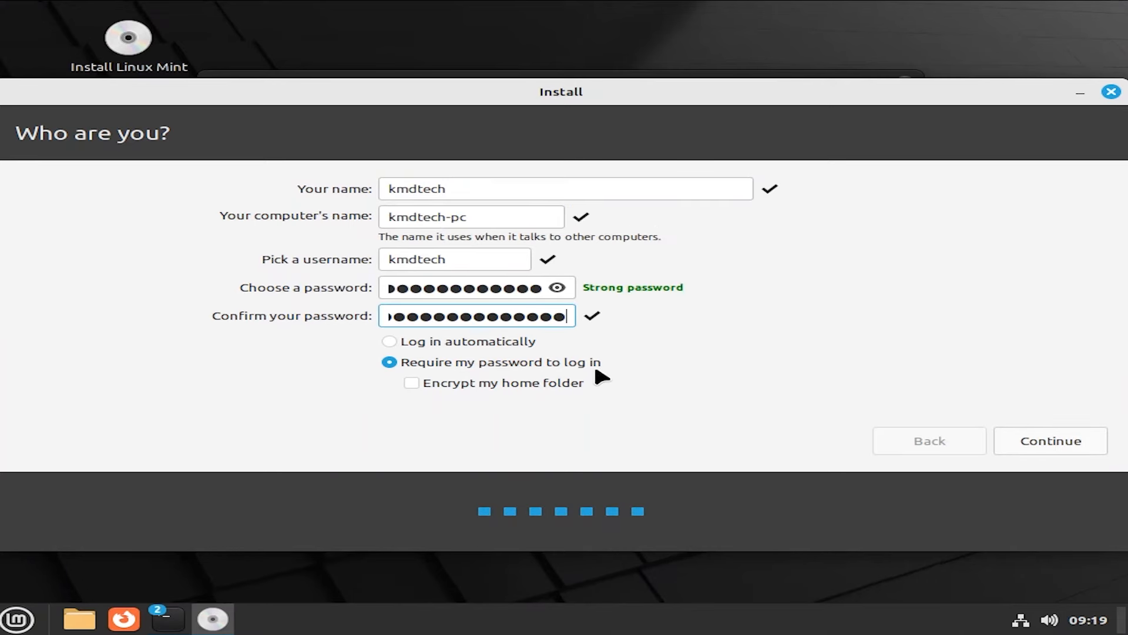
mouse_move(803, 389)
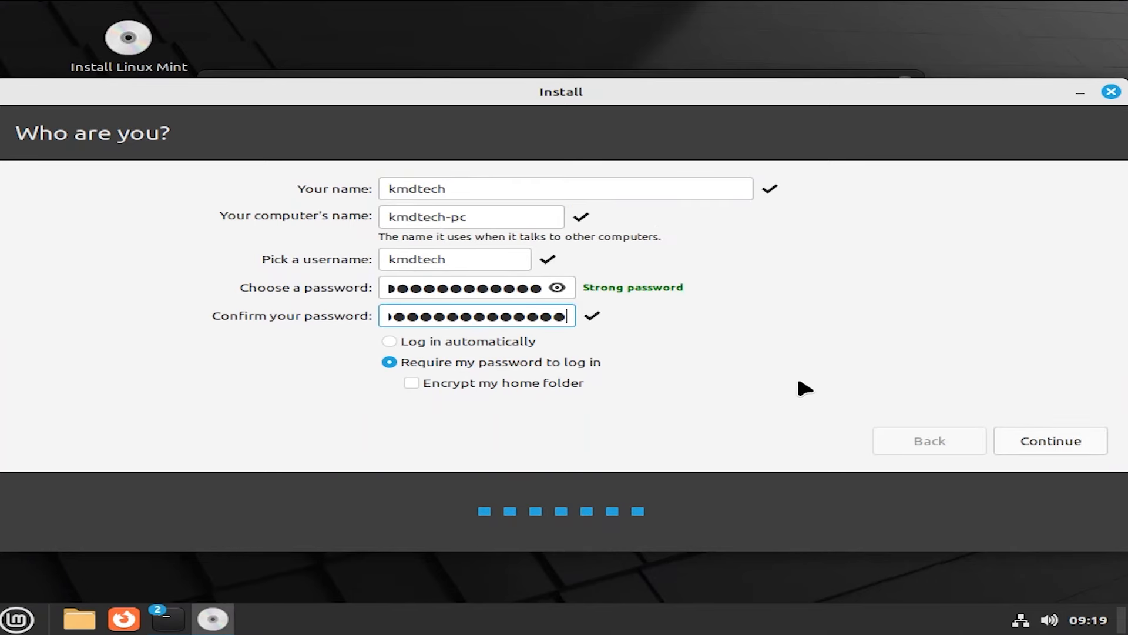
click(1050, 441)
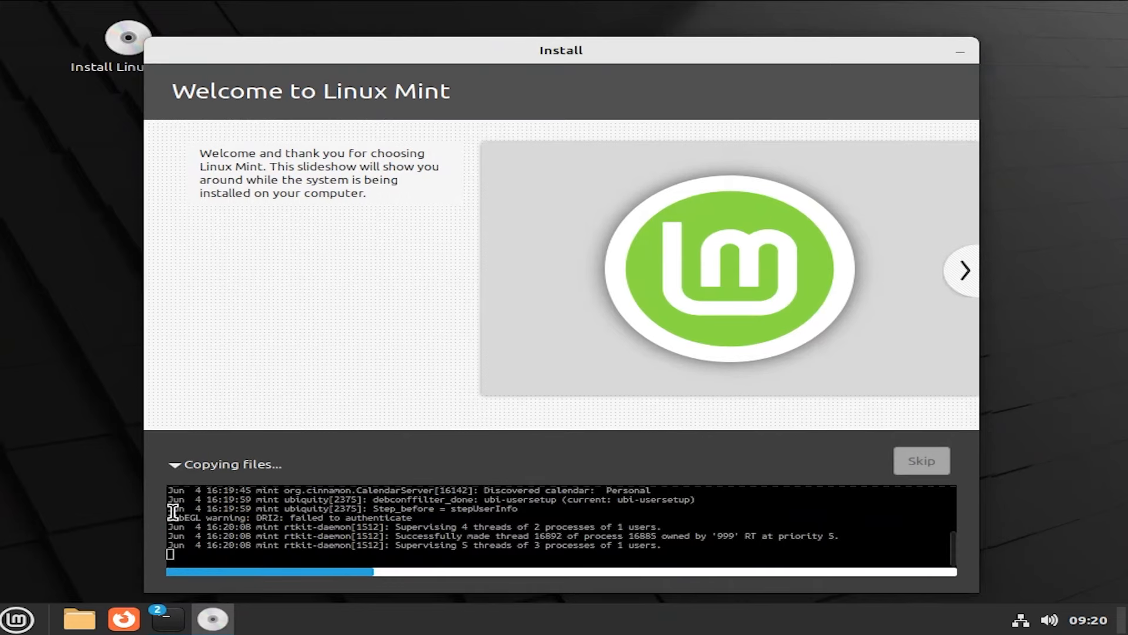
mouse_move(227, 526)
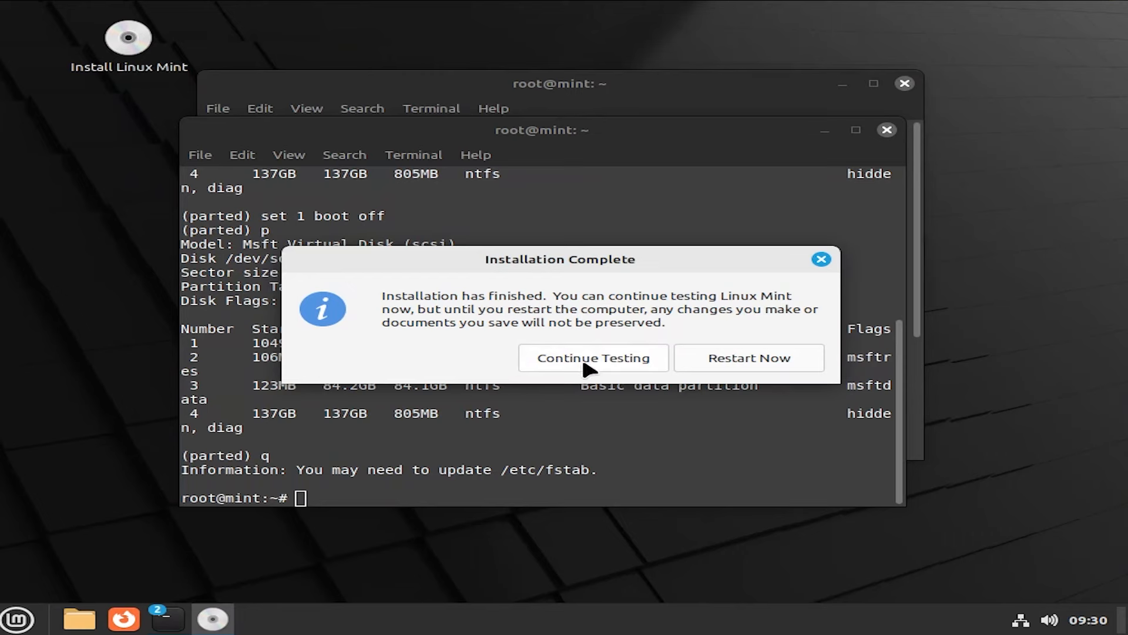
- Choose Continue Testing when the installation finishes, staying in the live session
click(592, 357)
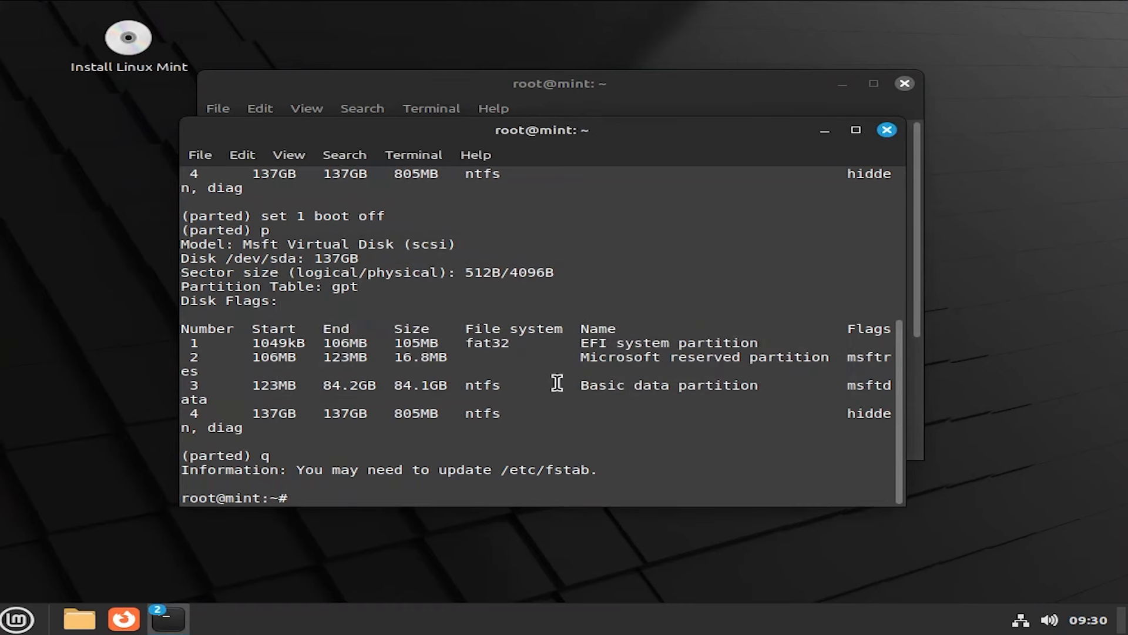
- In parted on /dev/sda, set the boot flag on partition 1, print the table, and quit
text(parted /dev/sda)
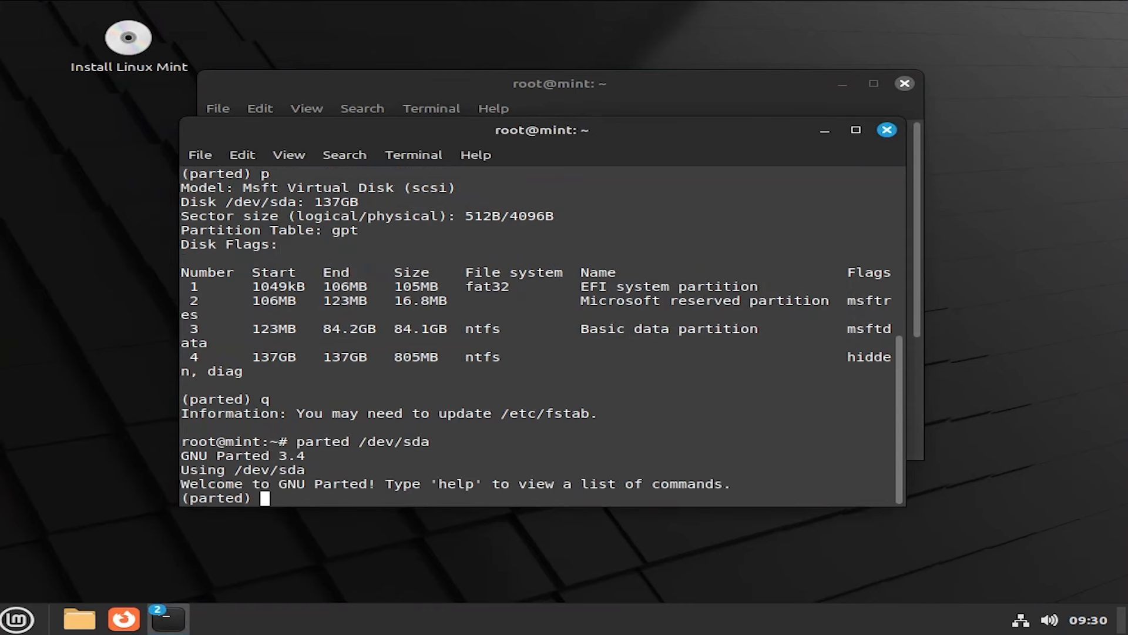
text(p)
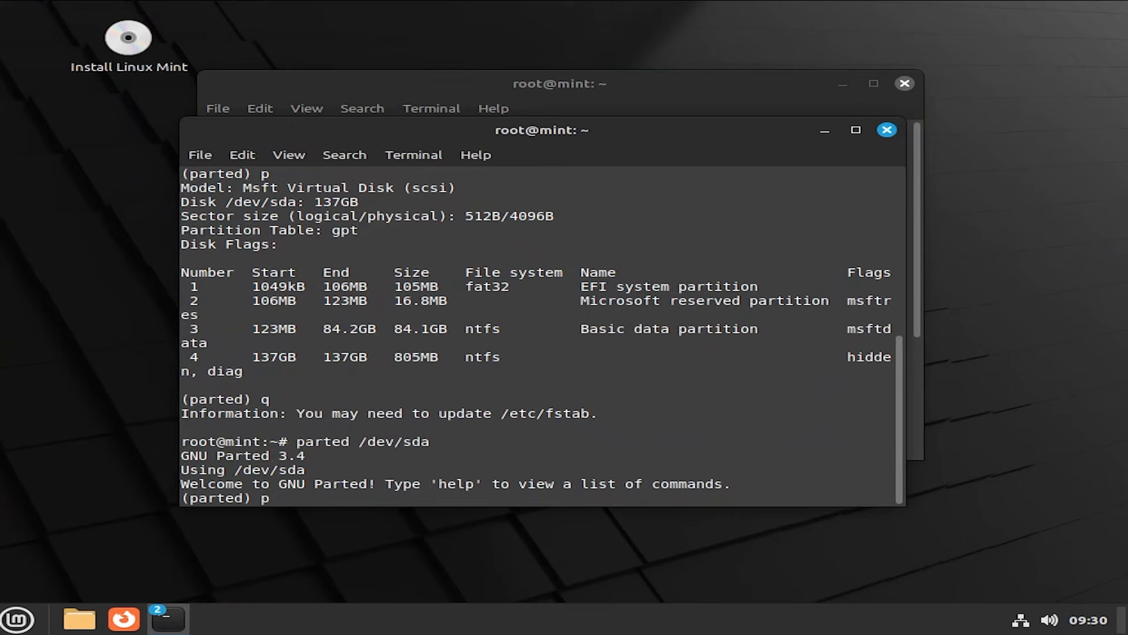
key(Return)
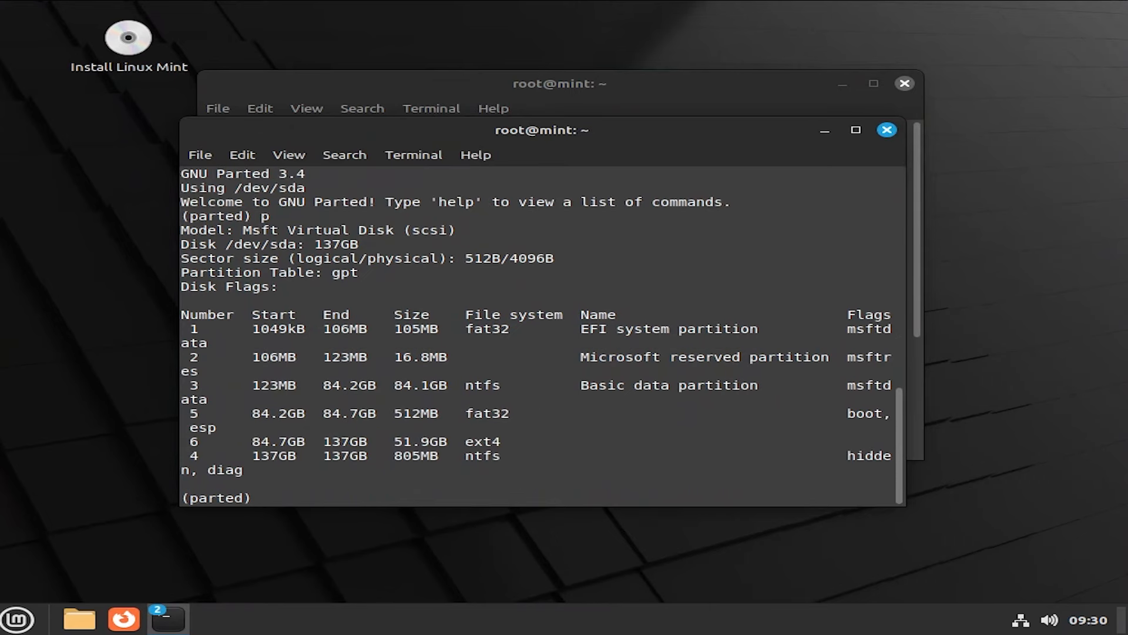
text(set 1 boot on)
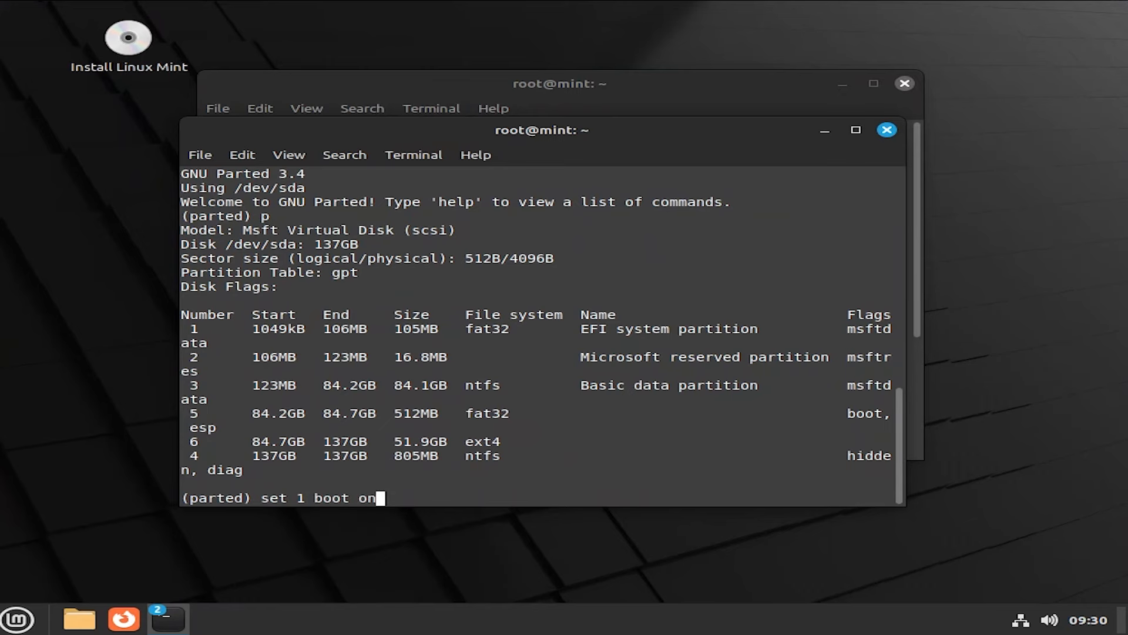
key(Return)
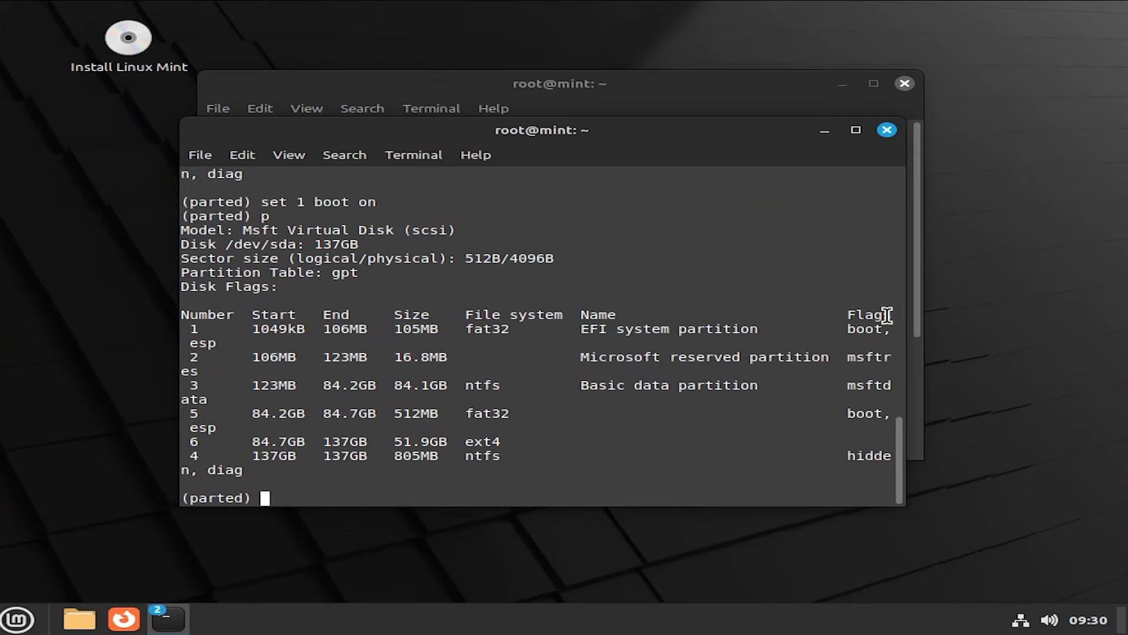
mouse_move(831, 325)
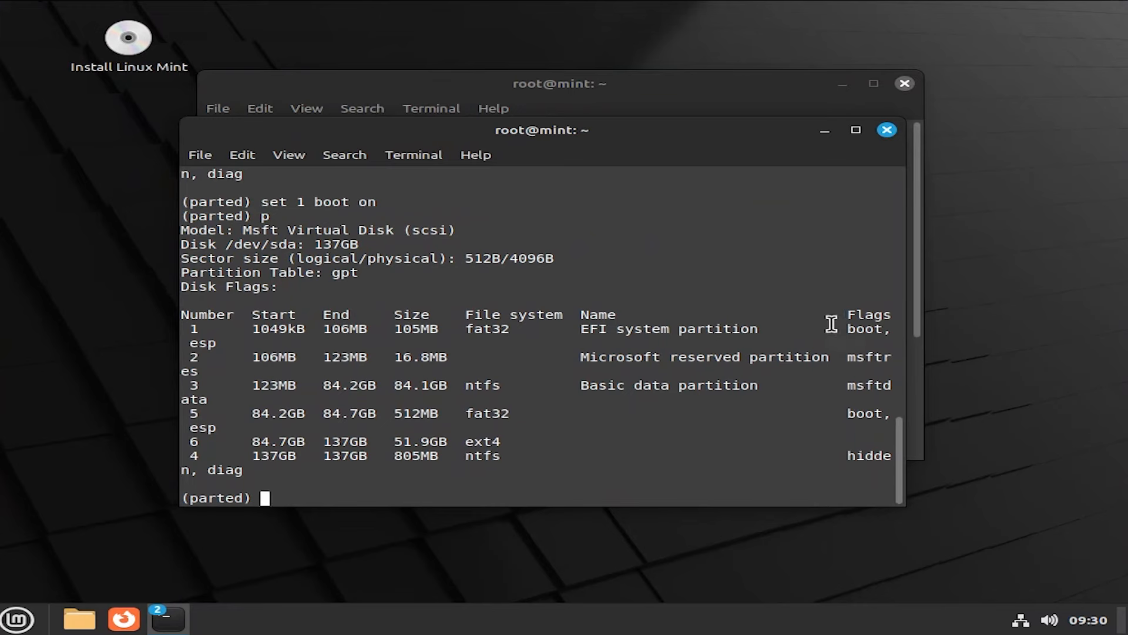
text(q)
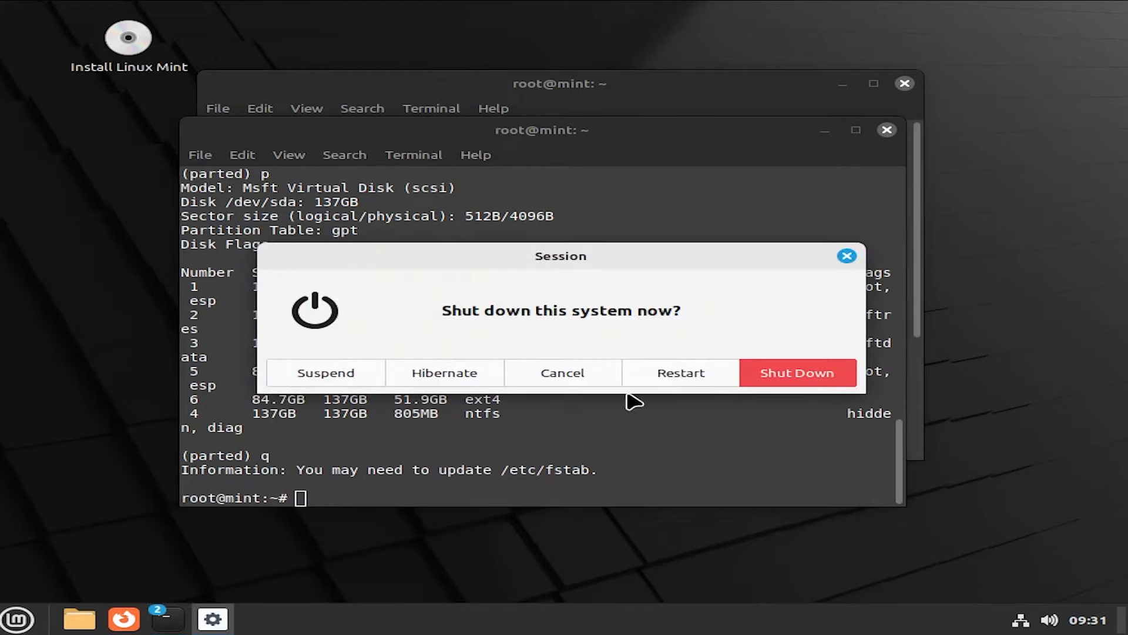
- Restart into the installed Linux Mint and log in with the password to reach its desktop
click(797, 373)
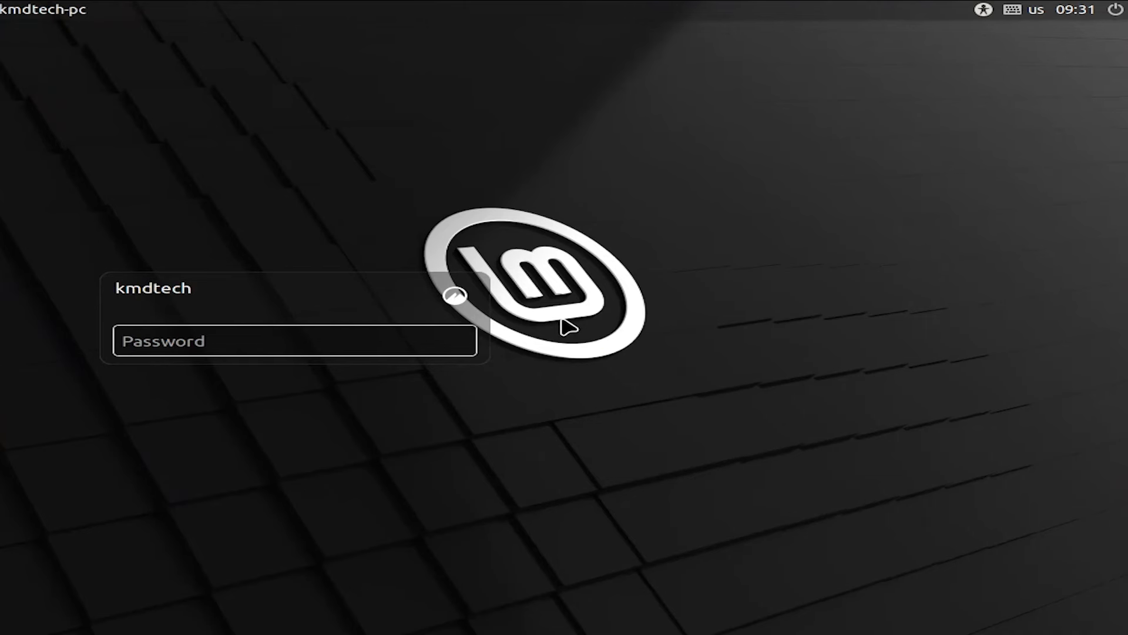
text(password)
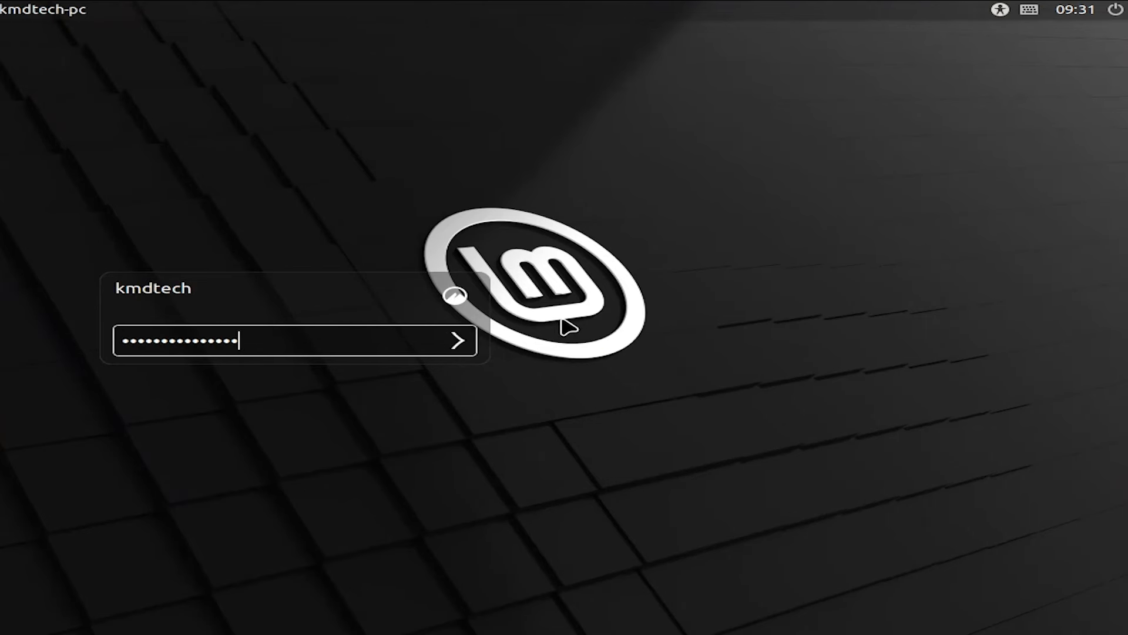
click(457, 341)
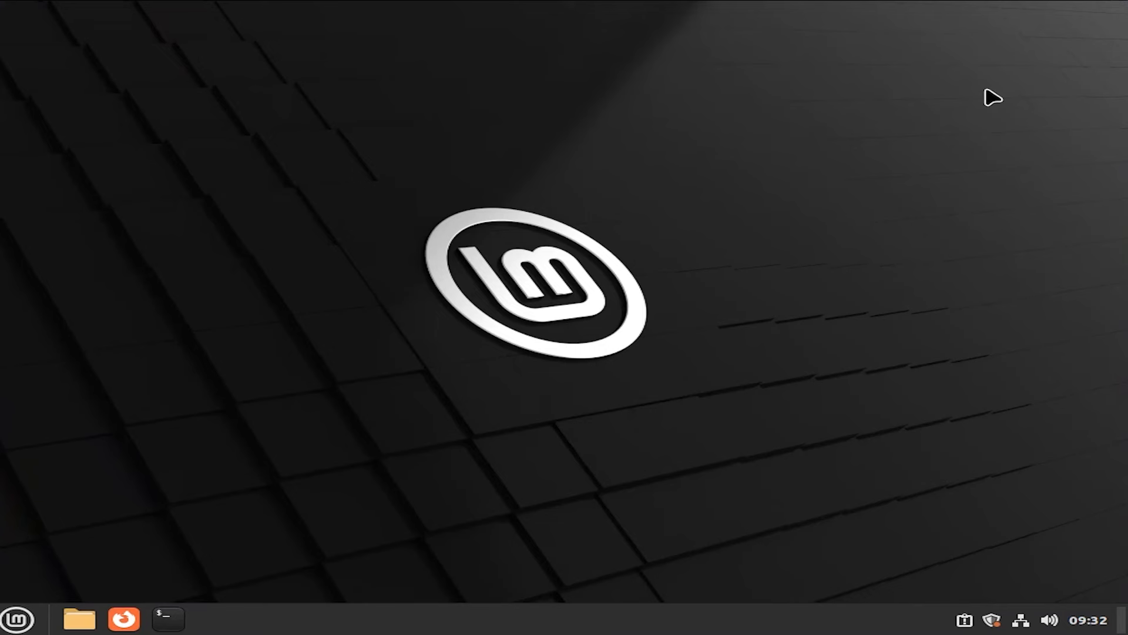
mouse_move(189, 621)
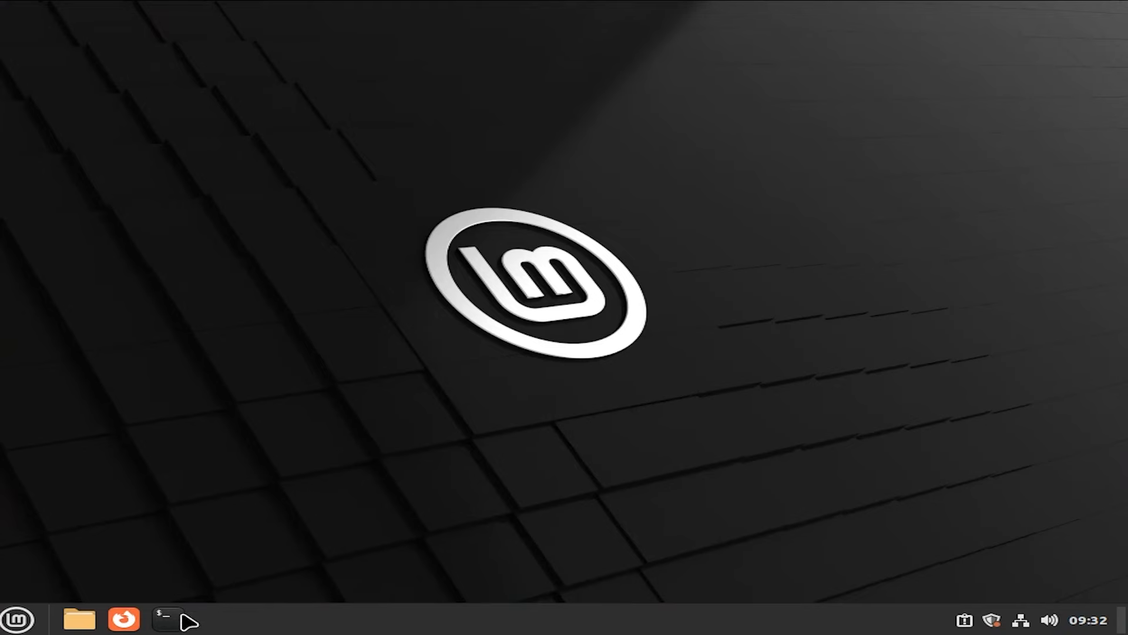
- From a root terminal, edit /etc/default/grub in vi and go to its end
click(168, 620)
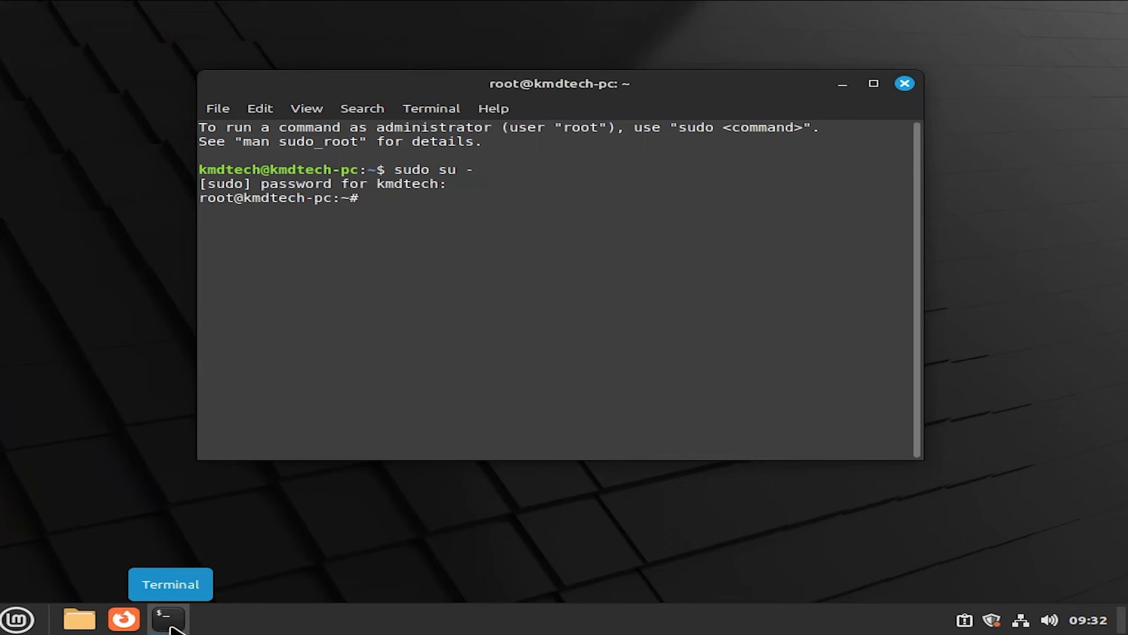
text(vi /etc/)
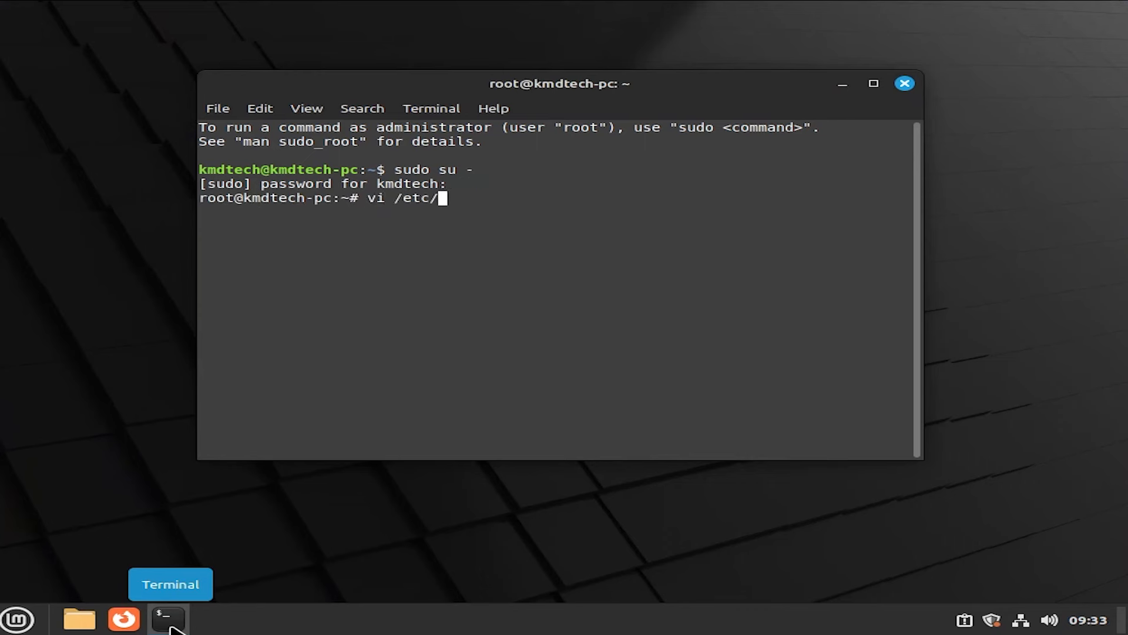
text(default/grub)
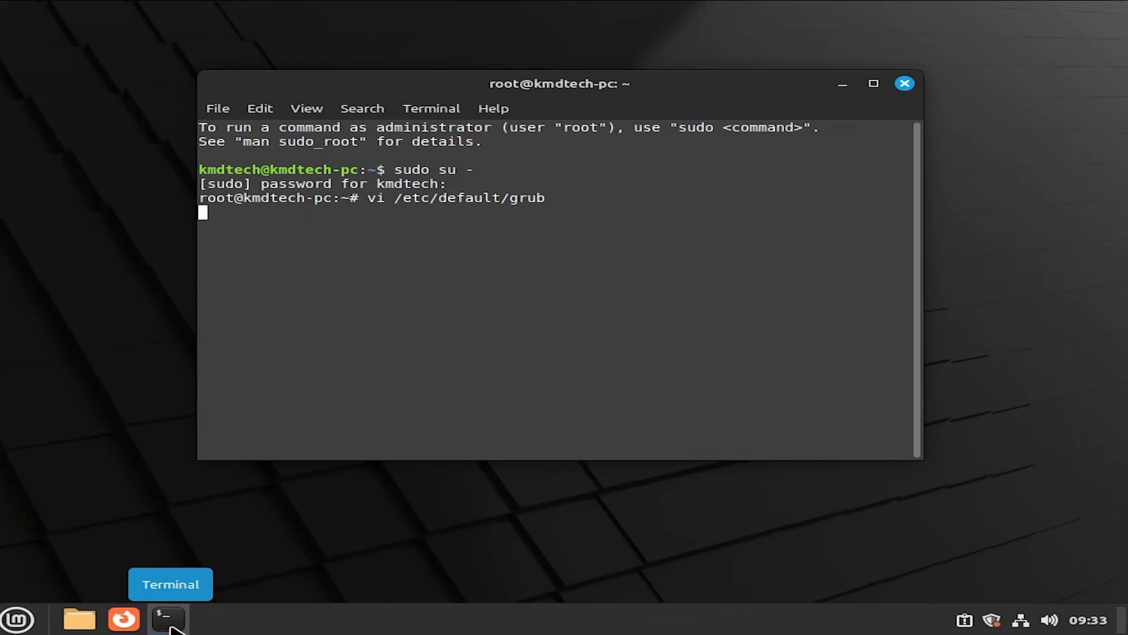
key(Return)
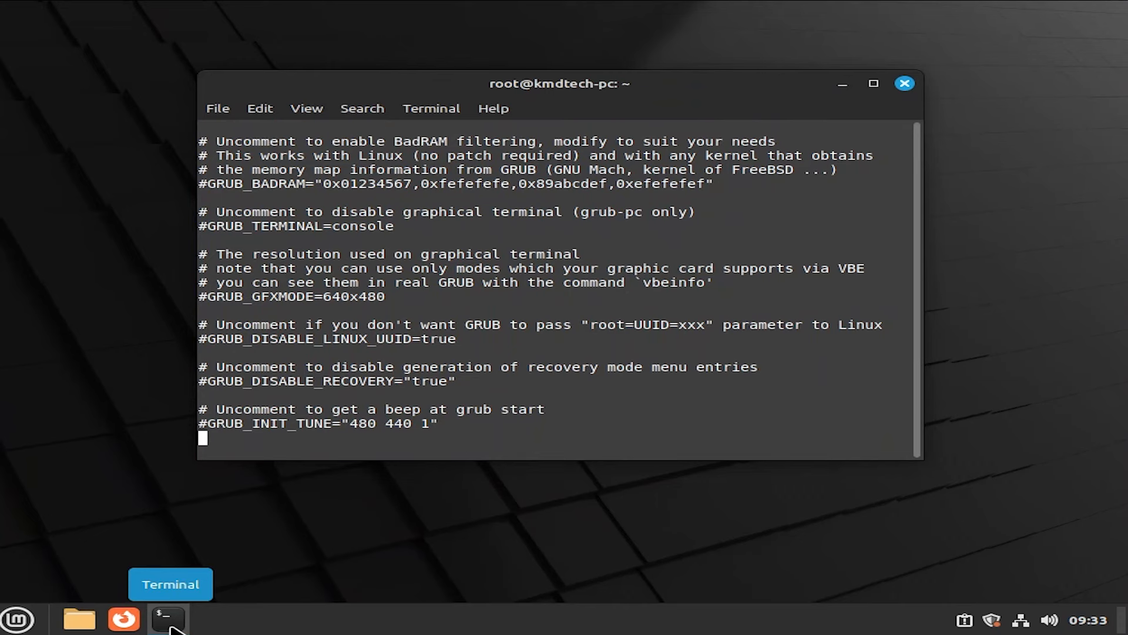
- Append the line GRUB_DISABLE_OS_PROBER=false to the grub defaults file and save it
text(GRUB_DI)
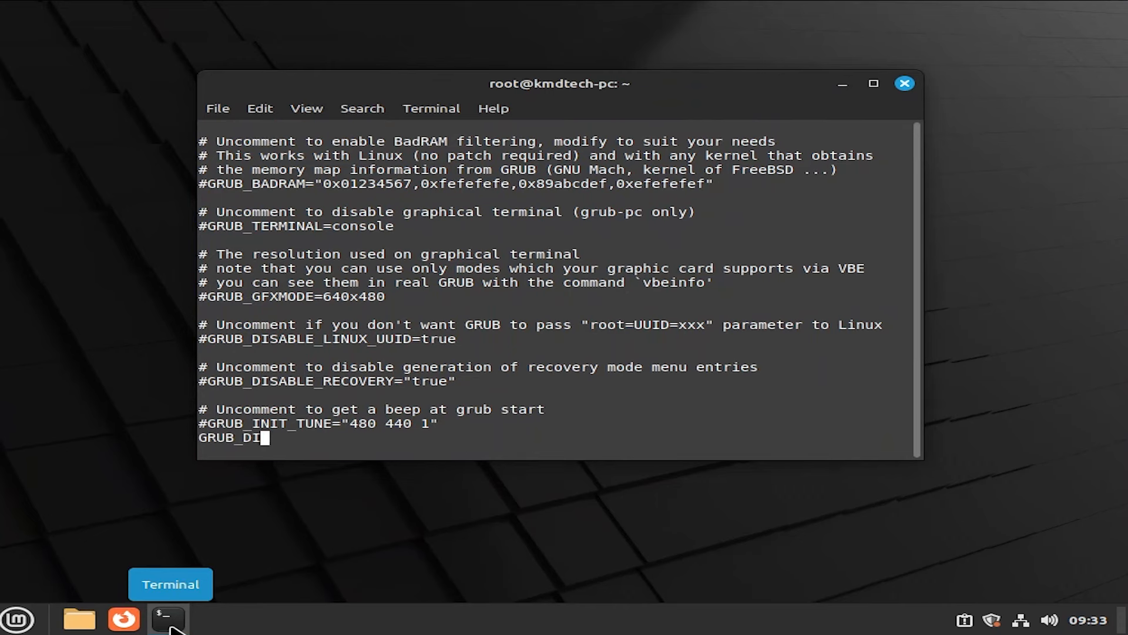
text(SABLE_)
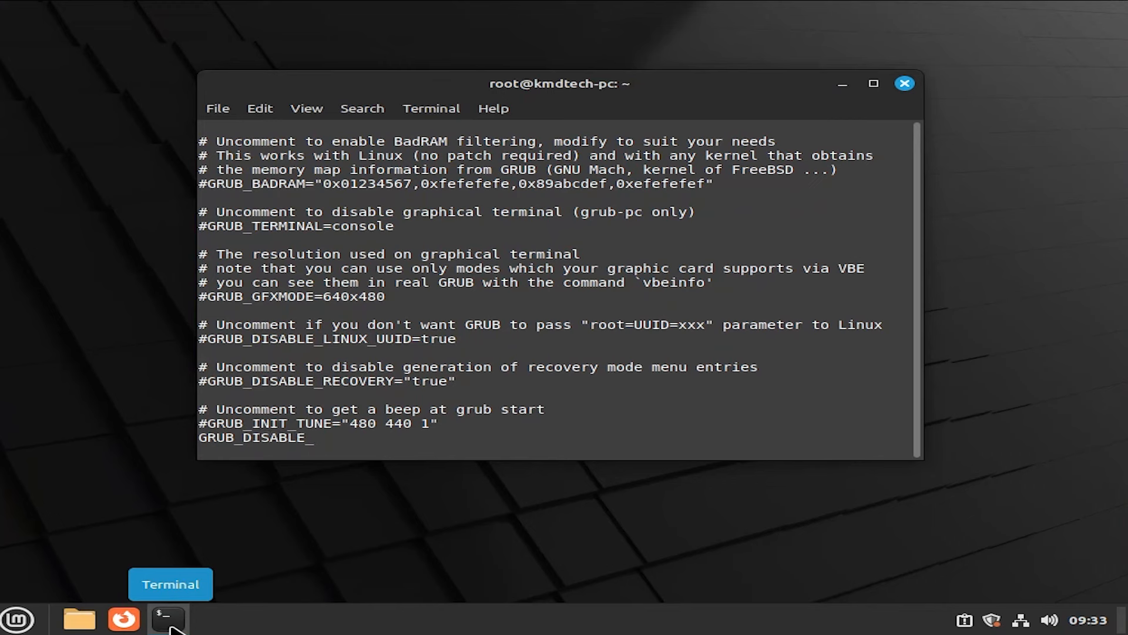
text(OS_PROBER)
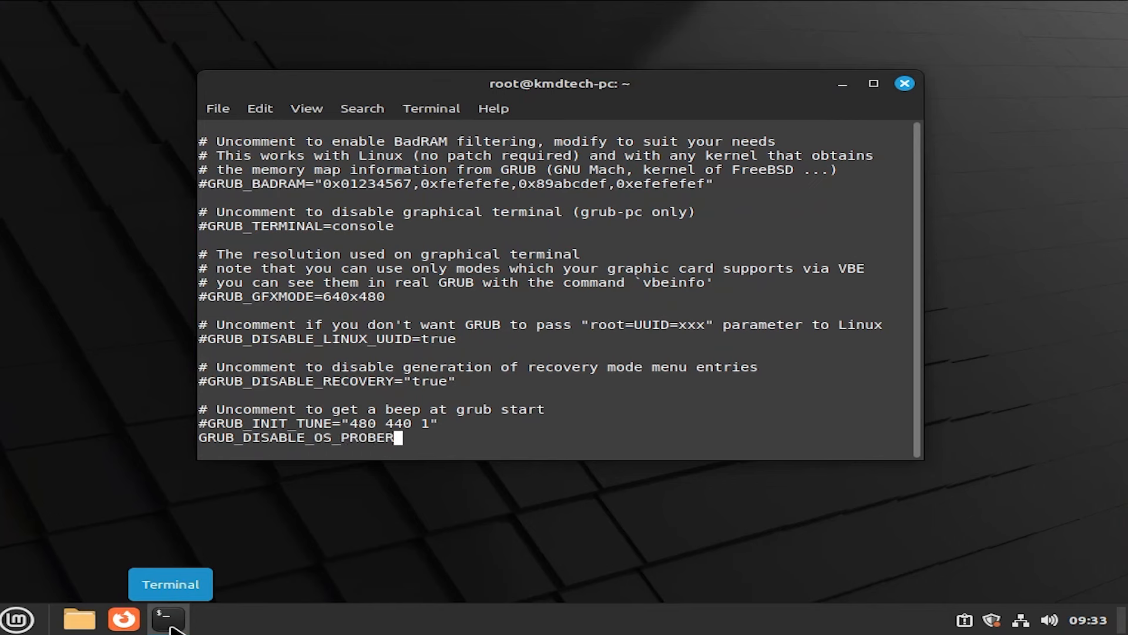
text(=false)
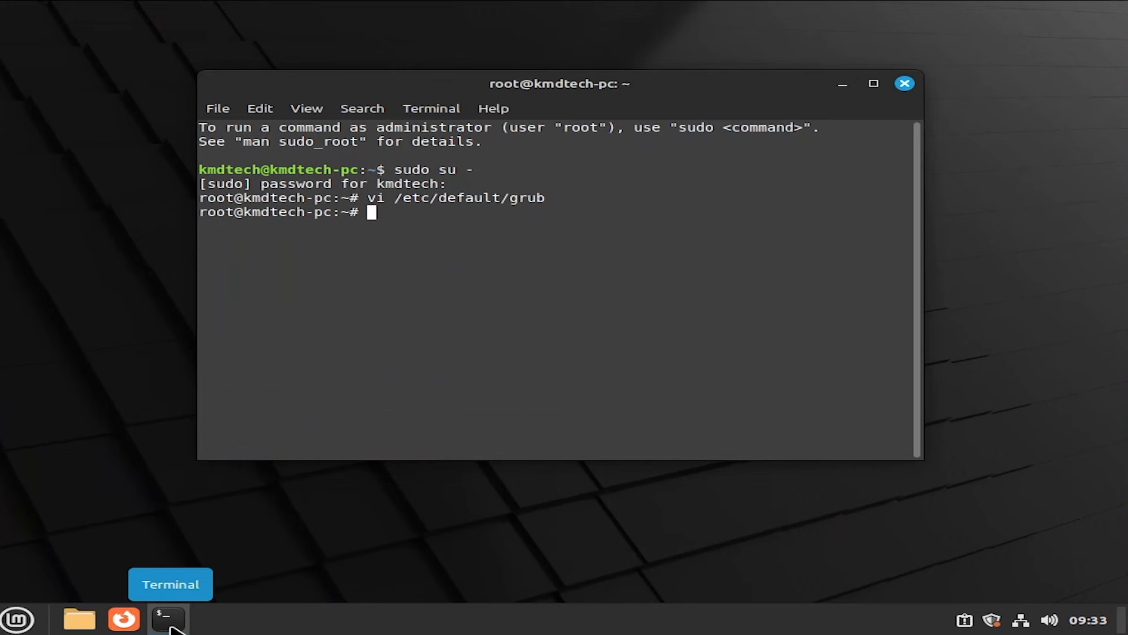
- Run os-prober to confirm Windows Boot Manager is detected
text(o)
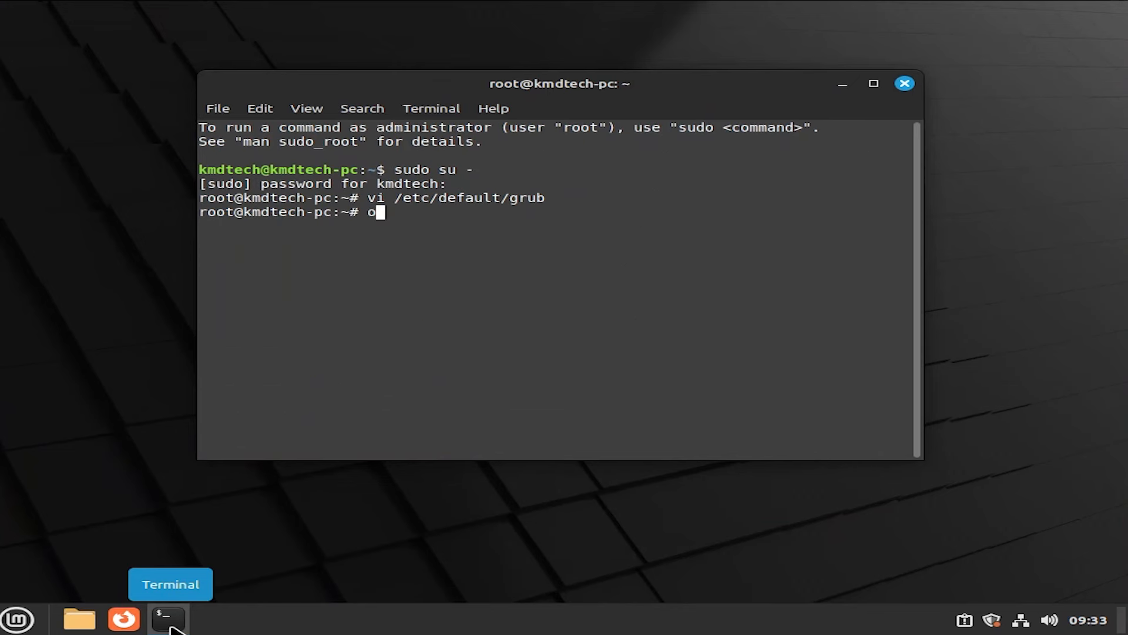
text(s-prober)
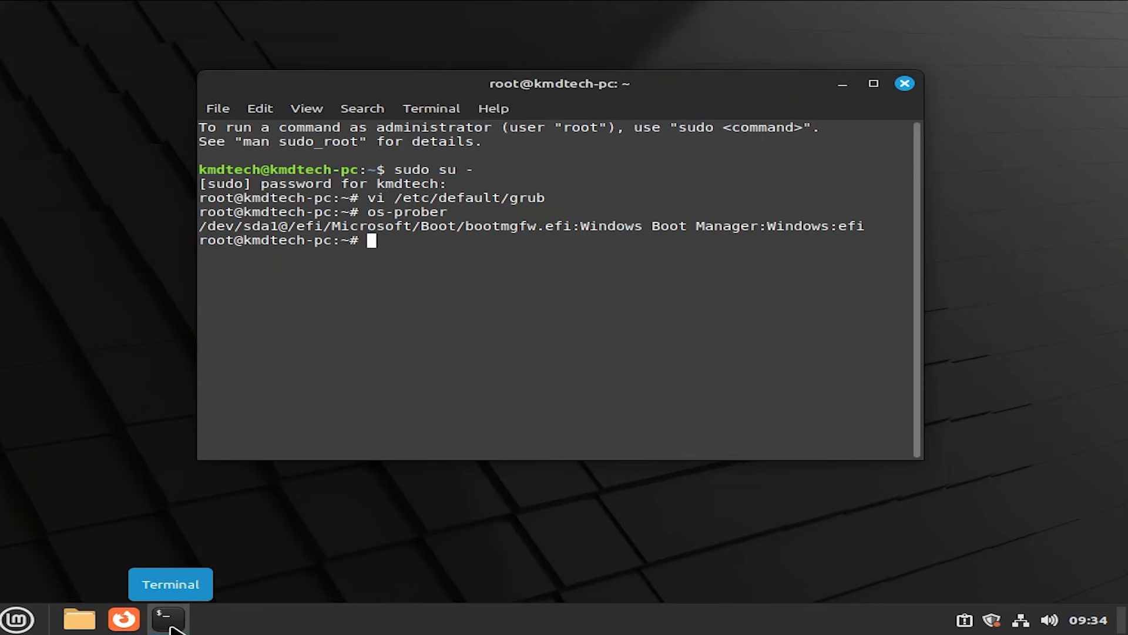
- Regenerate /boot/grub/grub.cfg with grub-mkconfig so it gains a Windows entry
text(grub-mkcon)
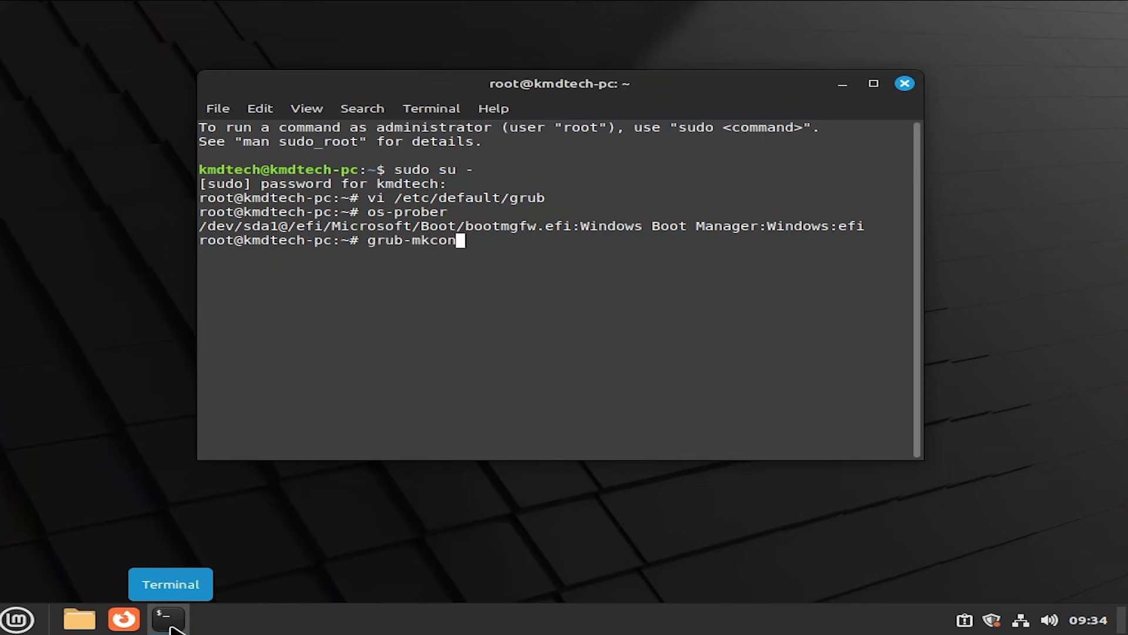
text(fig -o)
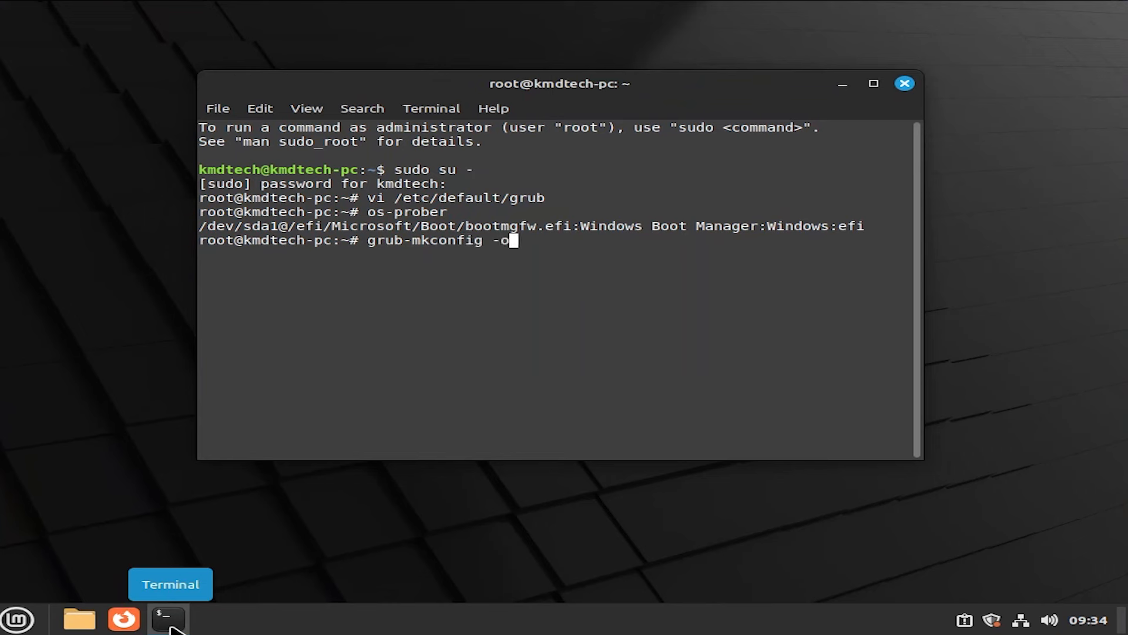
text(/boot)
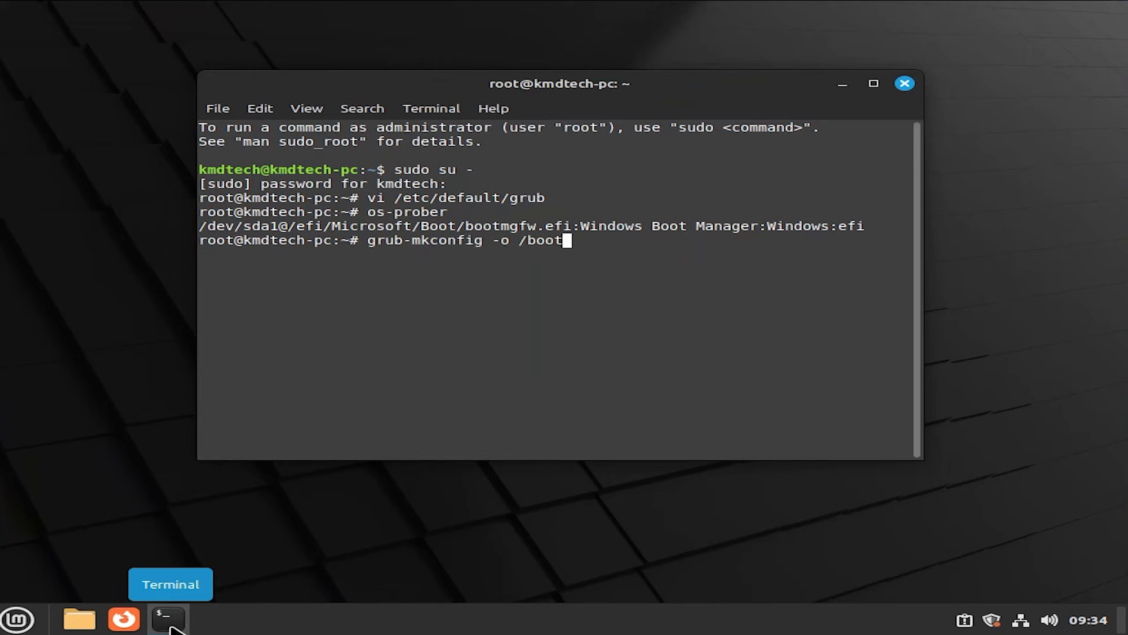
text(/grub/)
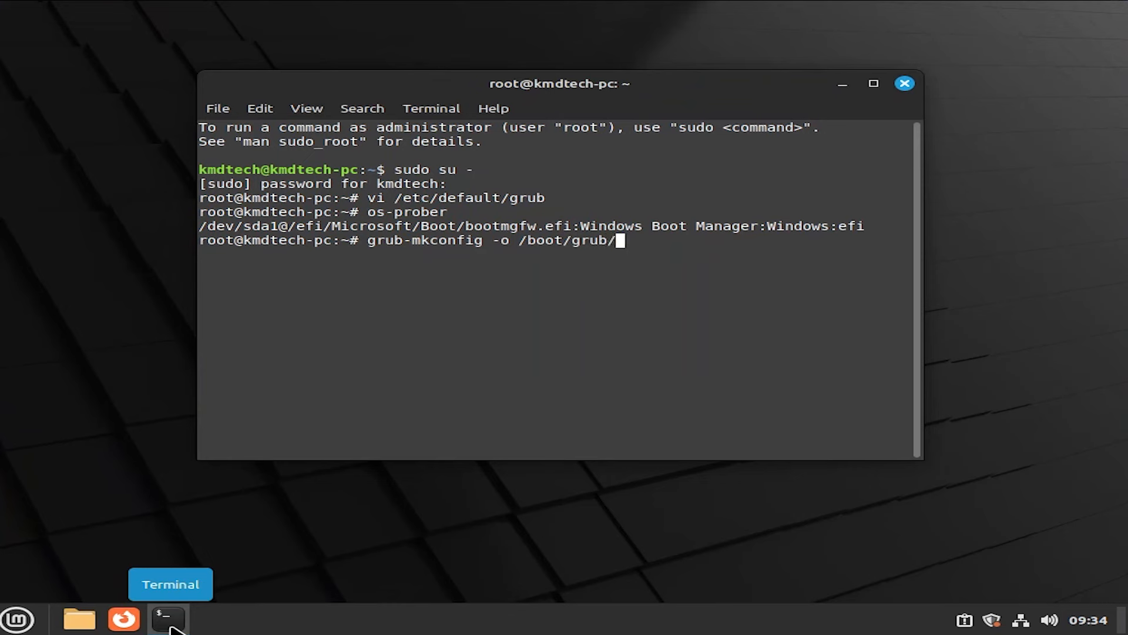
text(grub.cfg)
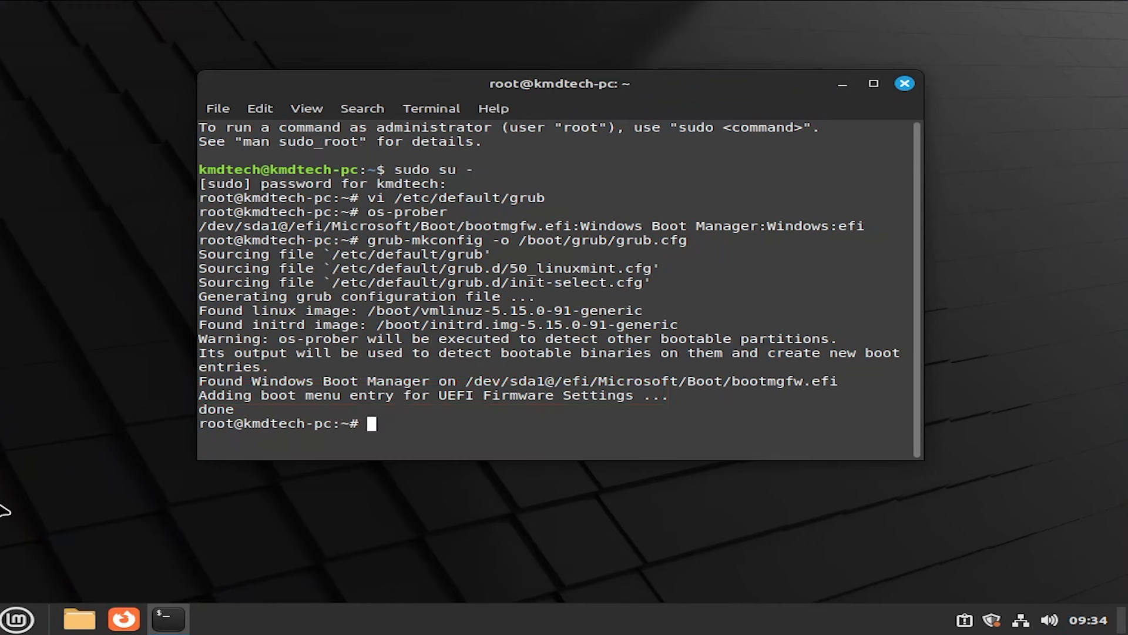
- Run df -h and highlight /dev/sda5 mounted at /boot/efi
text(df -h)
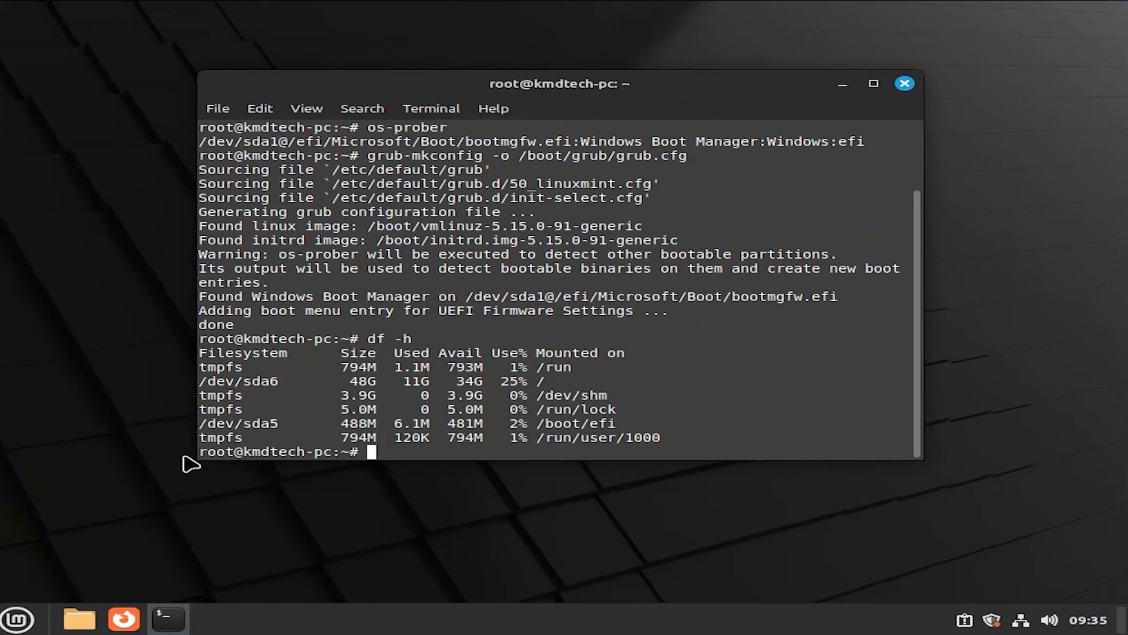
double_click(238, 423)
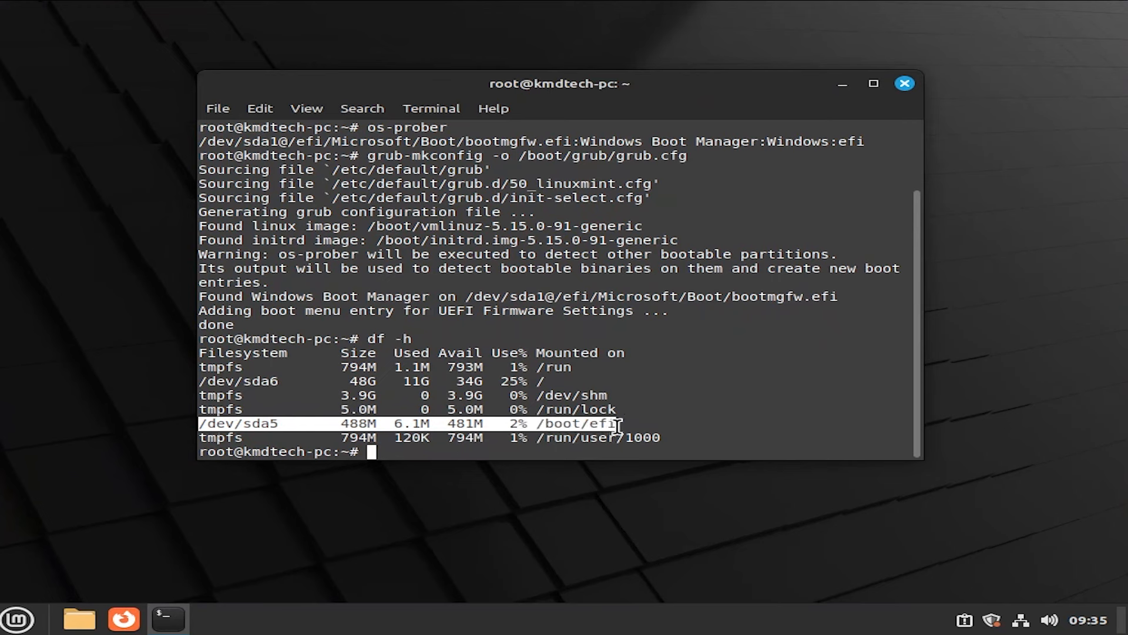
mouse_move(632, 420)
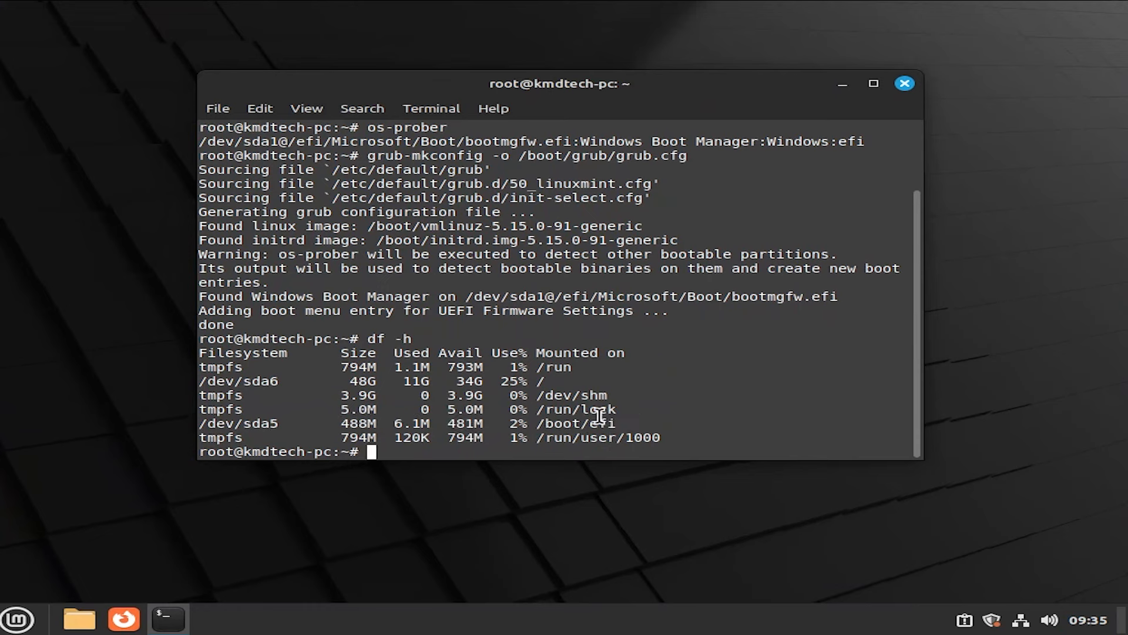
mouse_move(715, 421)
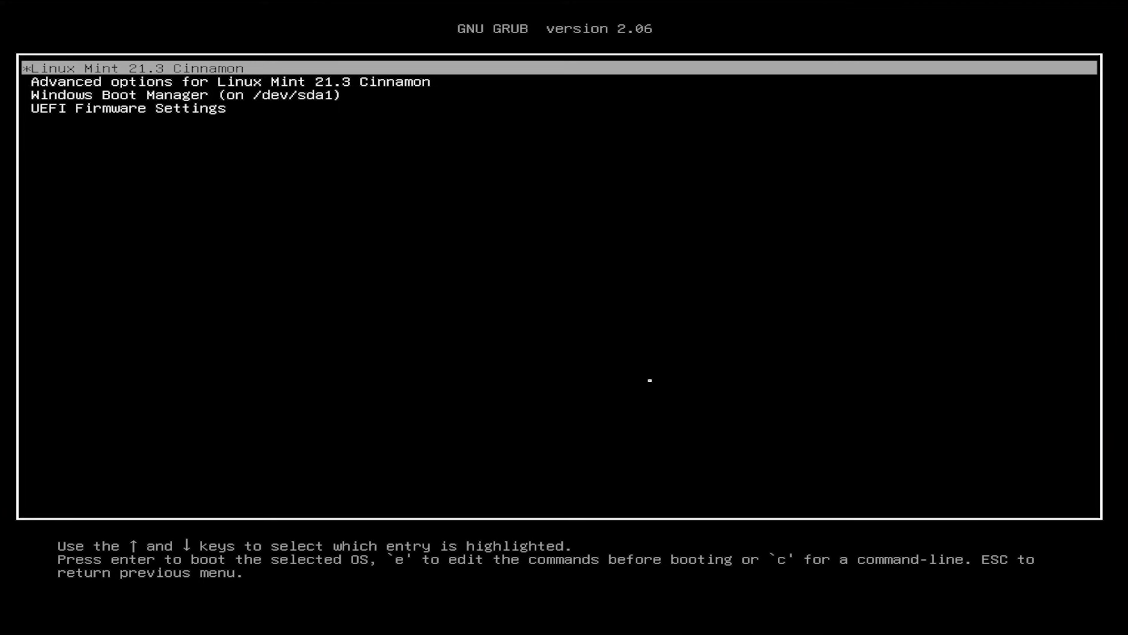
- At the GRUB menu, move between the Linux Mint and Windows Boot Manager entries
key(Down)
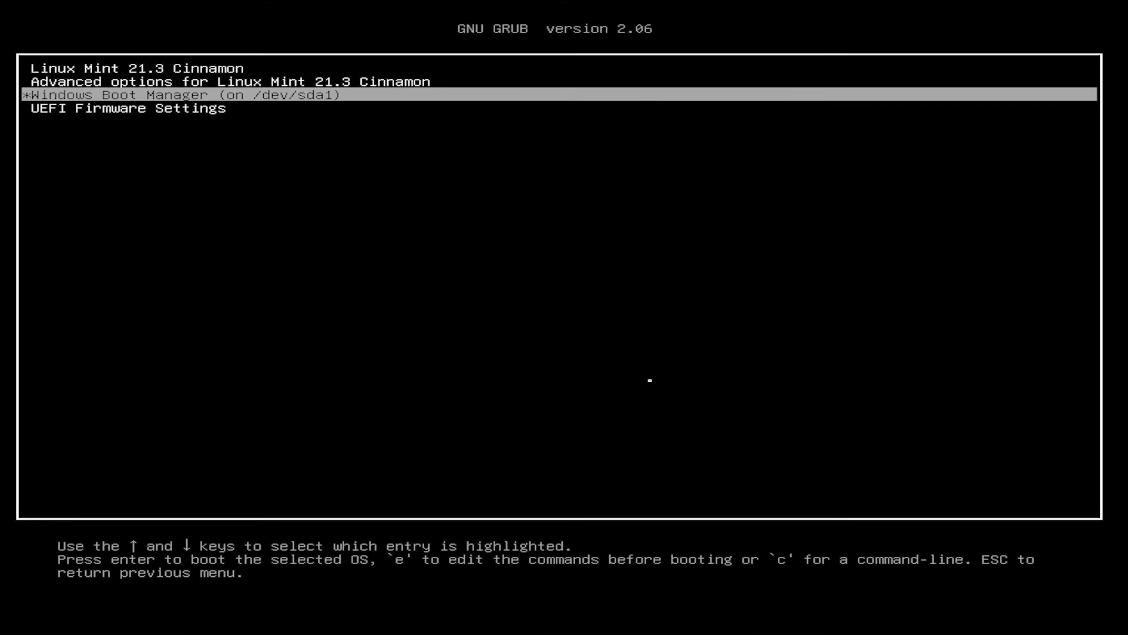
key(Up)
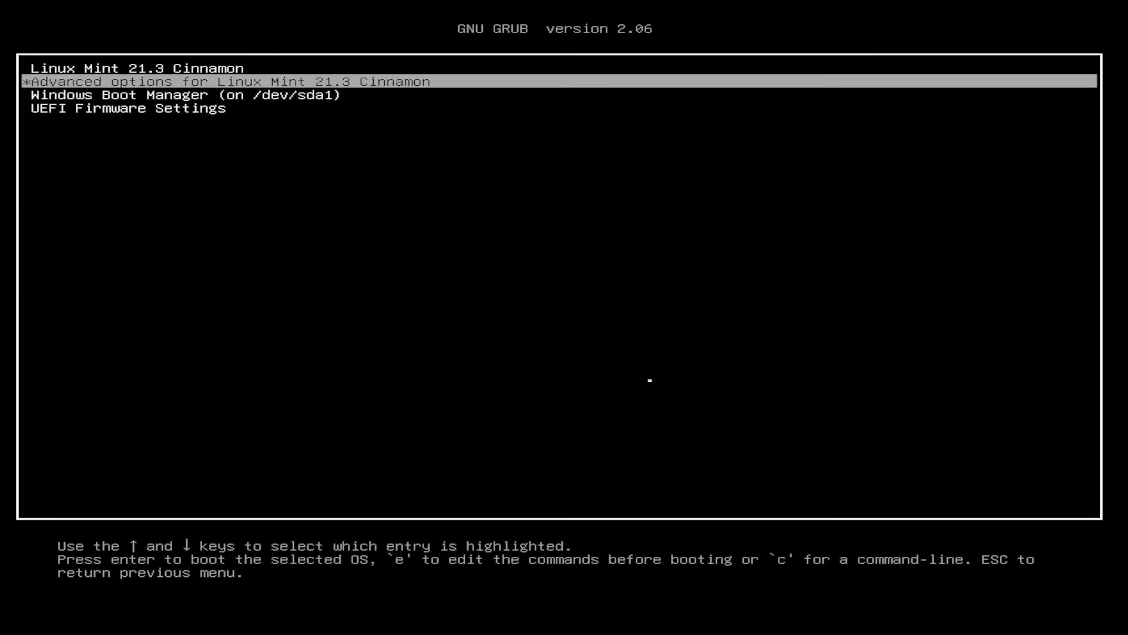
key(Down)
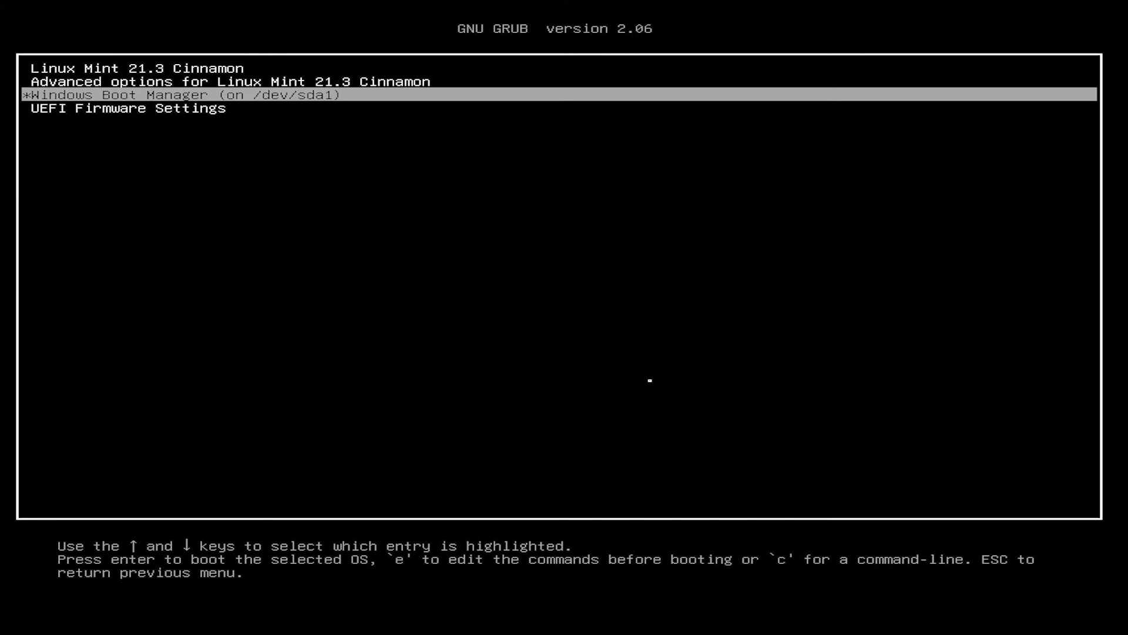